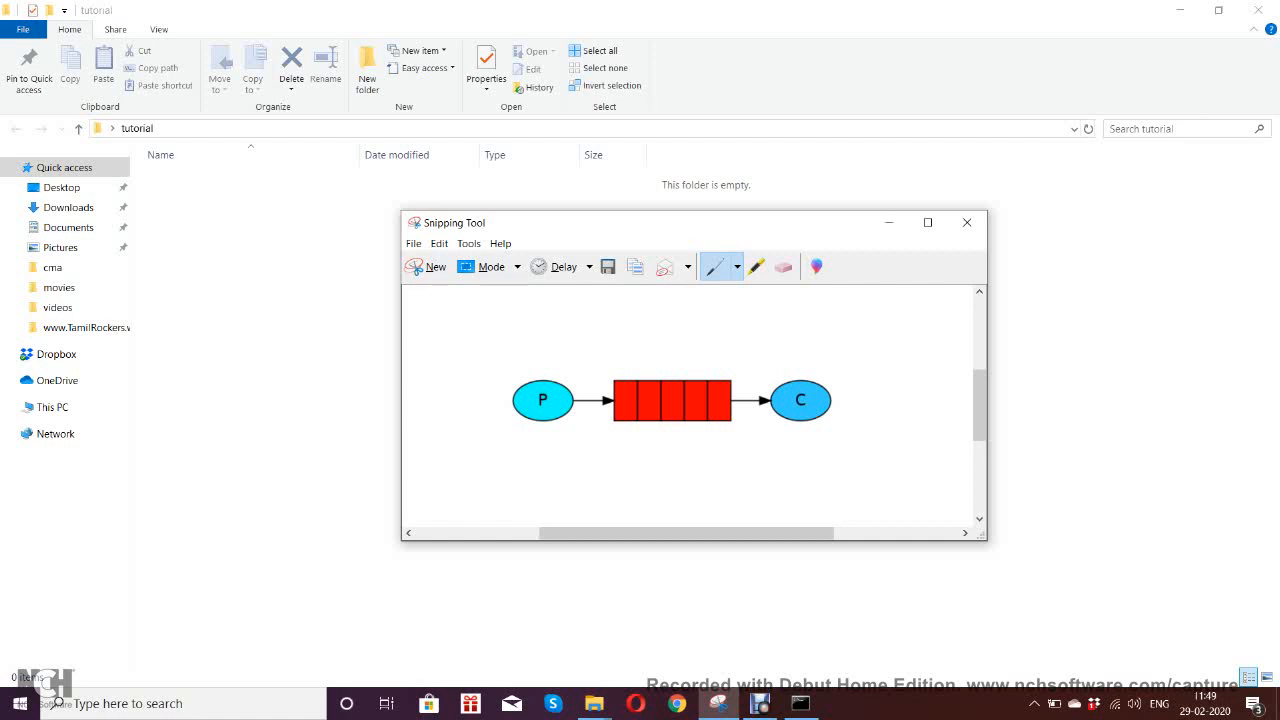
# Draw a handwritten P under the P circle and a stroke above the red queue.
pyautogui.moveTo(532, 425); pyautogui.dragTo(525, 455)
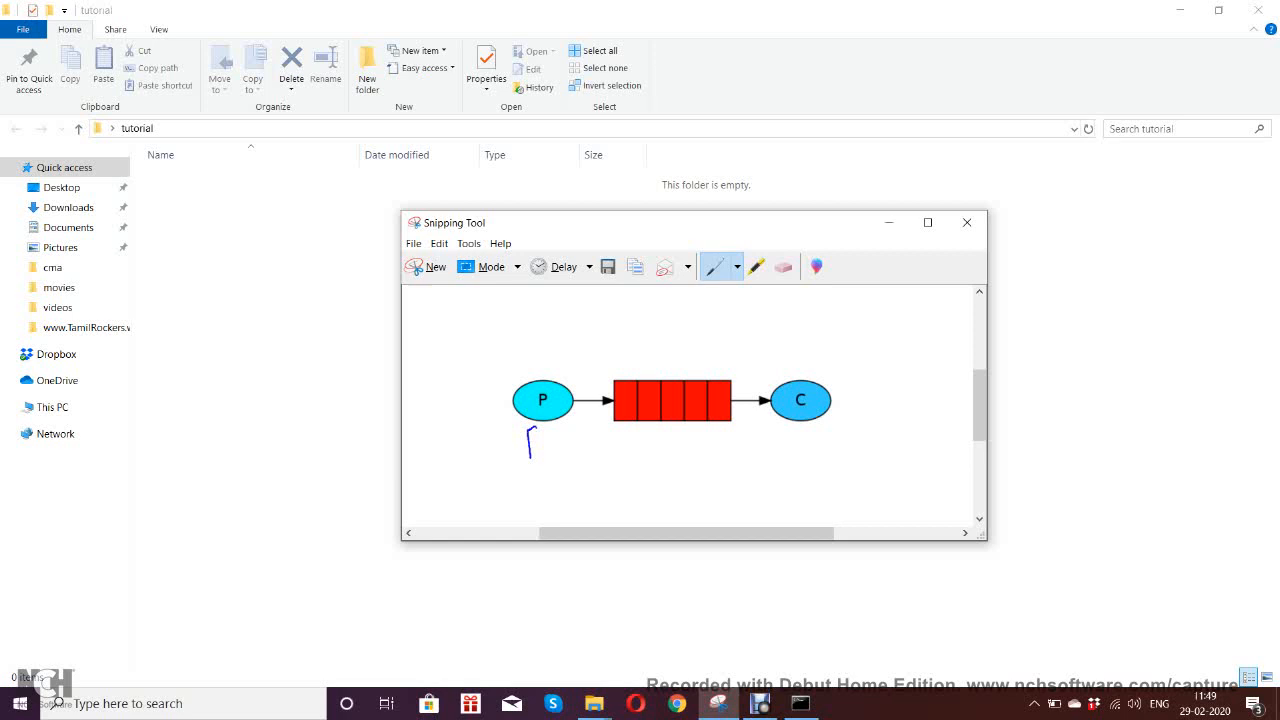
pyautogui.moveTo(530, 425); pyautogui.dragTo(555, 445)
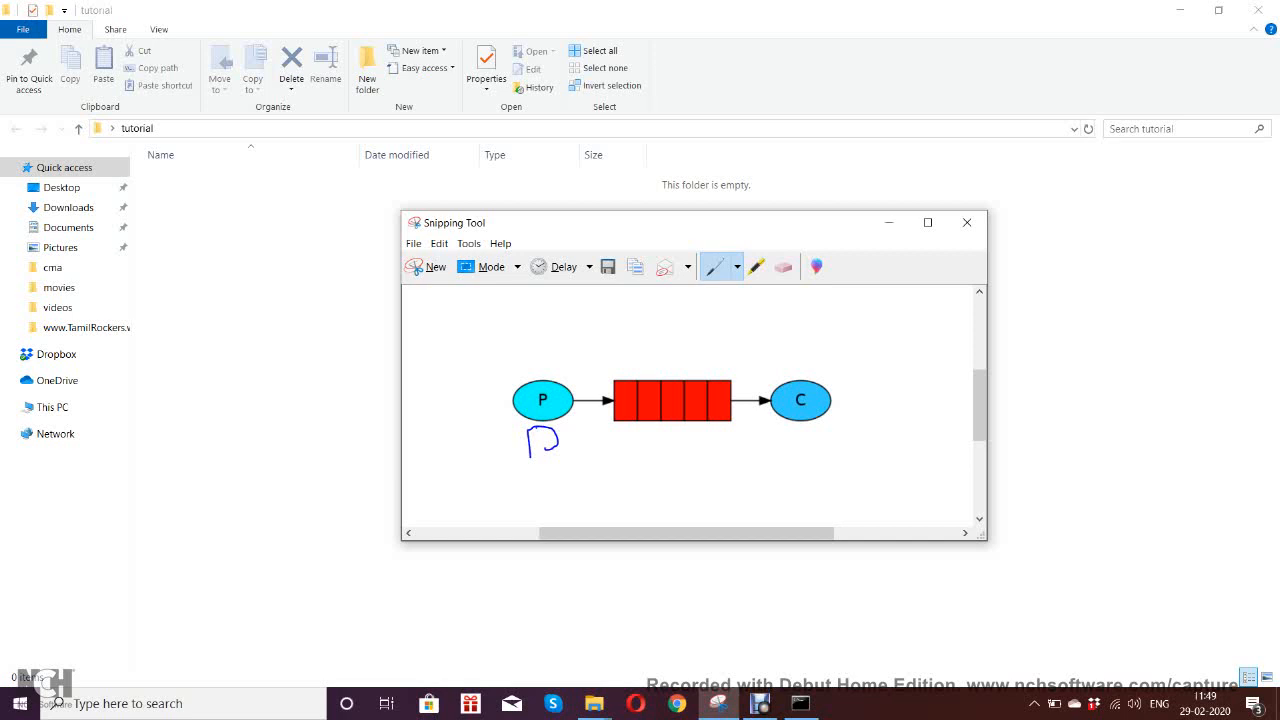
pyautogui.moveTo(625, 355); pyautogui.dragTo(655, 352)
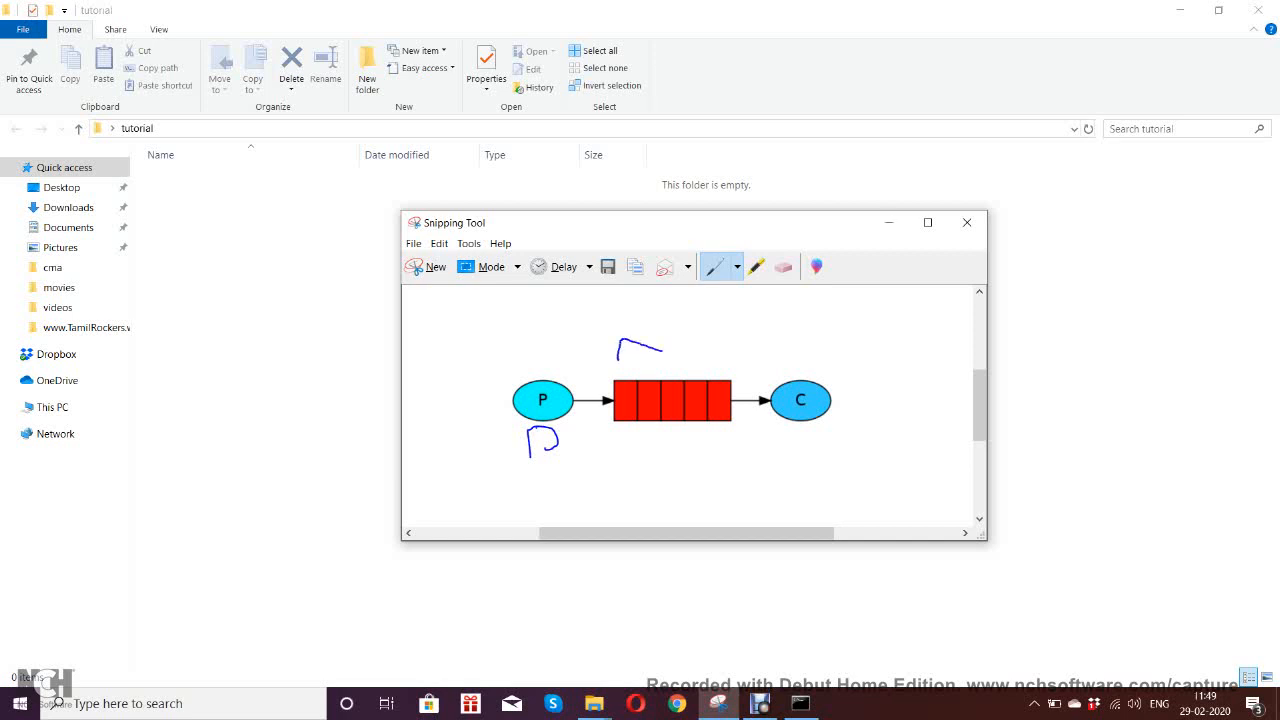
pyautogui.moveTo(645, 348); pyautogui.dragTo(660, 370)
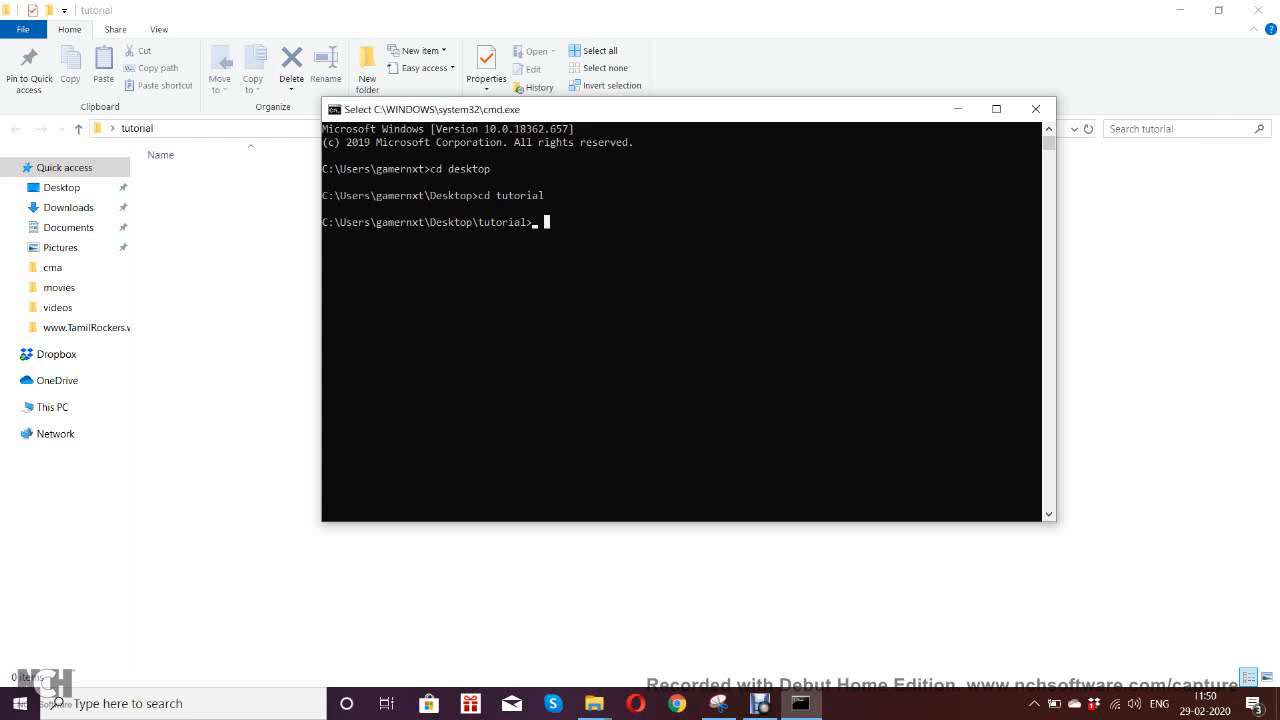
# Run 'dotnet new console --name Send' in the tutorial folder.
pyautogui.write('d')
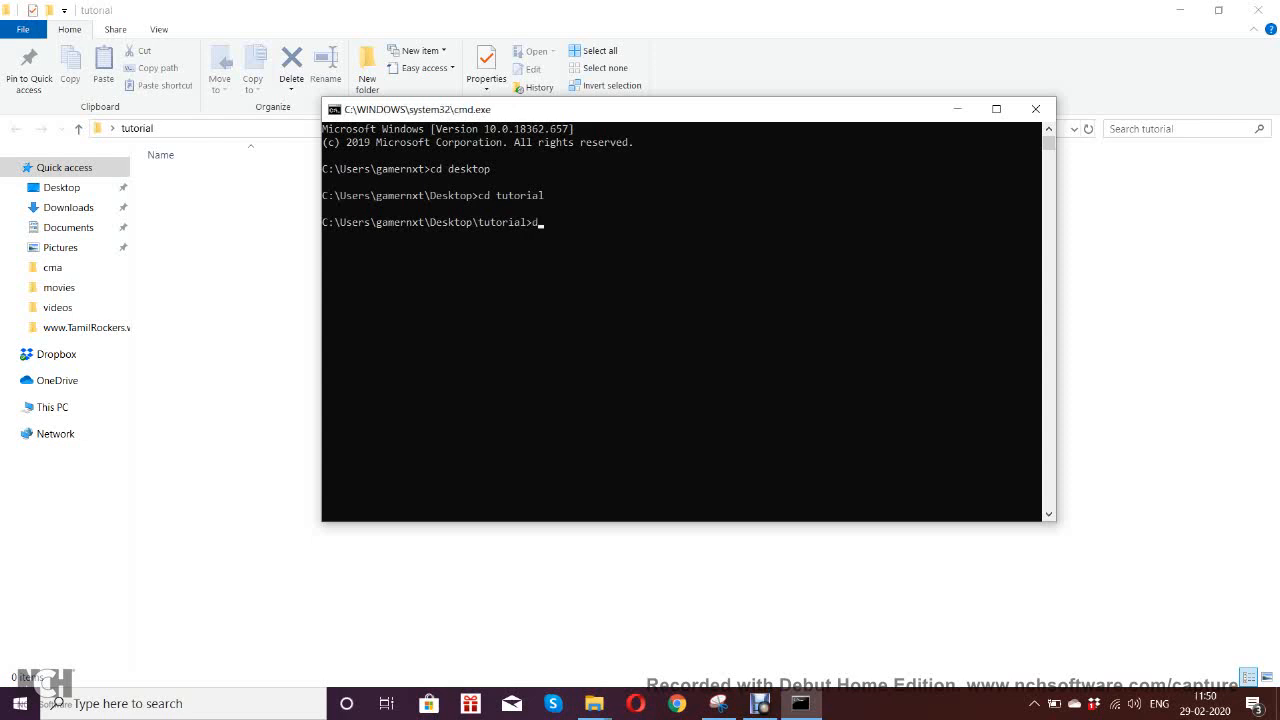
pyautogui.write('otnet')
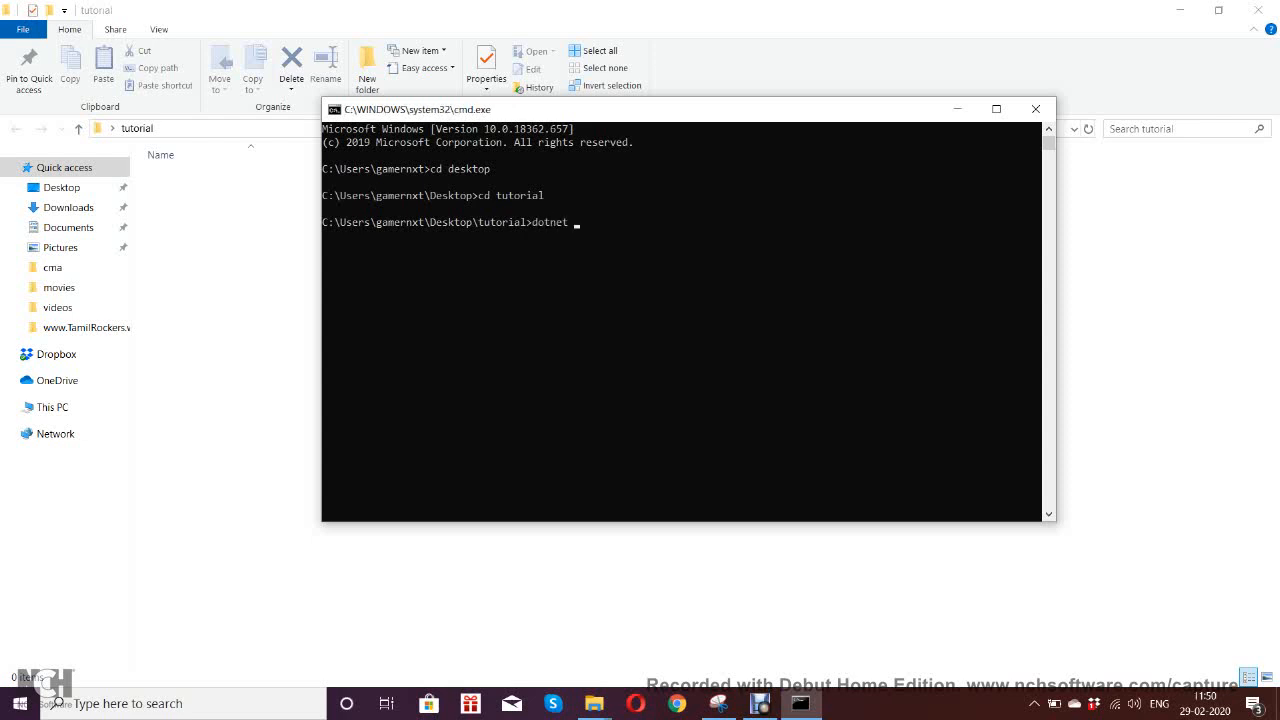
pyautogui.write('con')
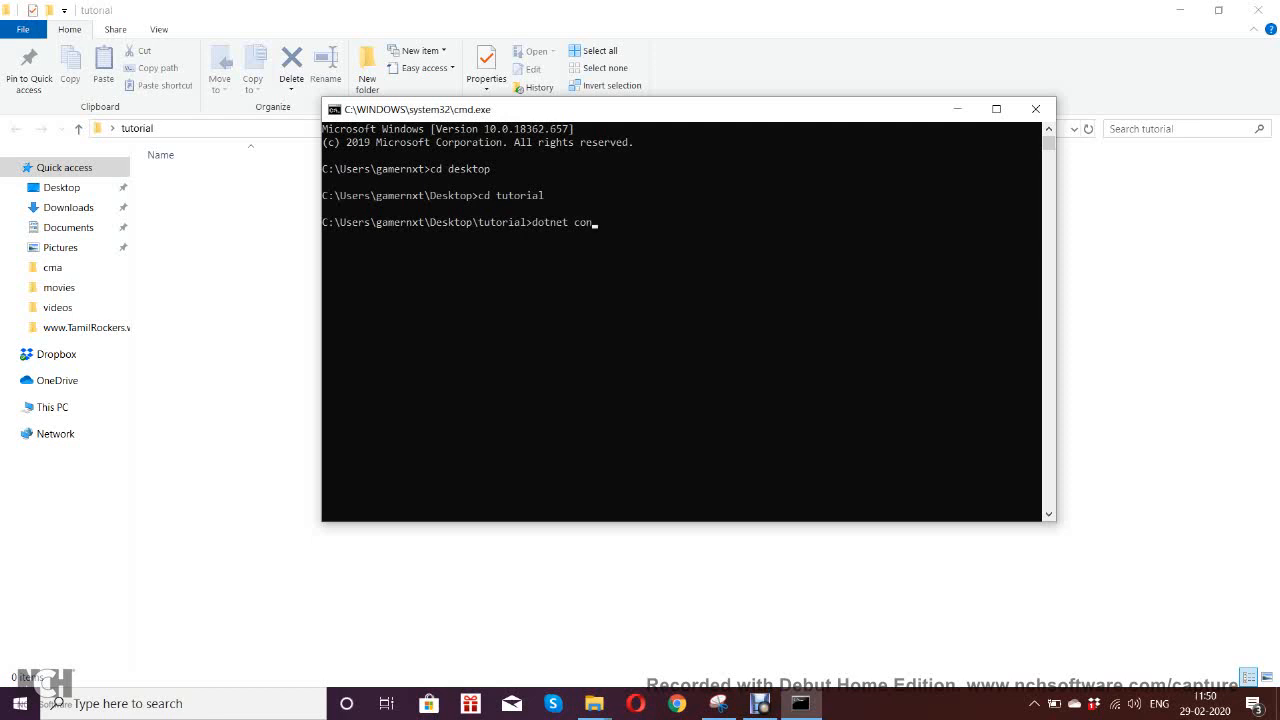
pyautogui.write('sole --n')
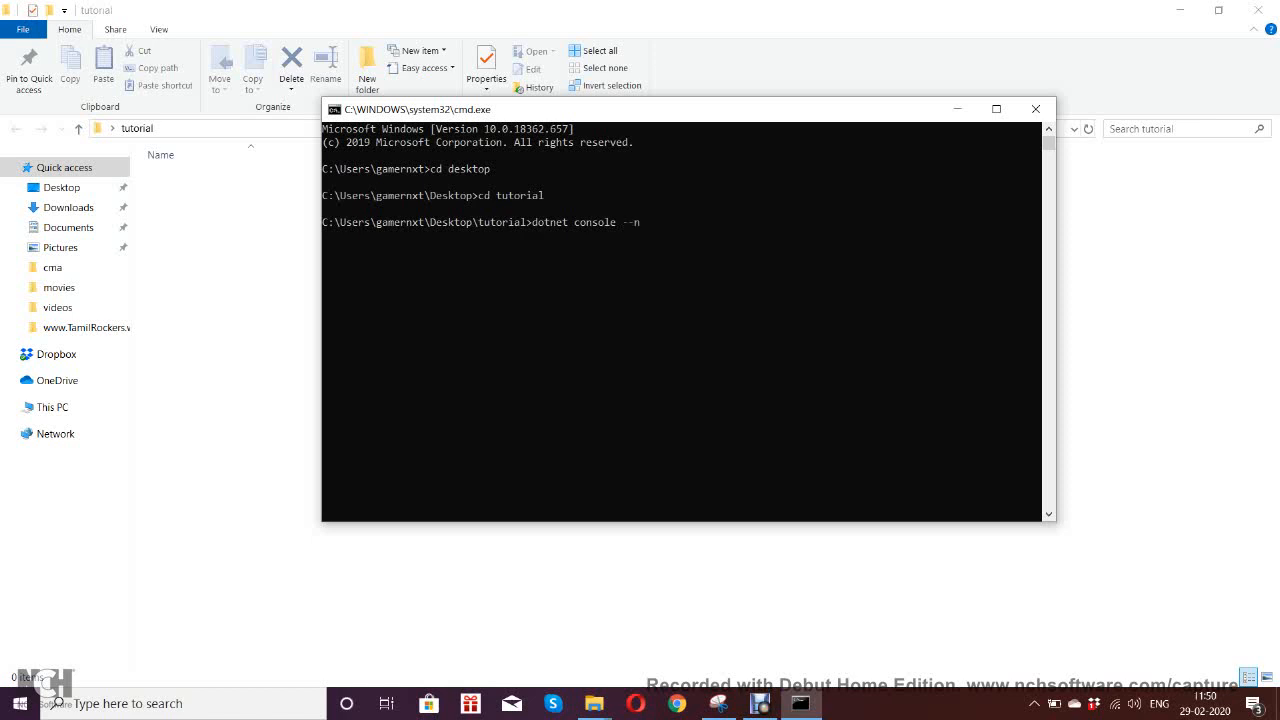
pyautogui.write('ame')
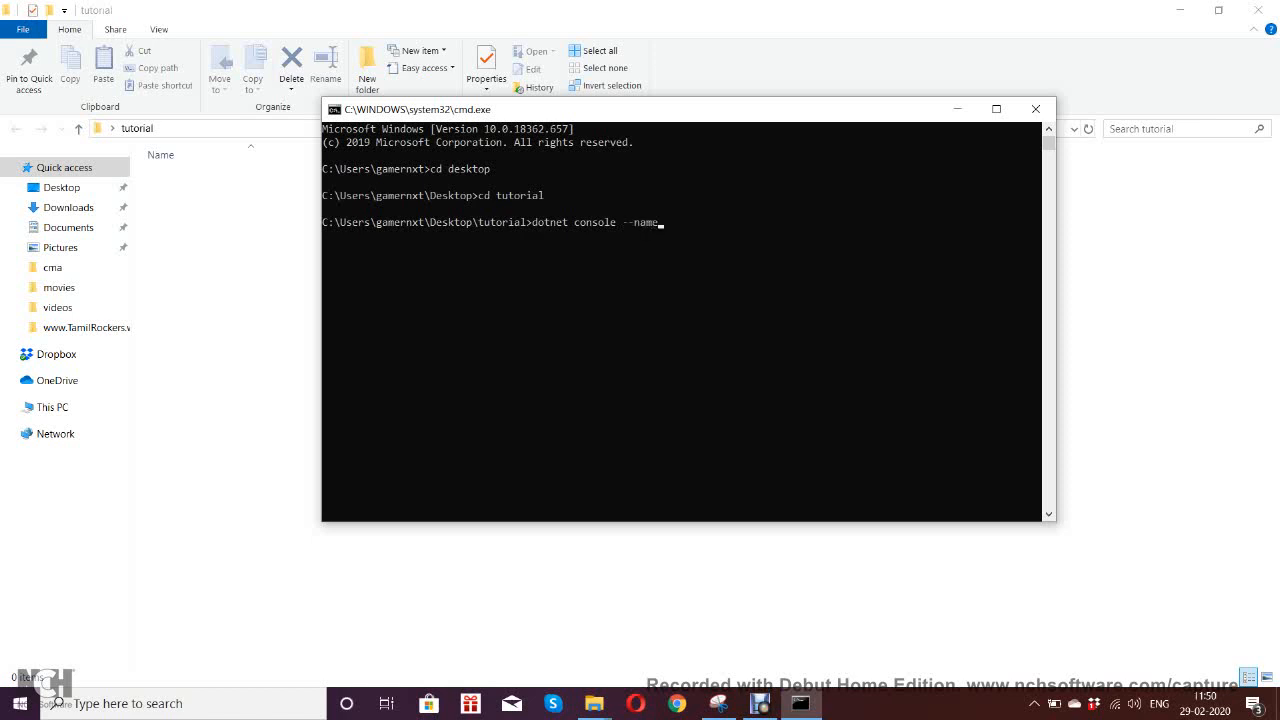
pyautogui.write('Se')
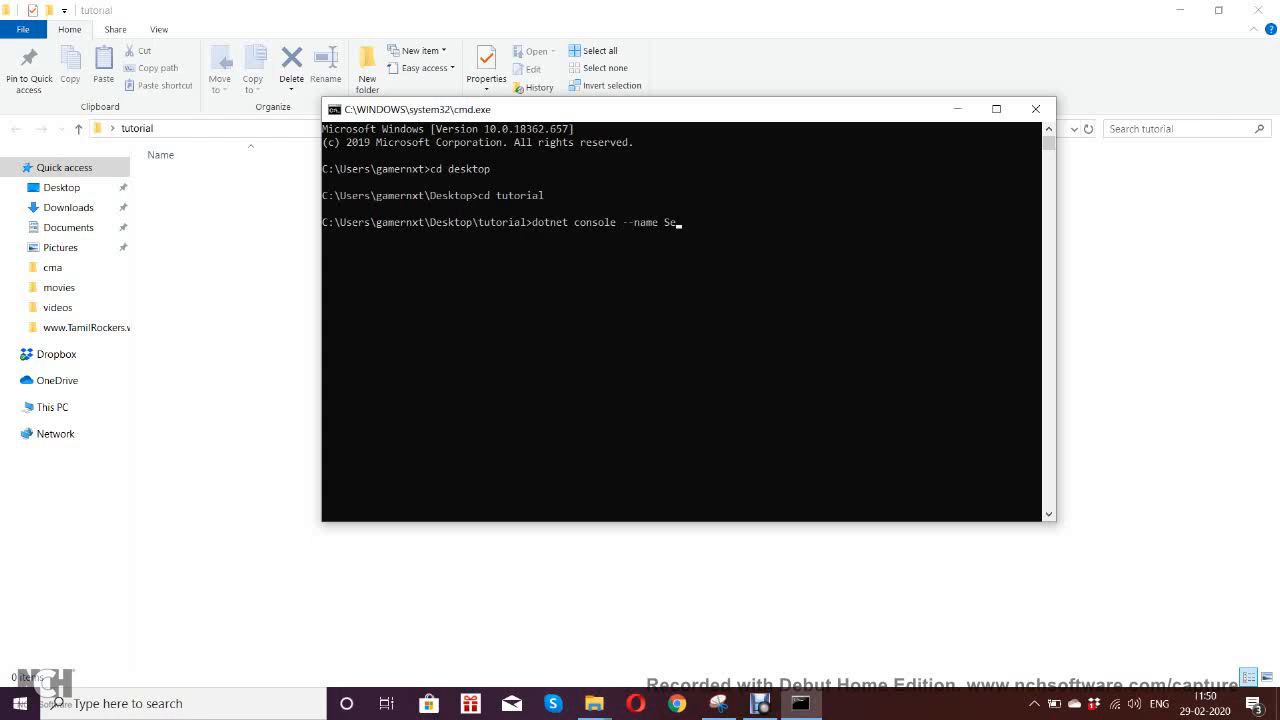
pyautogui.write('nd')
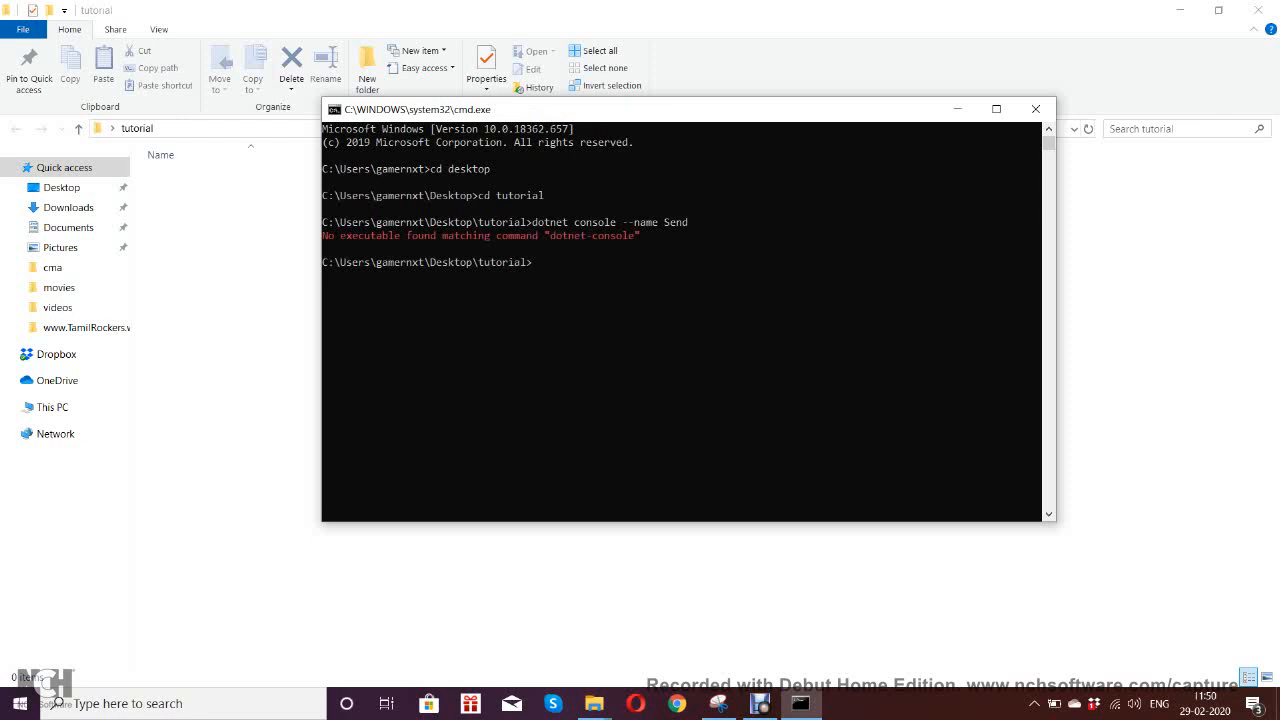
pyautogui.write('dotnet console --name Send')
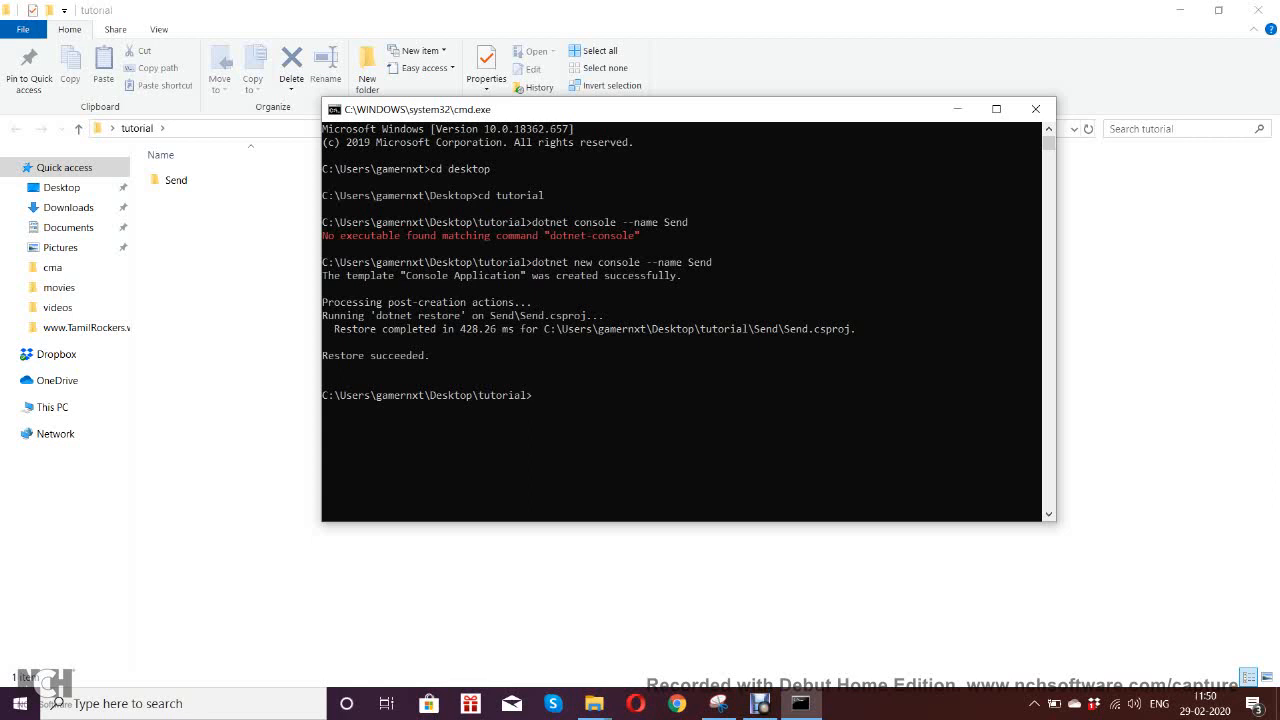
pyautogui.write('c')
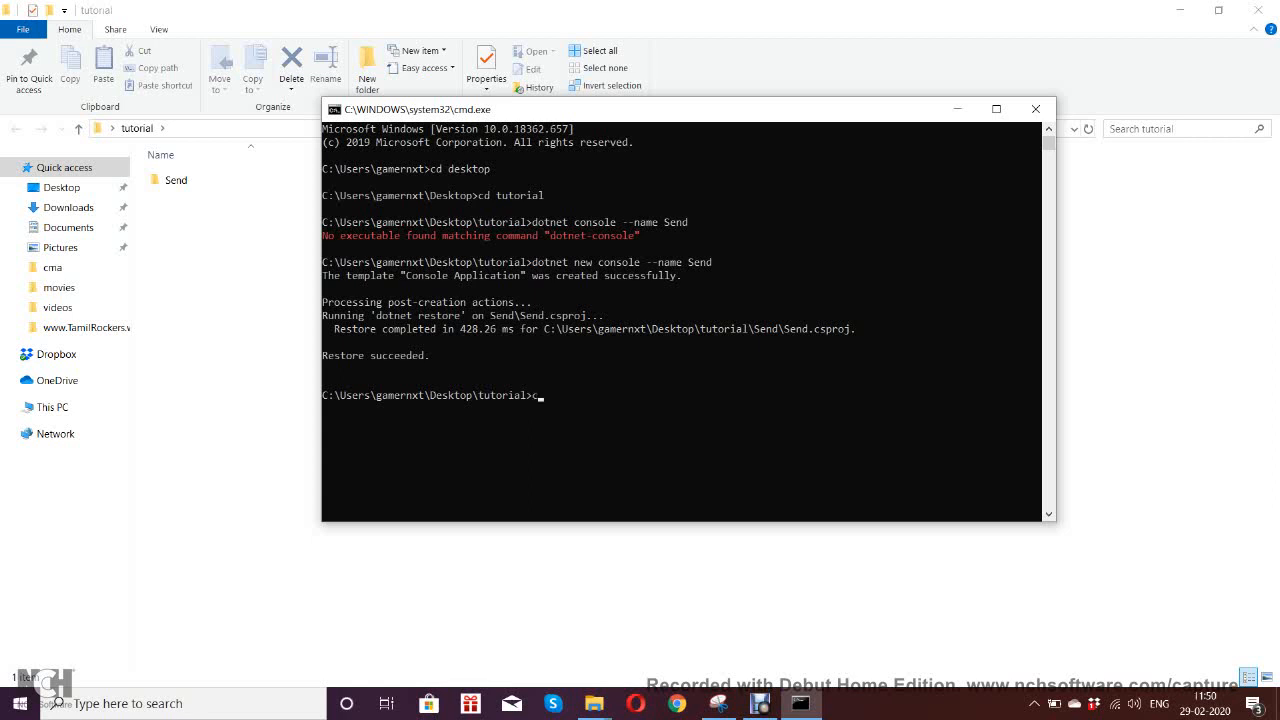
pyautogui.write('d')
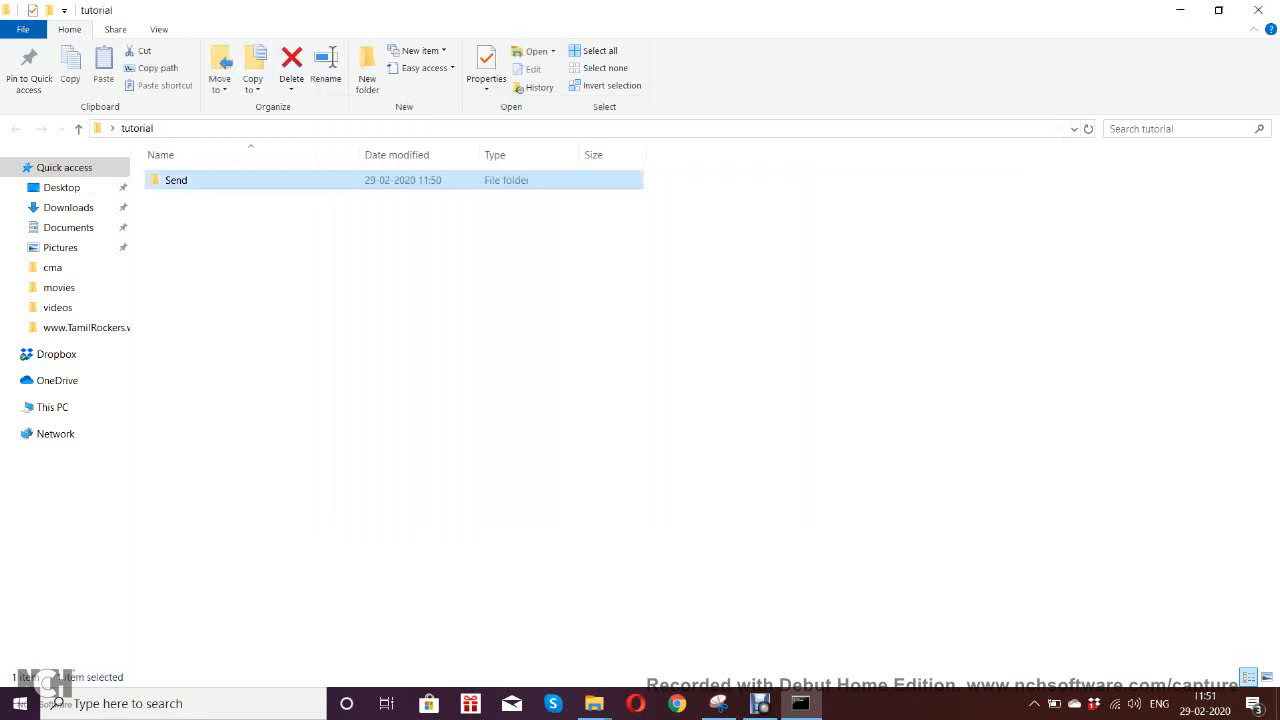
# Open the Send folder to view obj, Program.cs and Send.csproj.
pyautogui.doubleClick(176, 180)
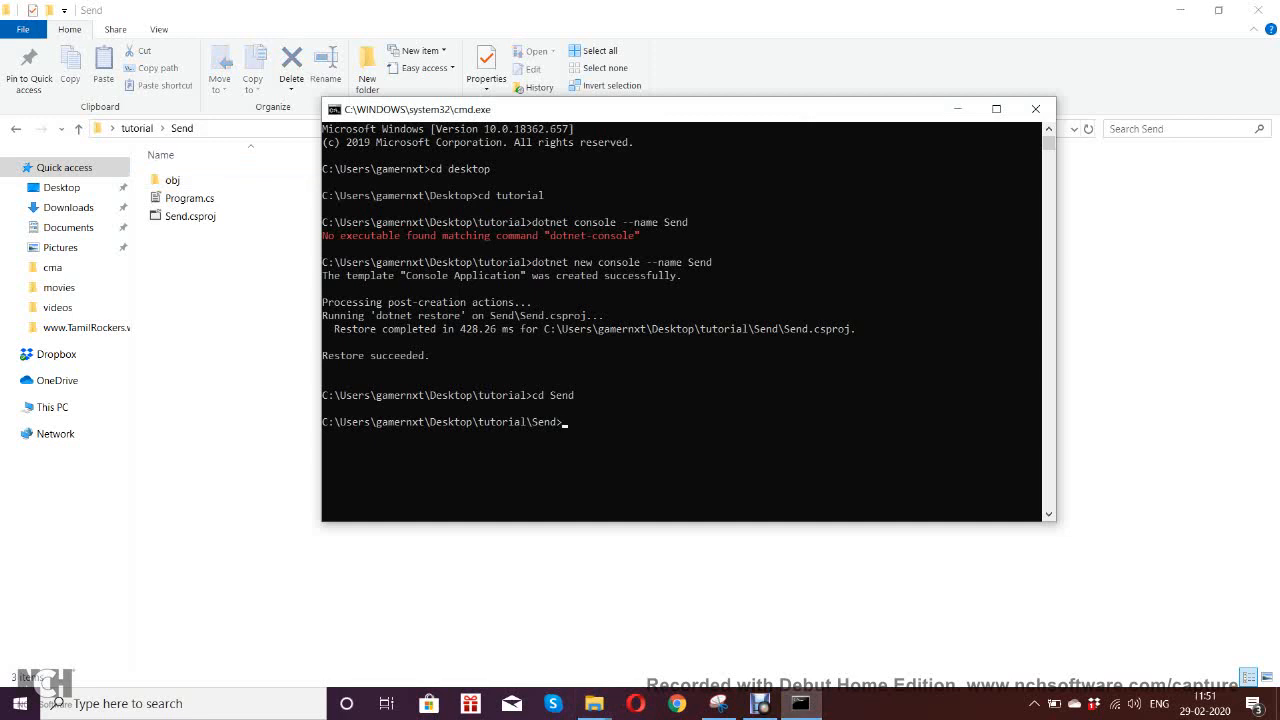
# Run 'dotnet add package RabbitMQ.Client' in the Send folder.
pyautogui.write('dot')
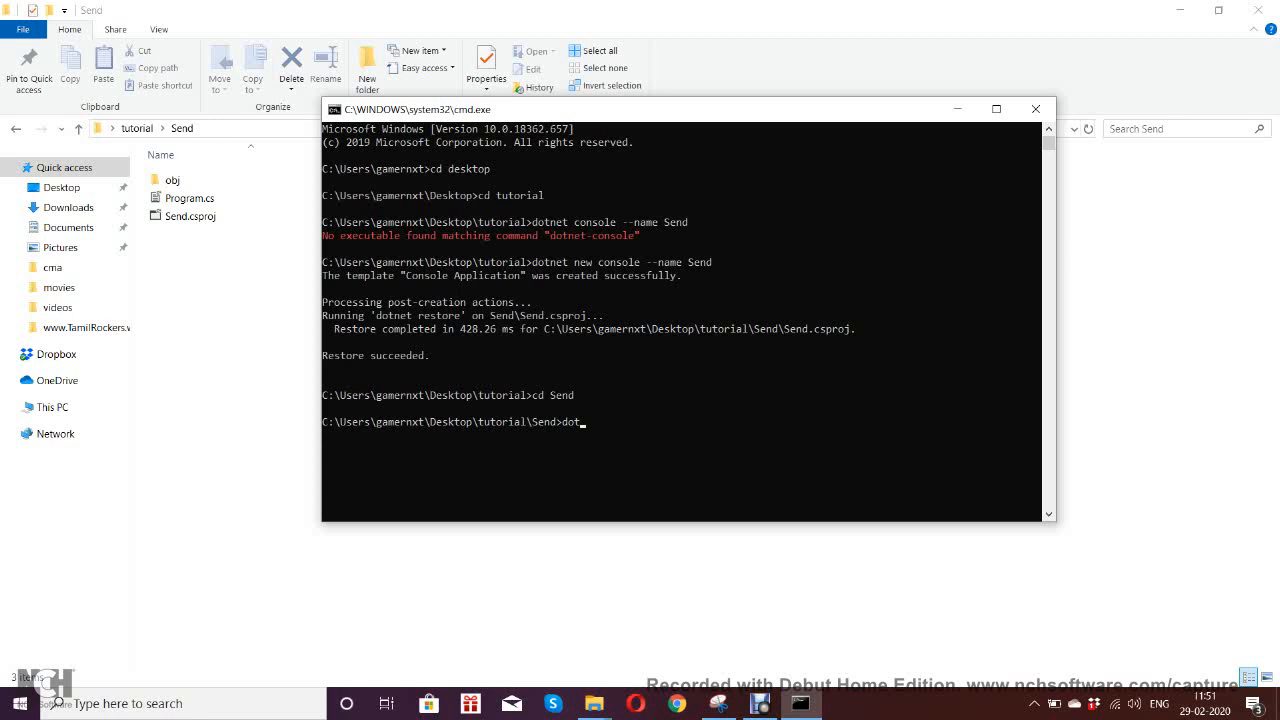
pyautogui.write('net a')
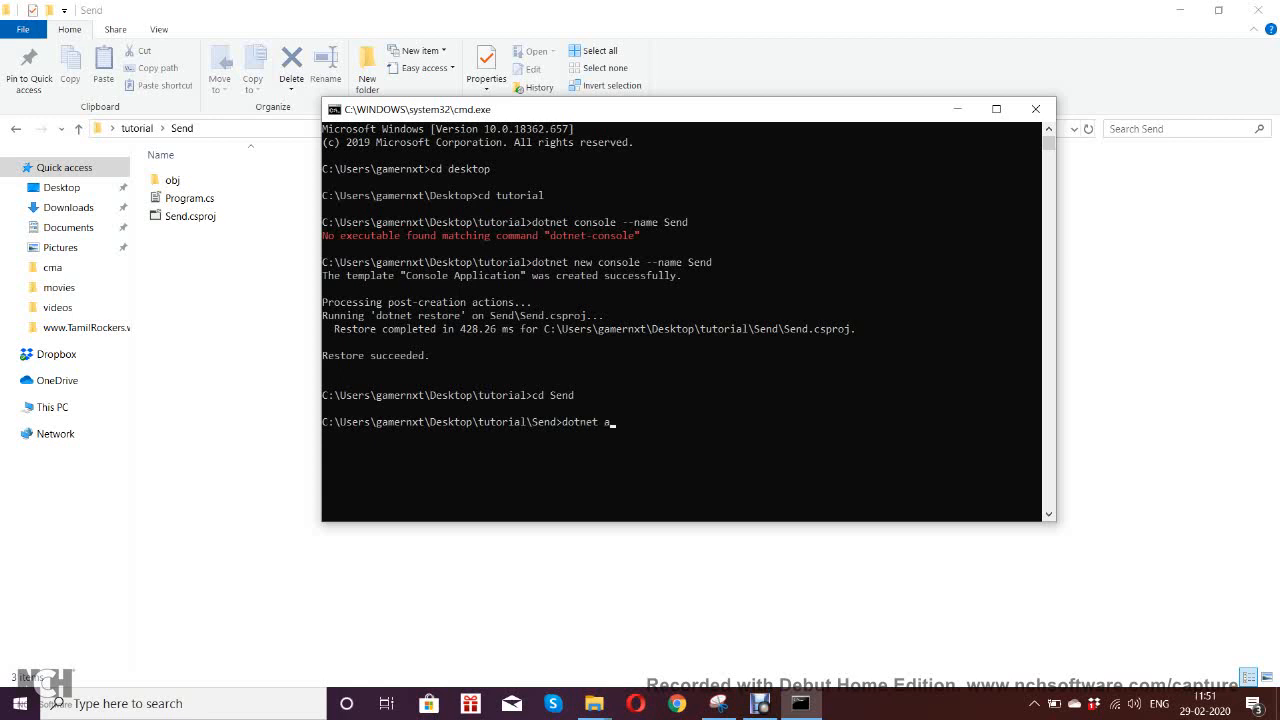
pyautogui.write('dd pack')
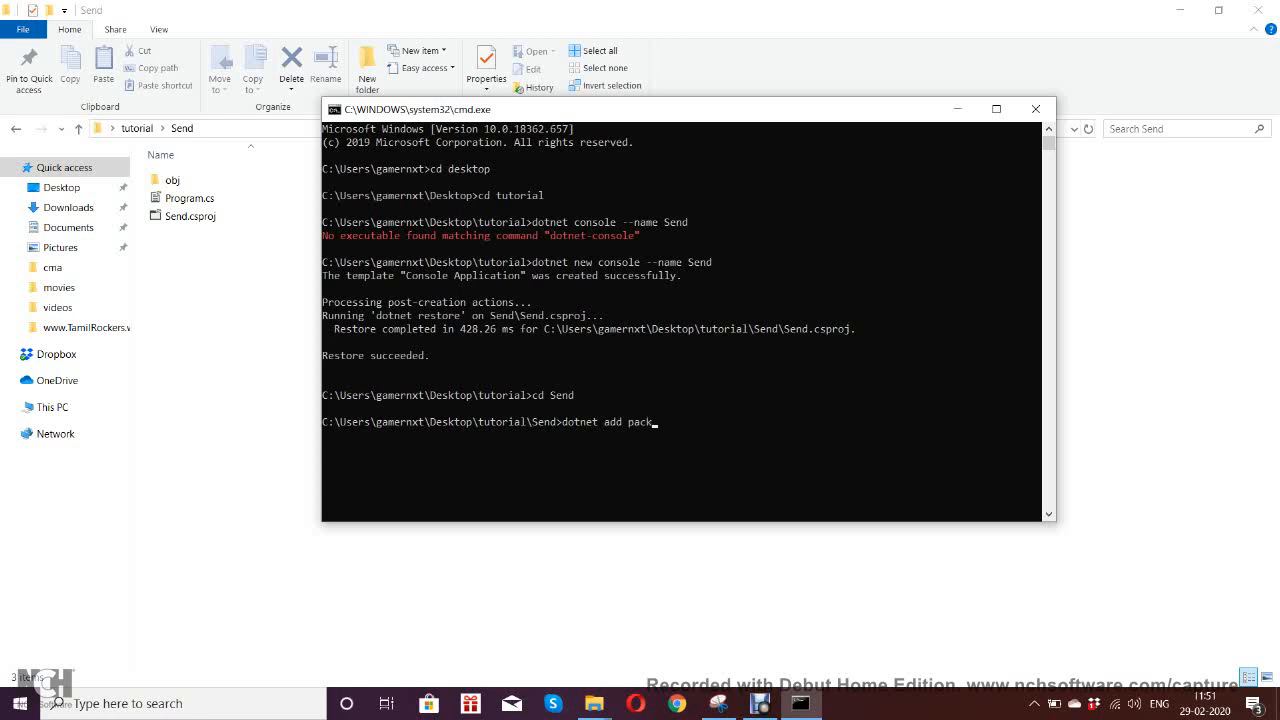
pyautogui.write('age')
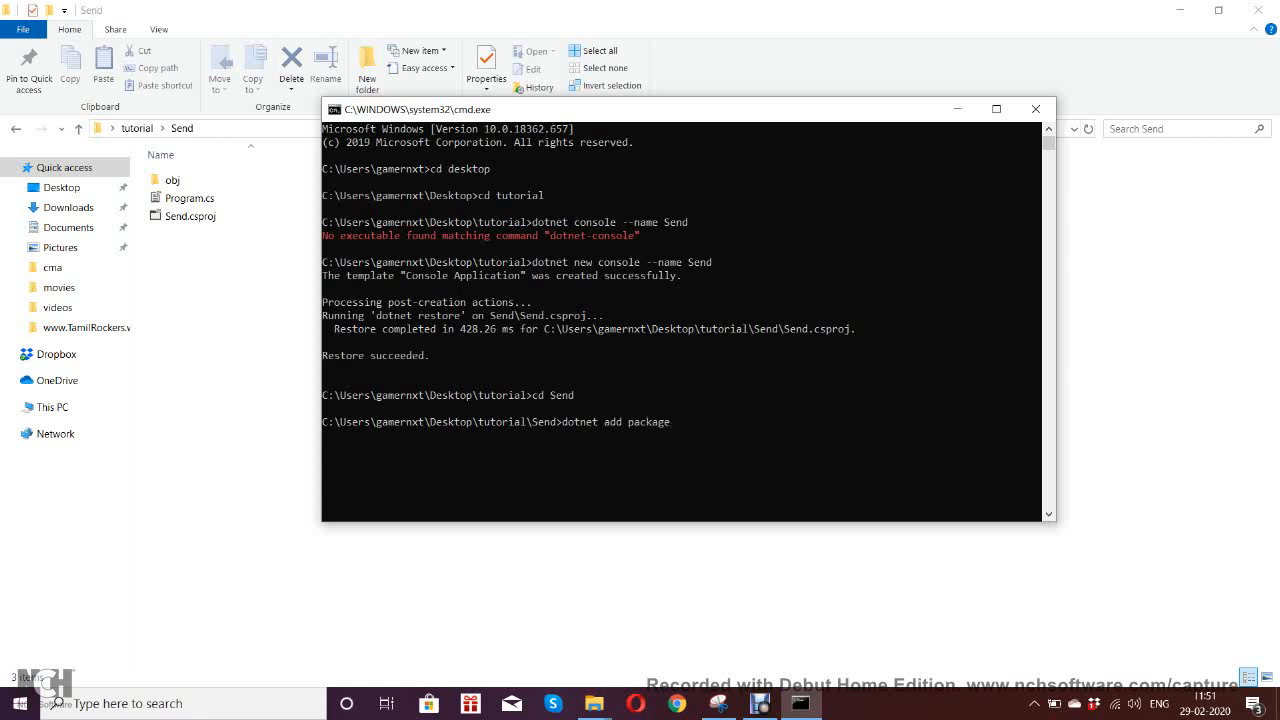
pyautogui.write('Ra')
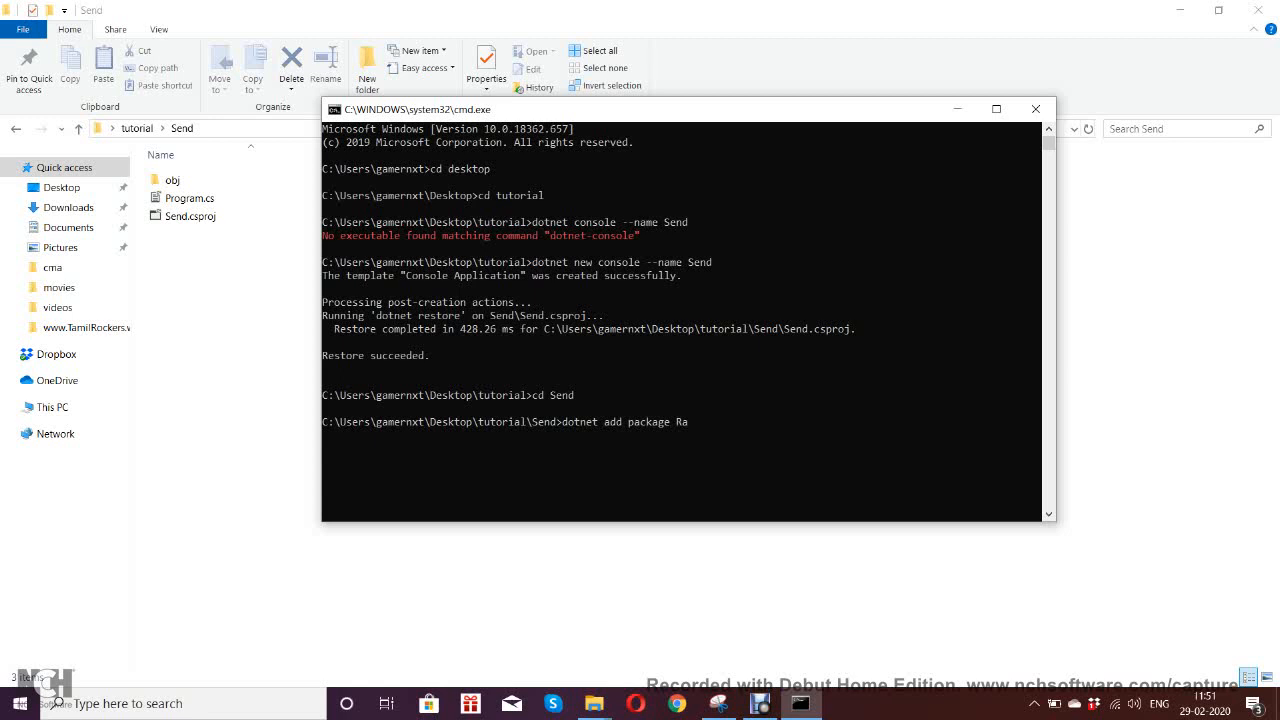
pyautogui.write('bbit')
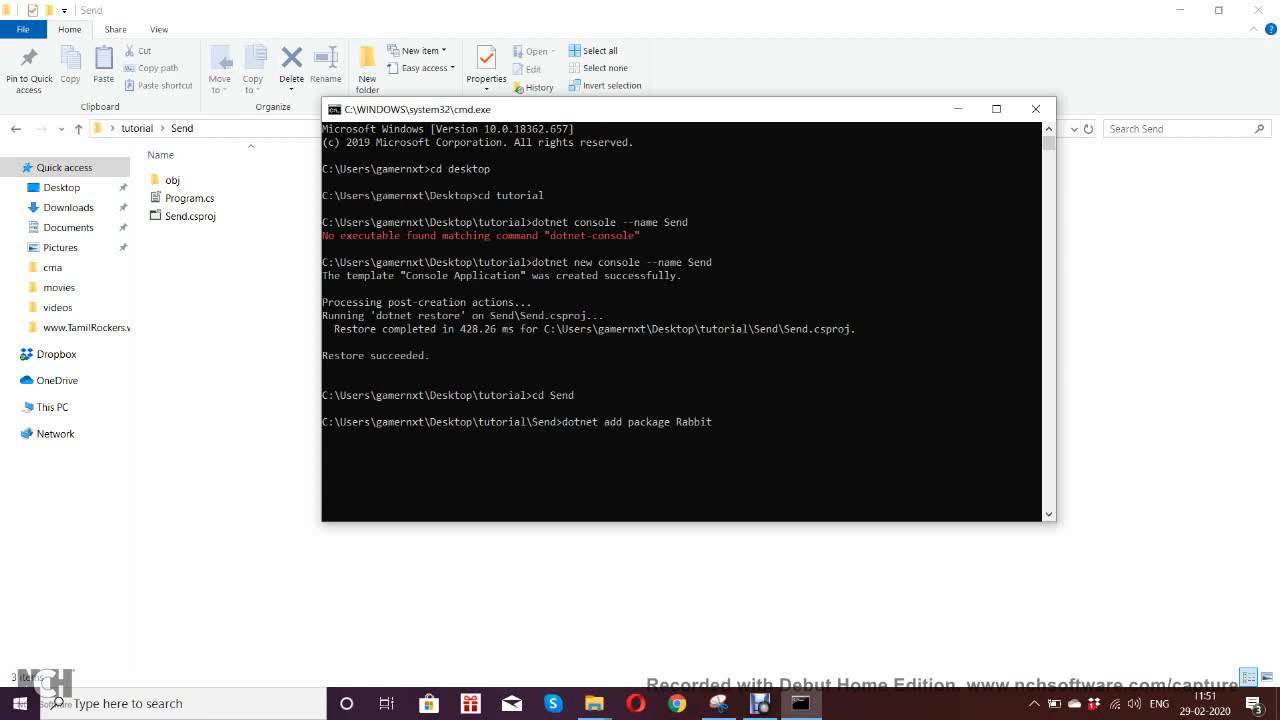
pyautogui.write('MQ')
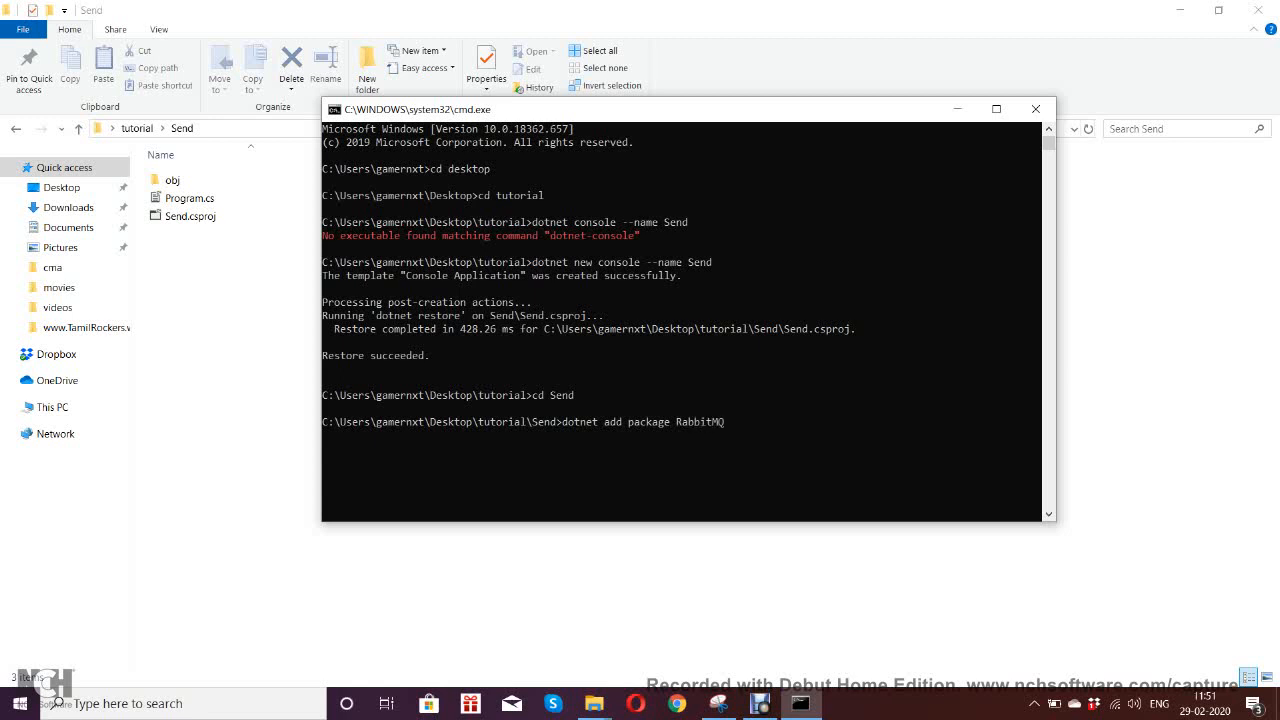
pyautogui.write('.Cli')
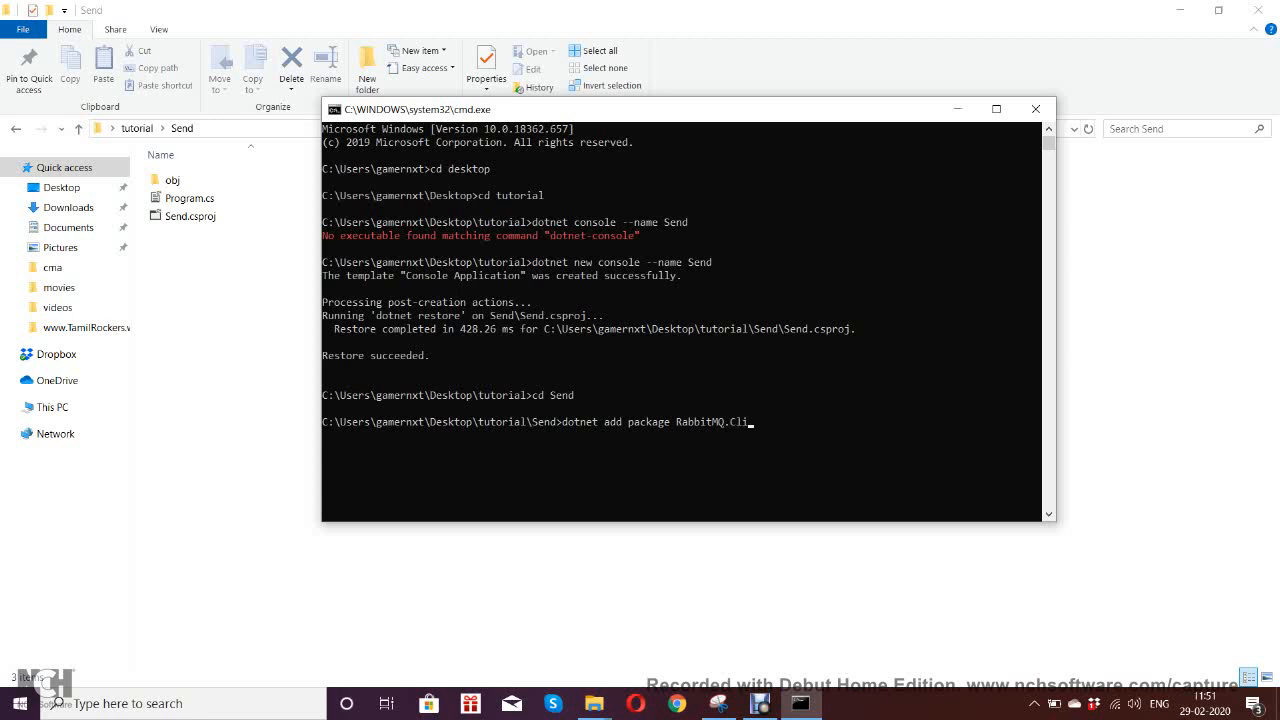
pyautogui.write('ent')
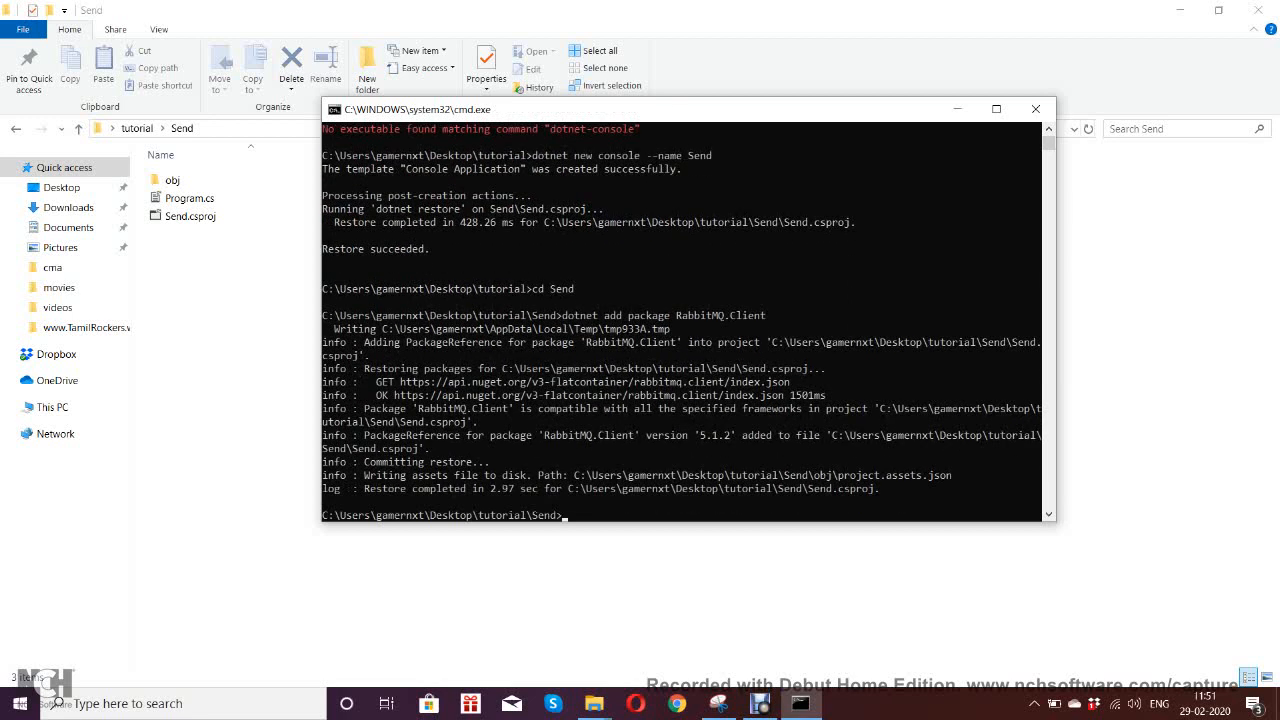
# Run 'dotnet restore' for the Send project.
pyautogui.write('d')
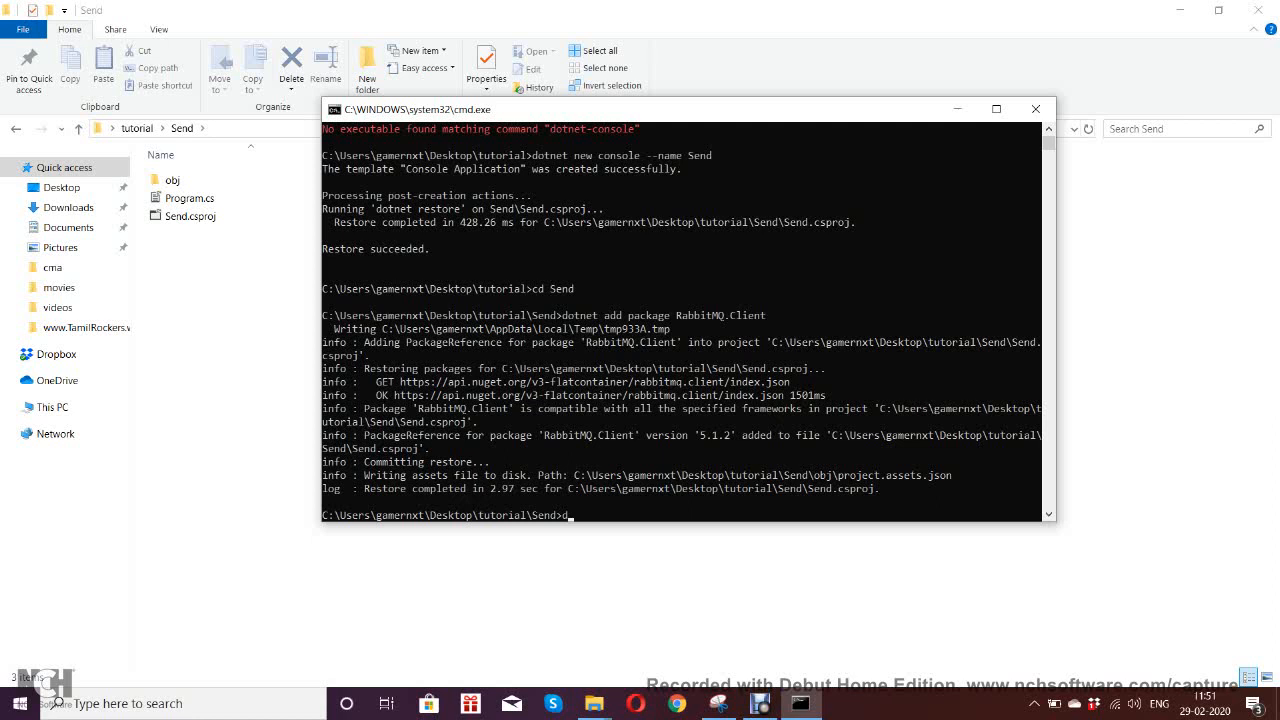
pyautogui.write('otnet R')
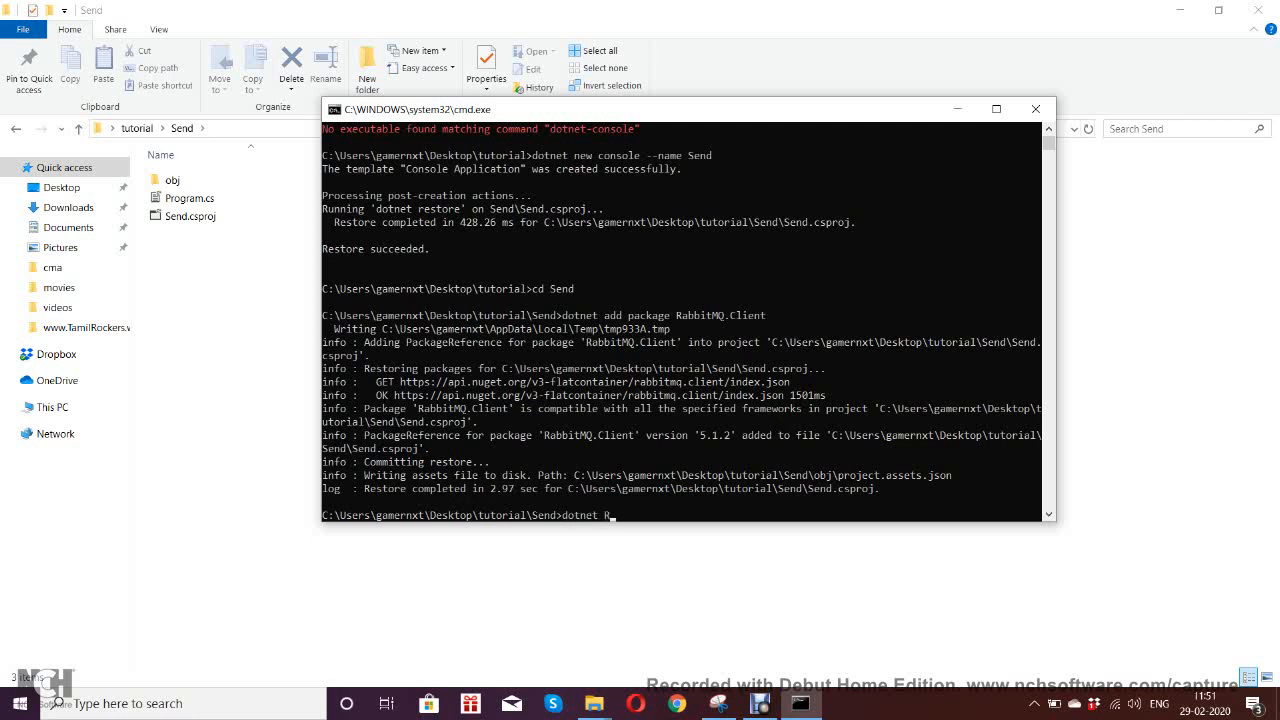
pyautogui.write('estore')
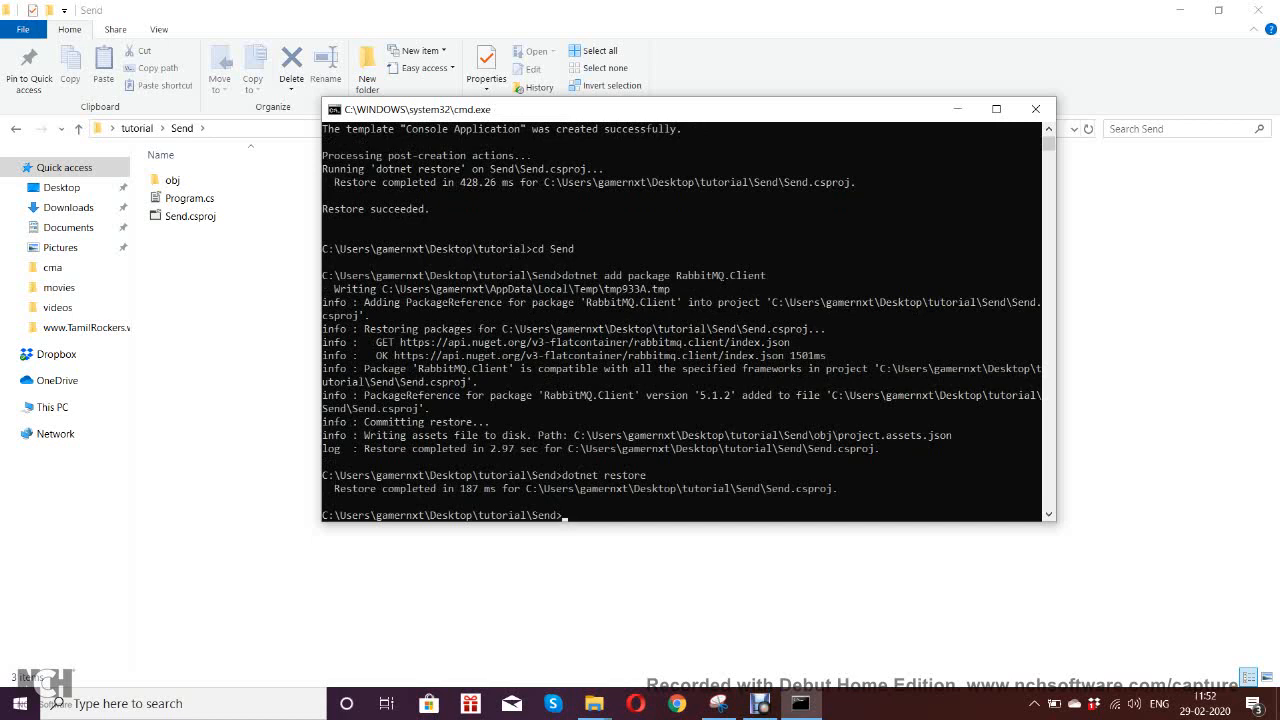
# Go up to the tutorial folder and run 'dotnet new console --name Receive'.
pyautogui.click(190, 216)
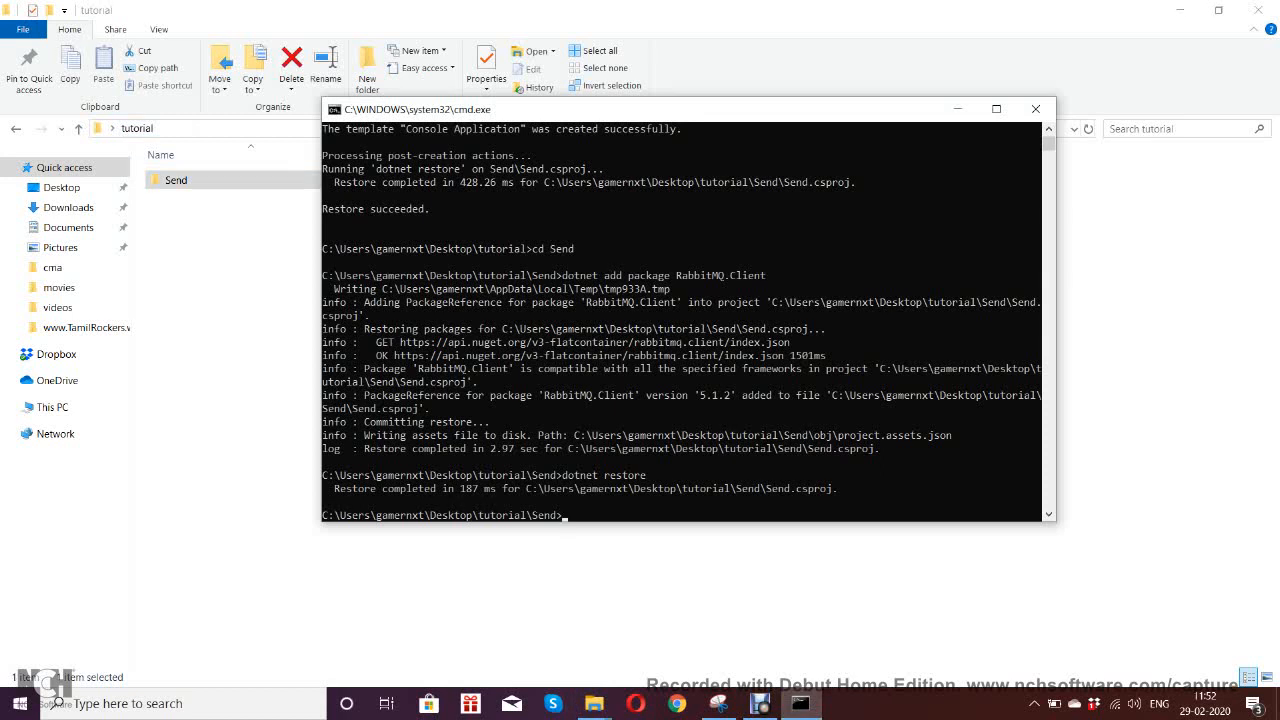
pyautogui.write('cd..')
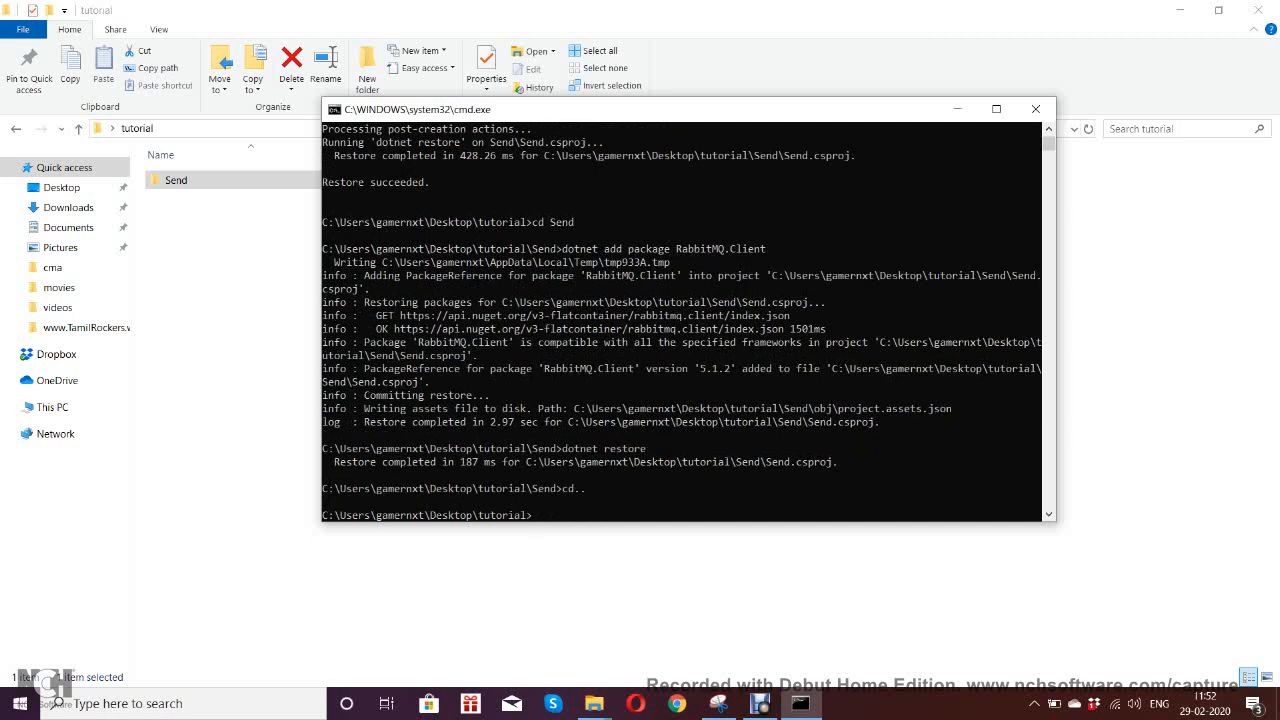
pyautogui.write('dotnet add package RabbitMQ.Client')
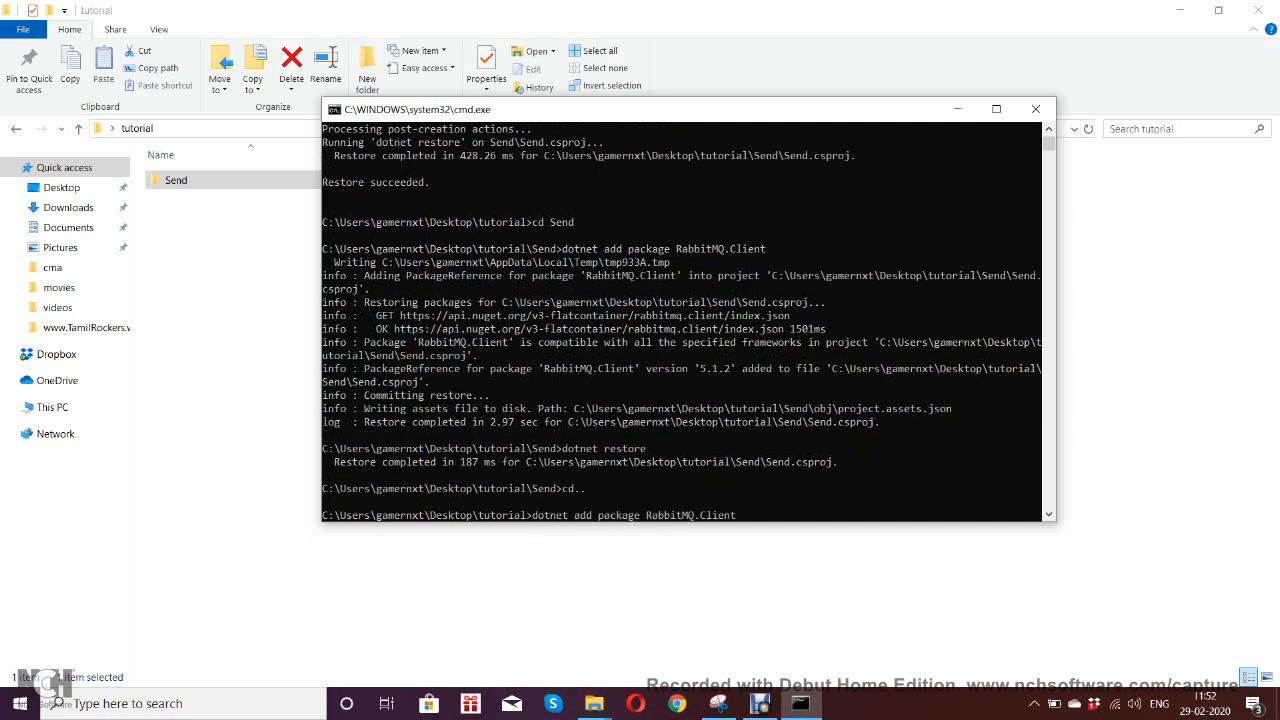
pyautogui.write('cd Se')
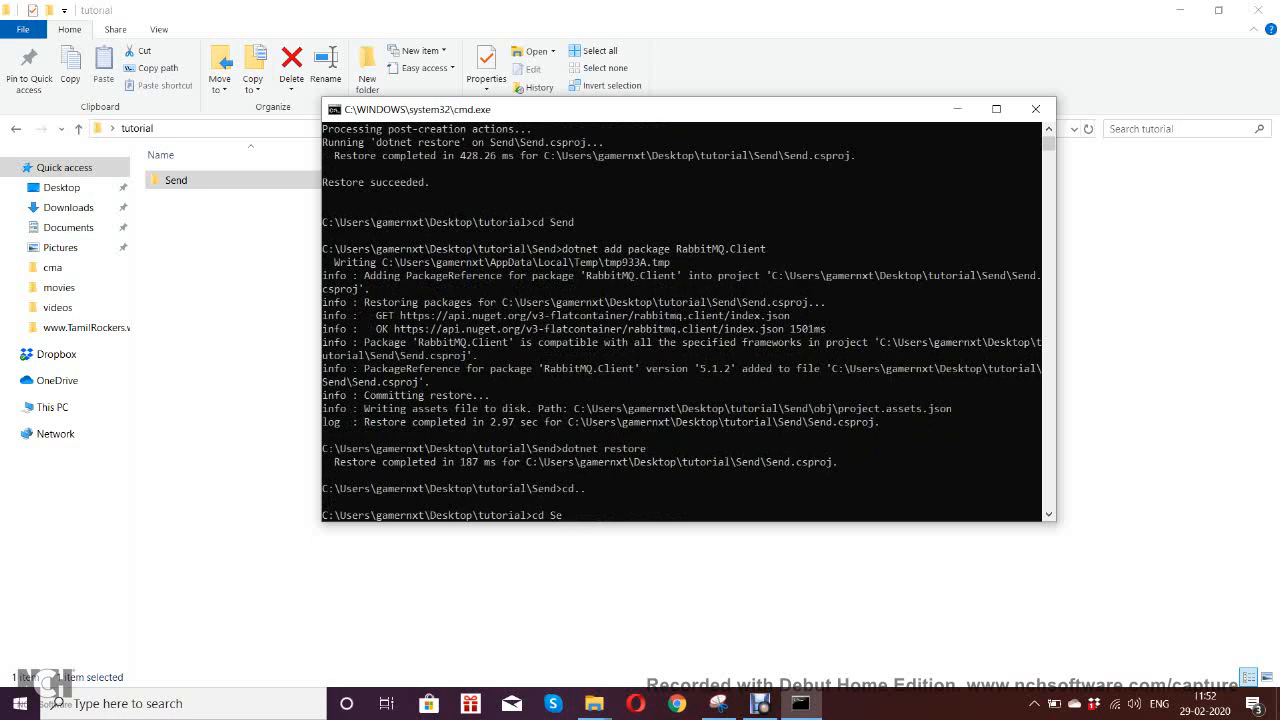
pyautogui.write('dotnet new console --name Send')
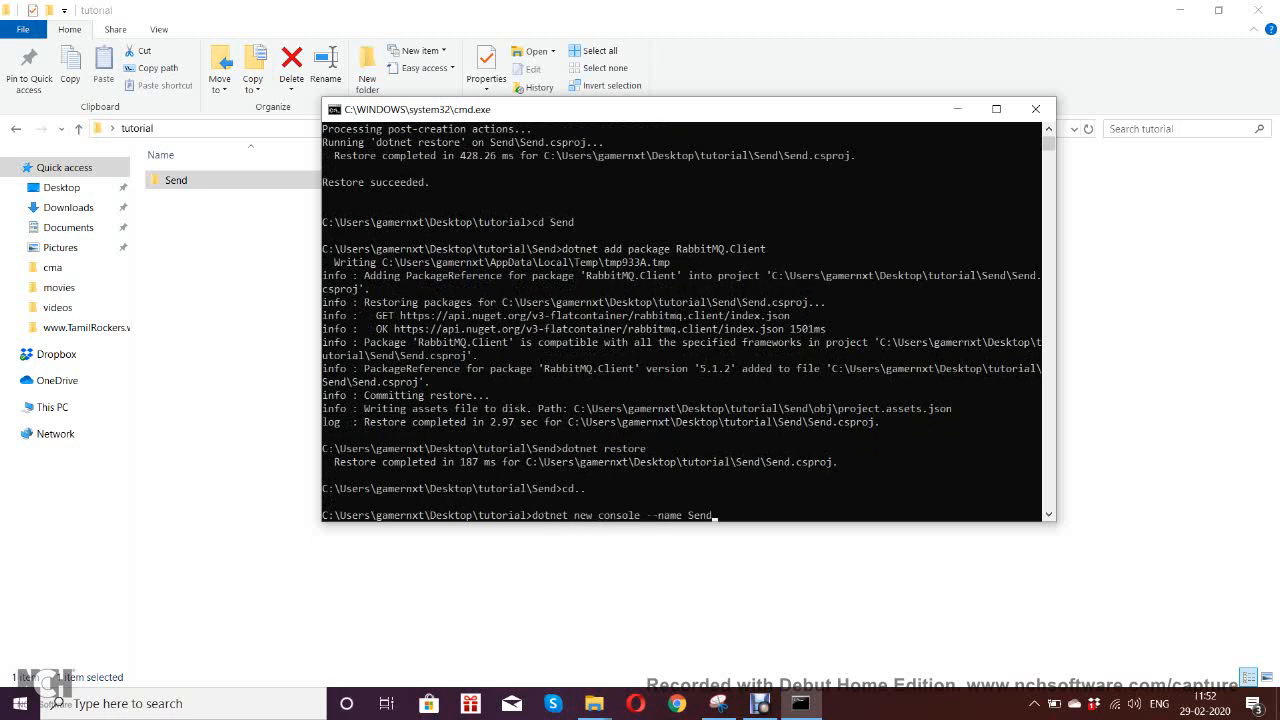
pyautogui.press('Backspace')
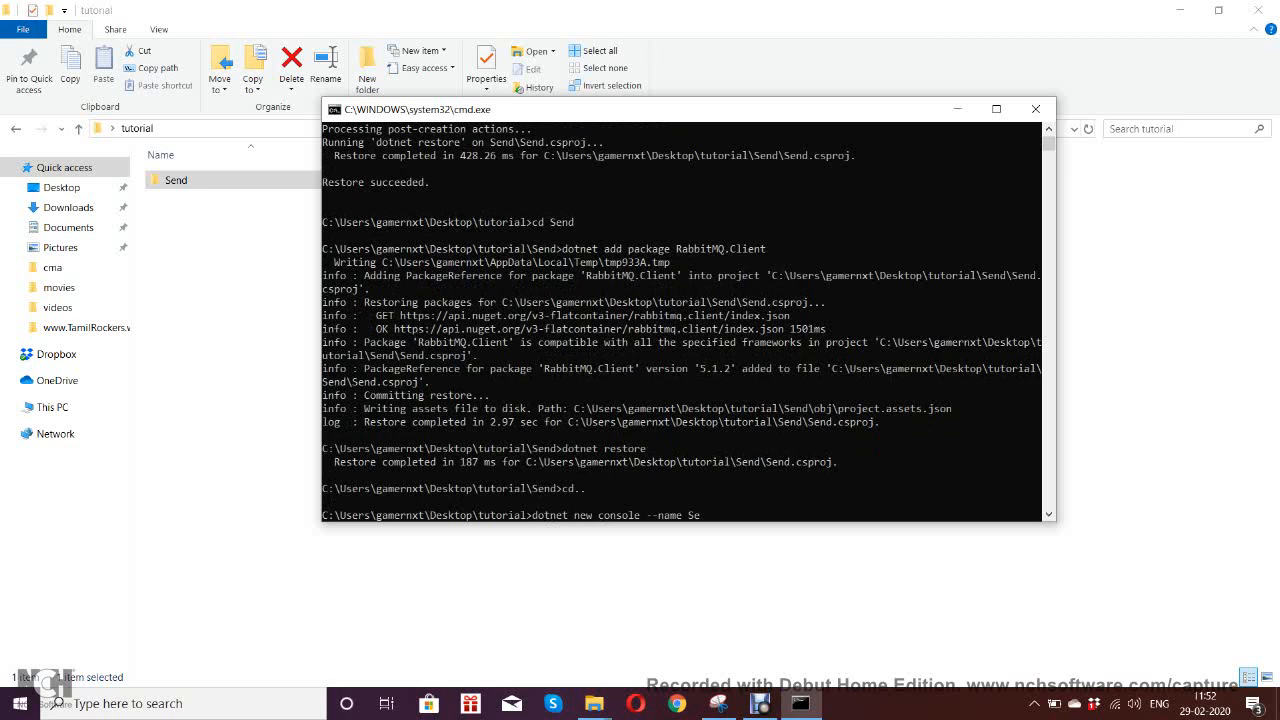
pyautogui.press('Backspace')
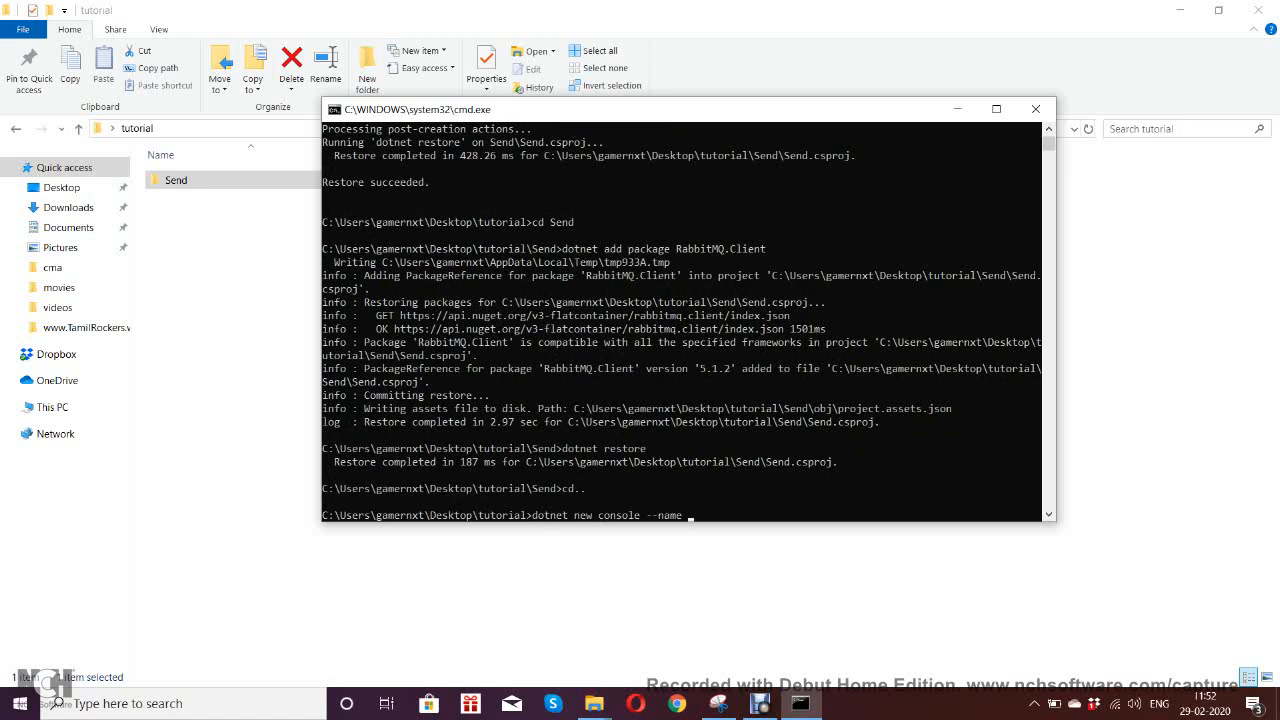
pyautogui.write('Recive')
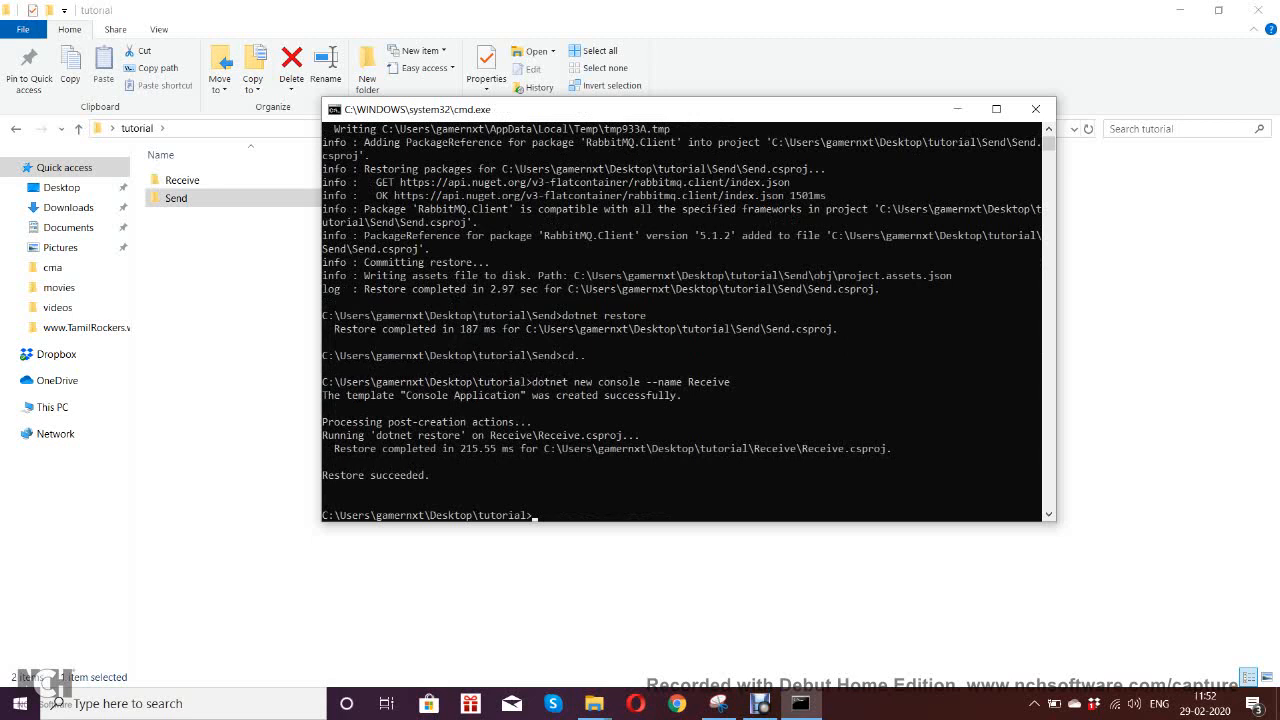
pyautogui.write('dotnet new console --name Receive')
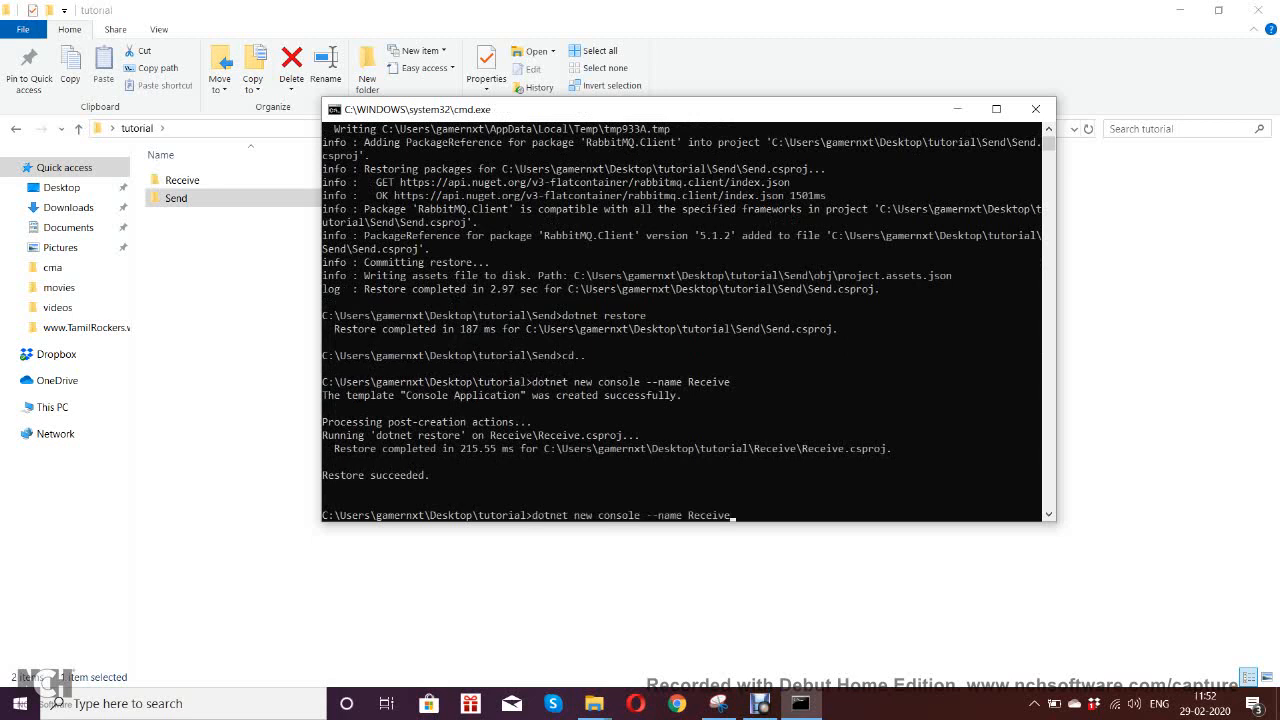
# Enter the Receive folder, add the RabbitMQ.Client package and run 'dotnet restore'.
pyautogui.write('dotnet add package RabbitMQ.Client')
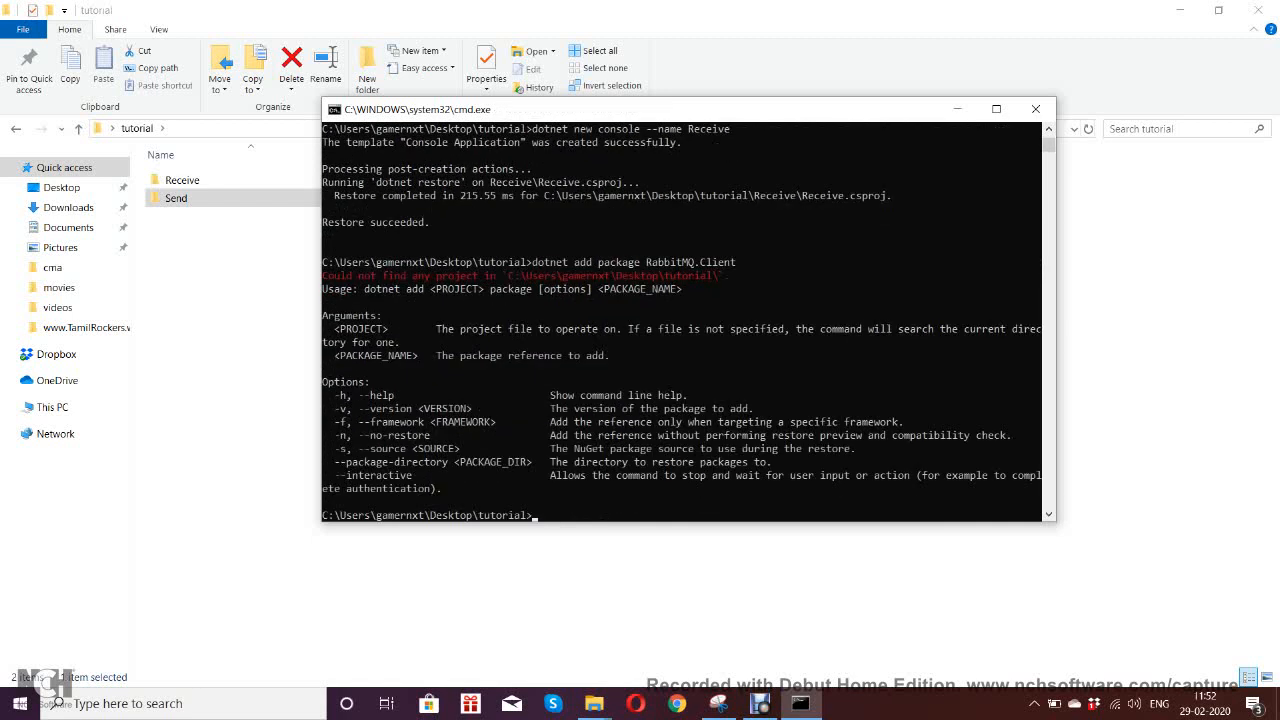
pyautogui.write('cd Send')
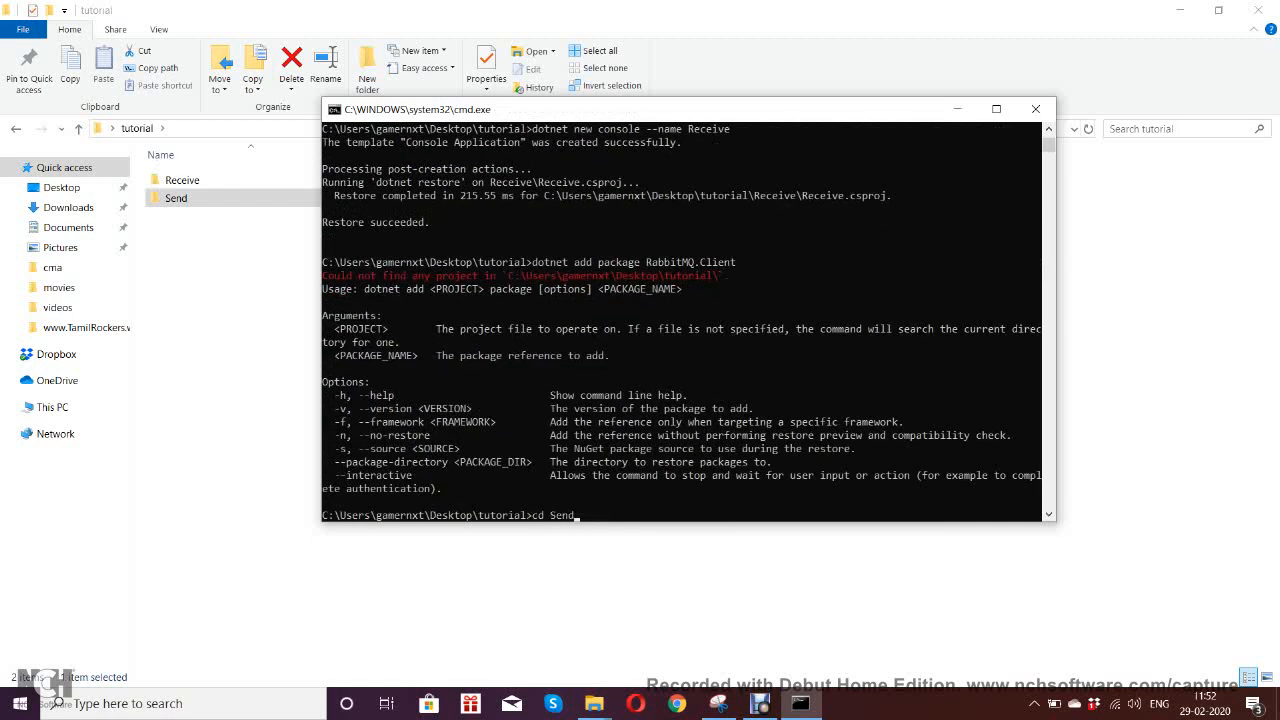
pyautogui.write('tutorial')
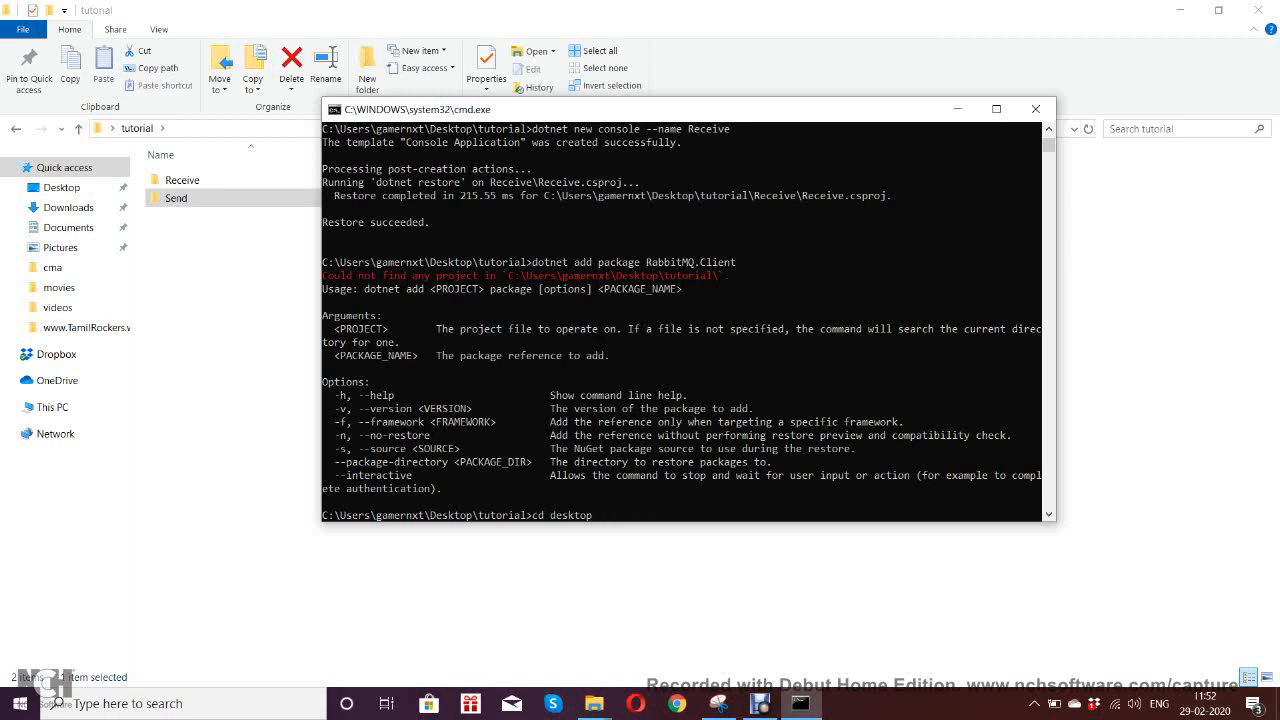
pyautogui.write('dotnet console --name Send')
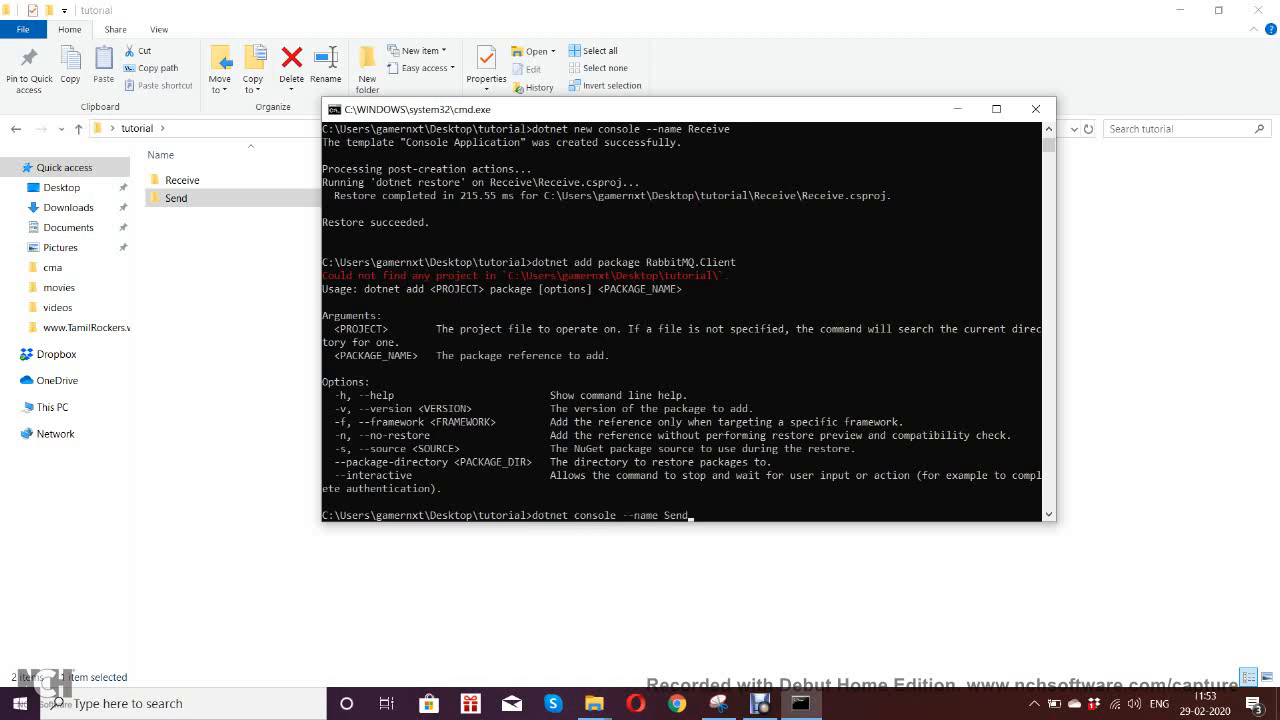
pyautogui.write('dotnet add package RabbitMQ.Client')
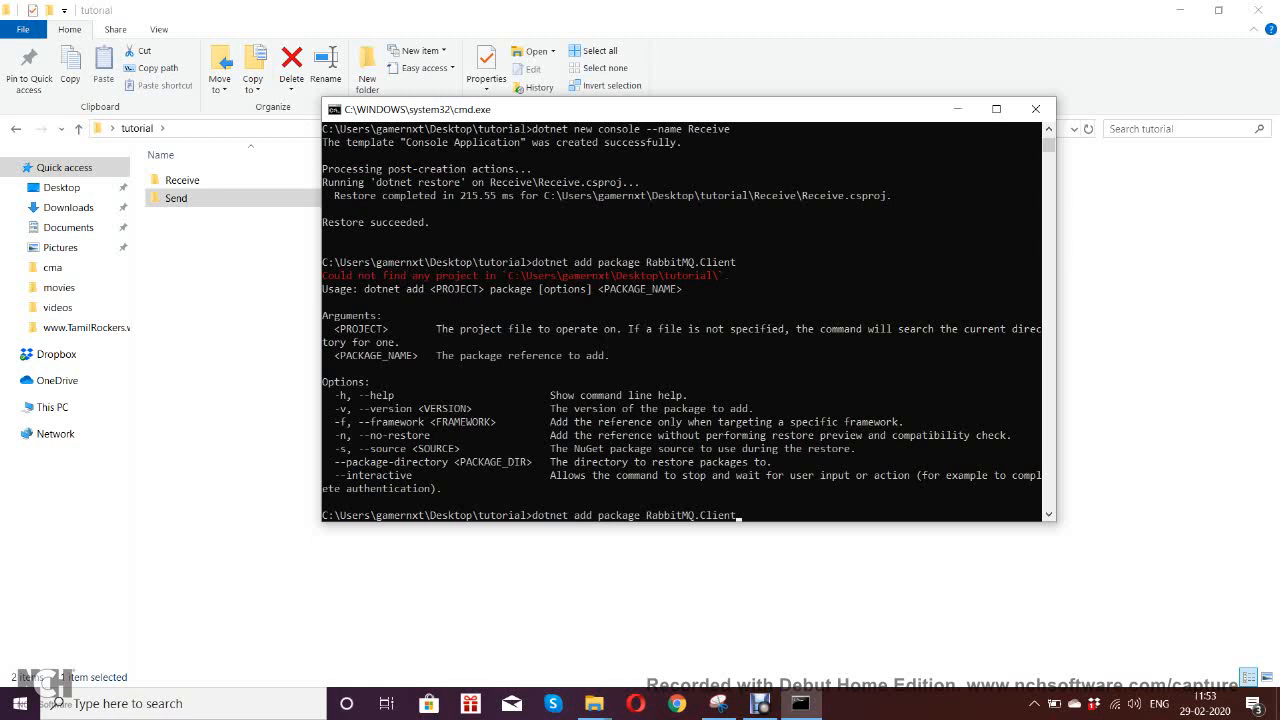
pyautogui.write('dotnet restore')
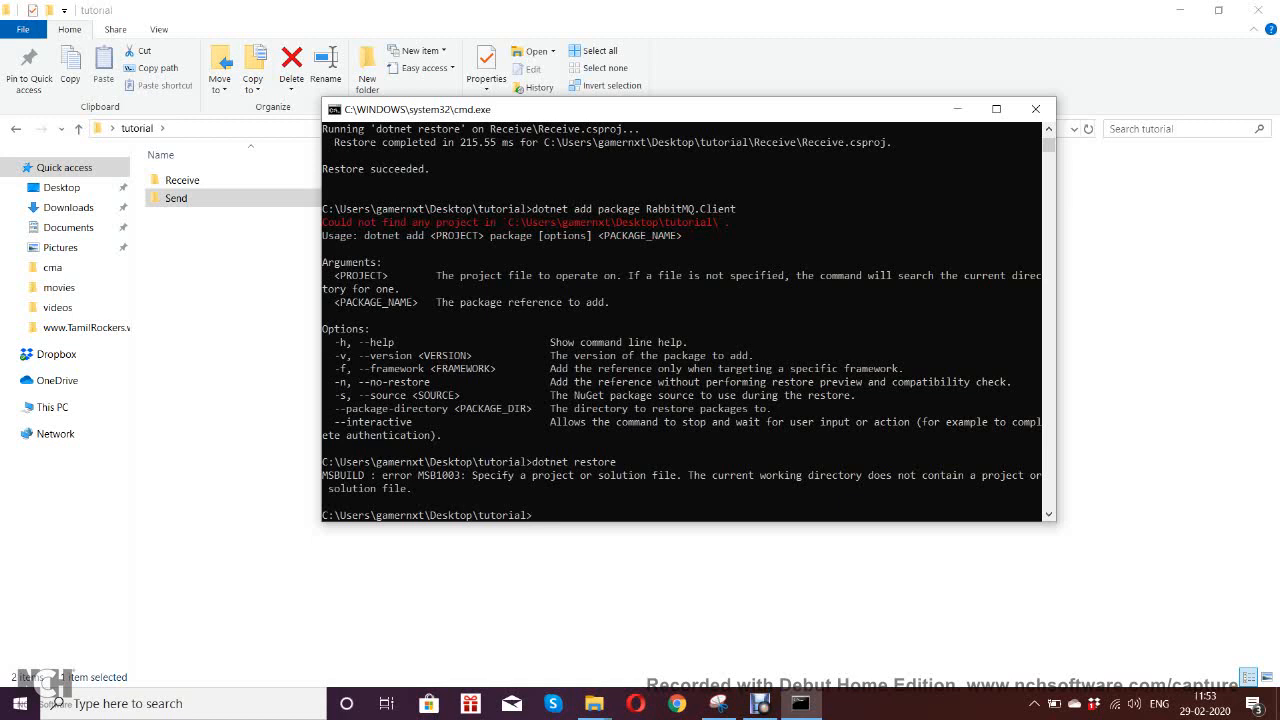
pyautogui.write('cd')
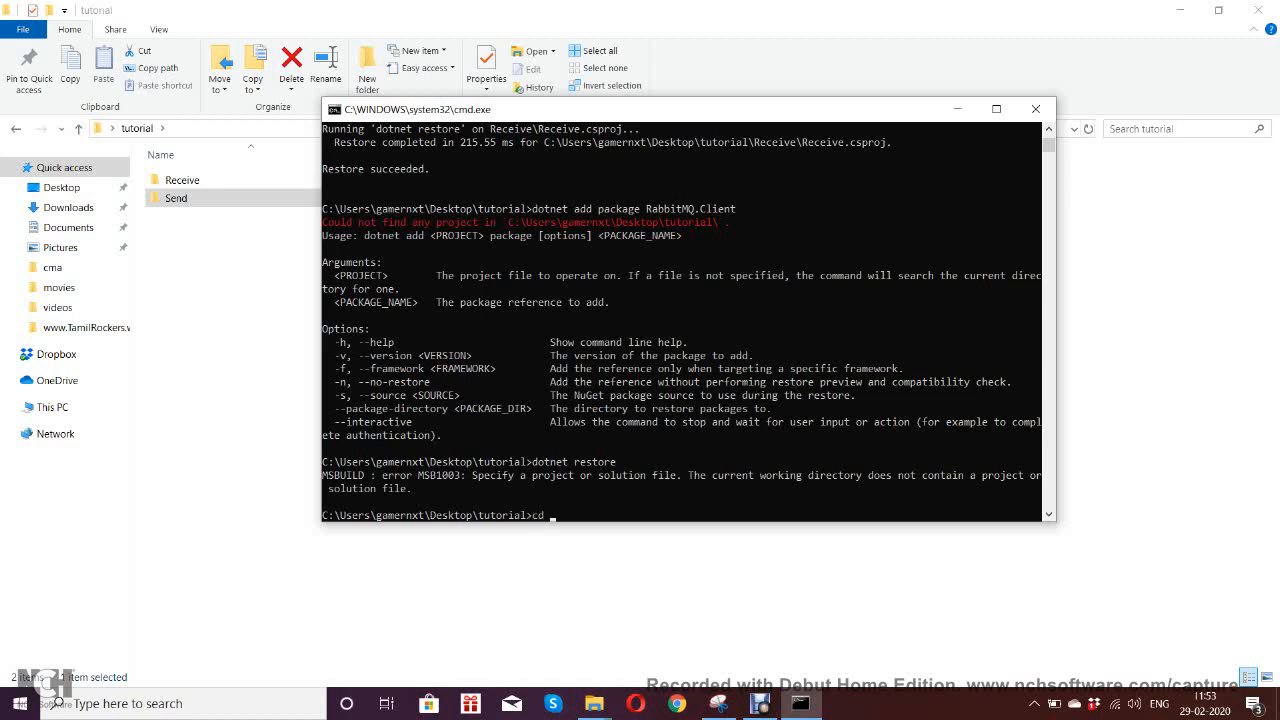
pyautogui.write('Recive')
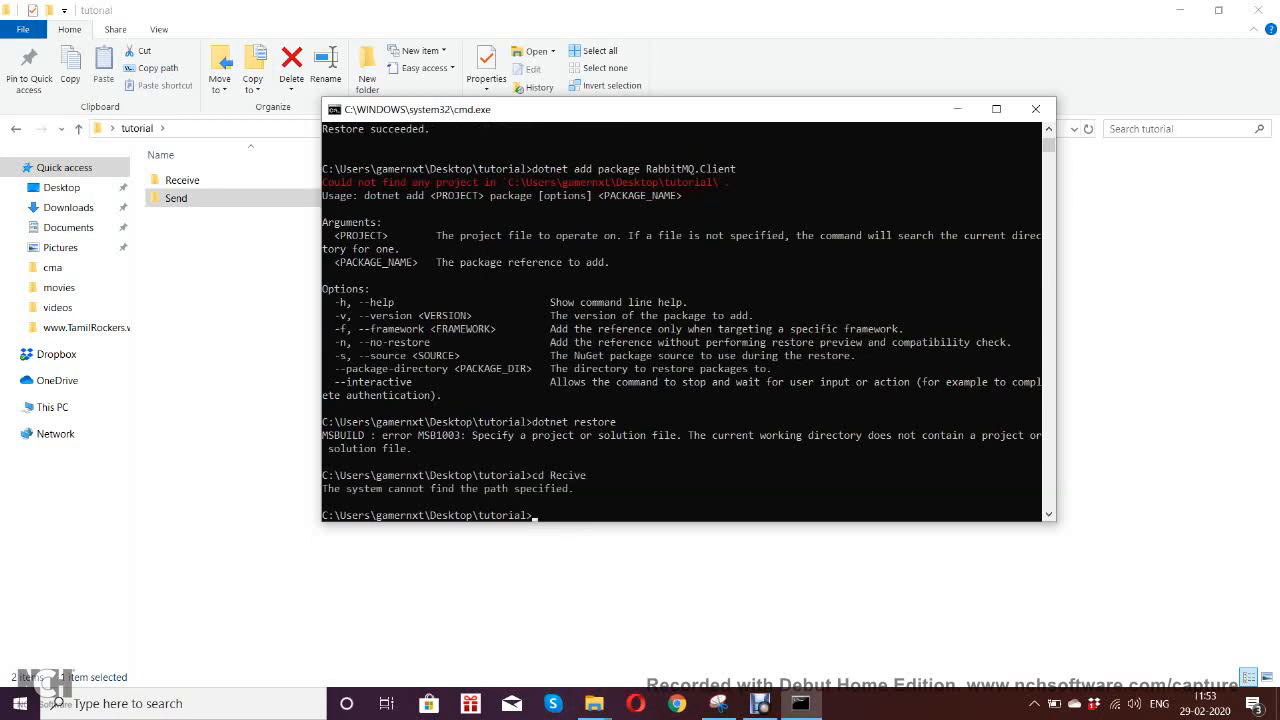
pyautogui.write('cd Recive')
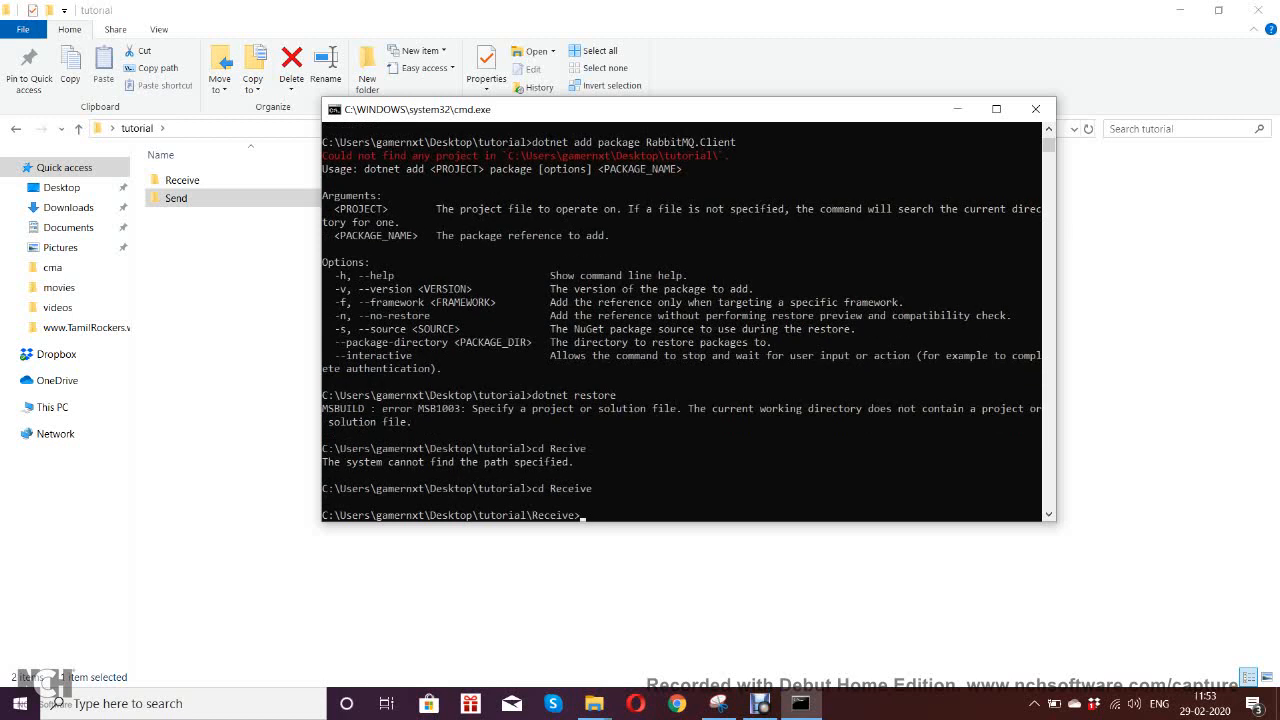
pyautogui.write('cd Recive')
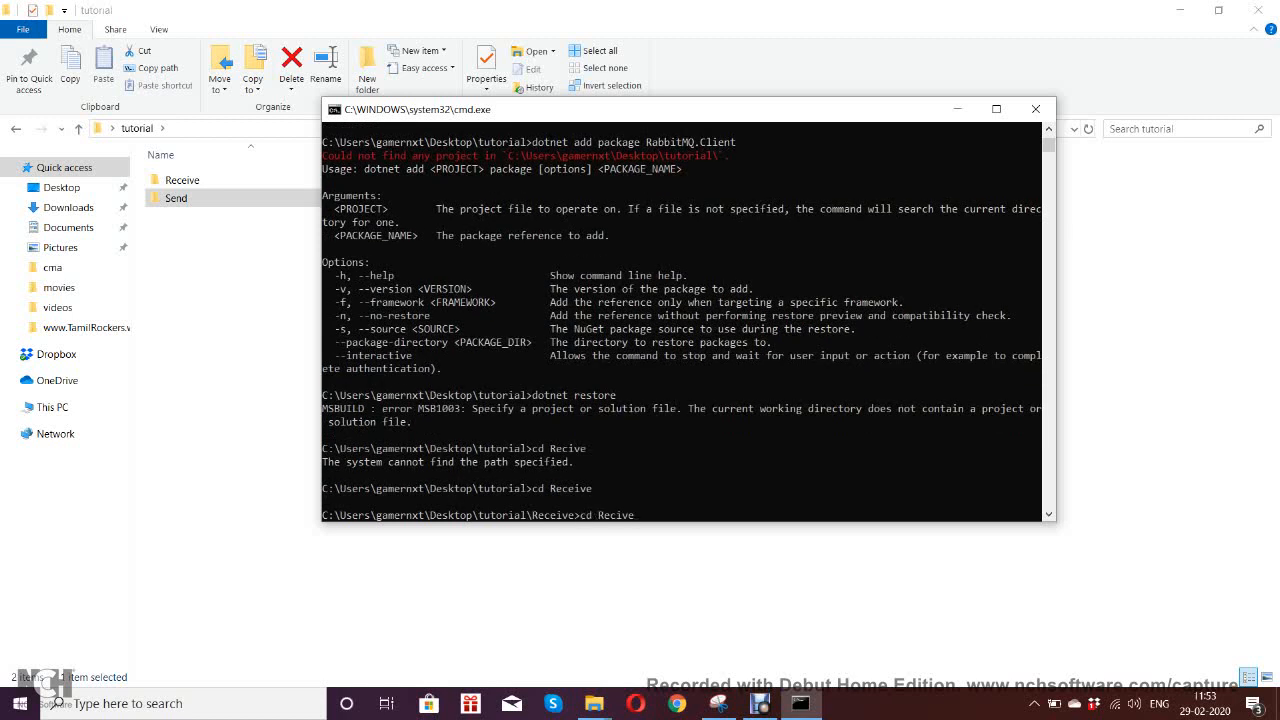
pyautogui.write('dotnet add package RabbitMQ.Client')
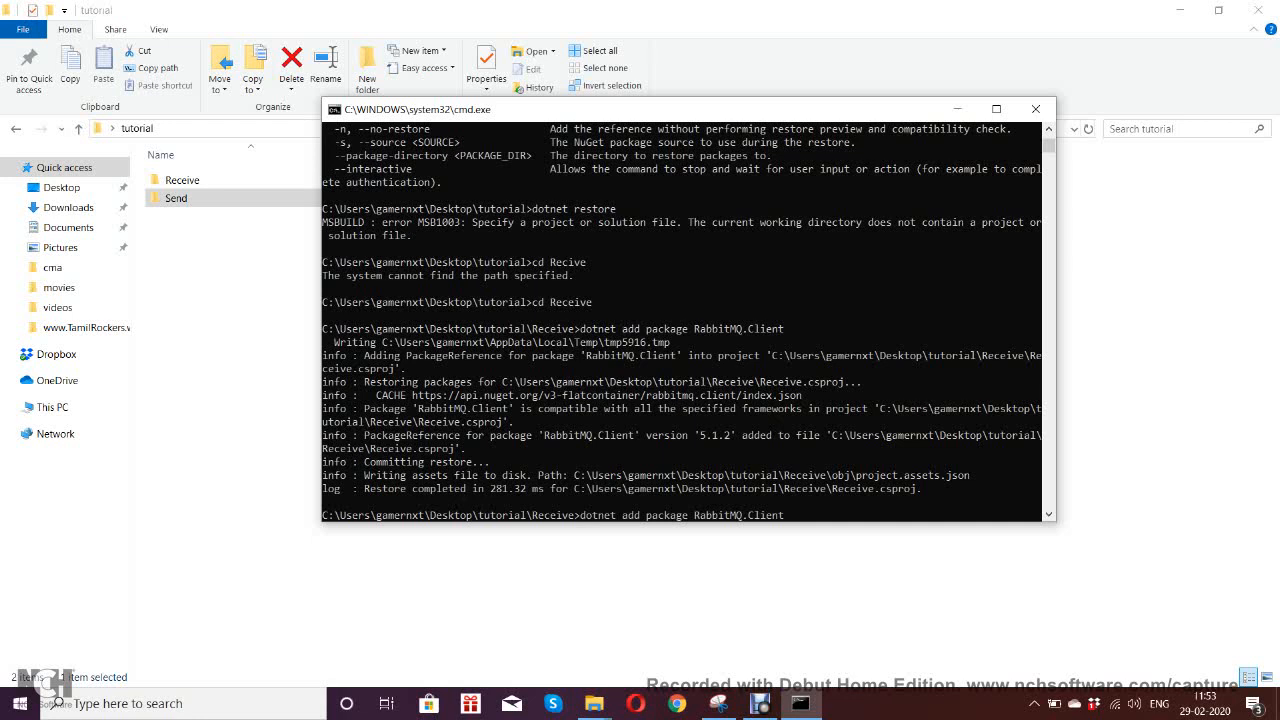
pyautogui.write('dotnet restore')
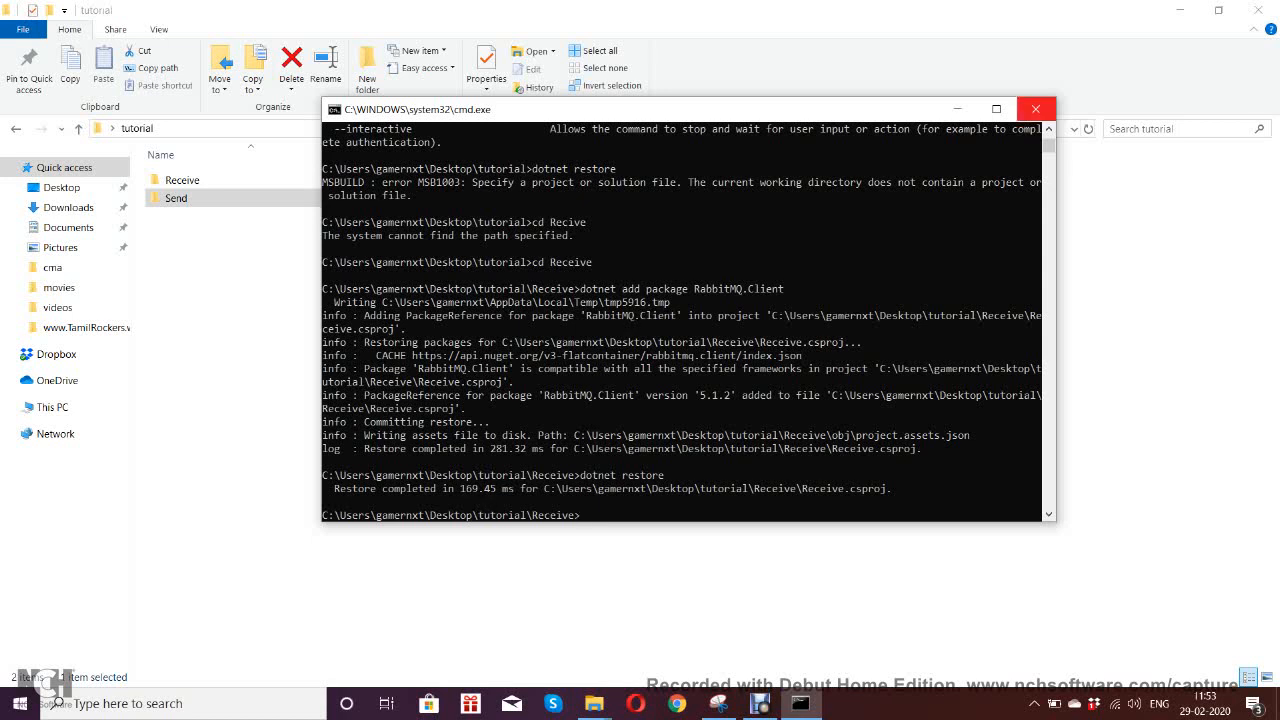
pyautogui.moveTo(1036, 108)
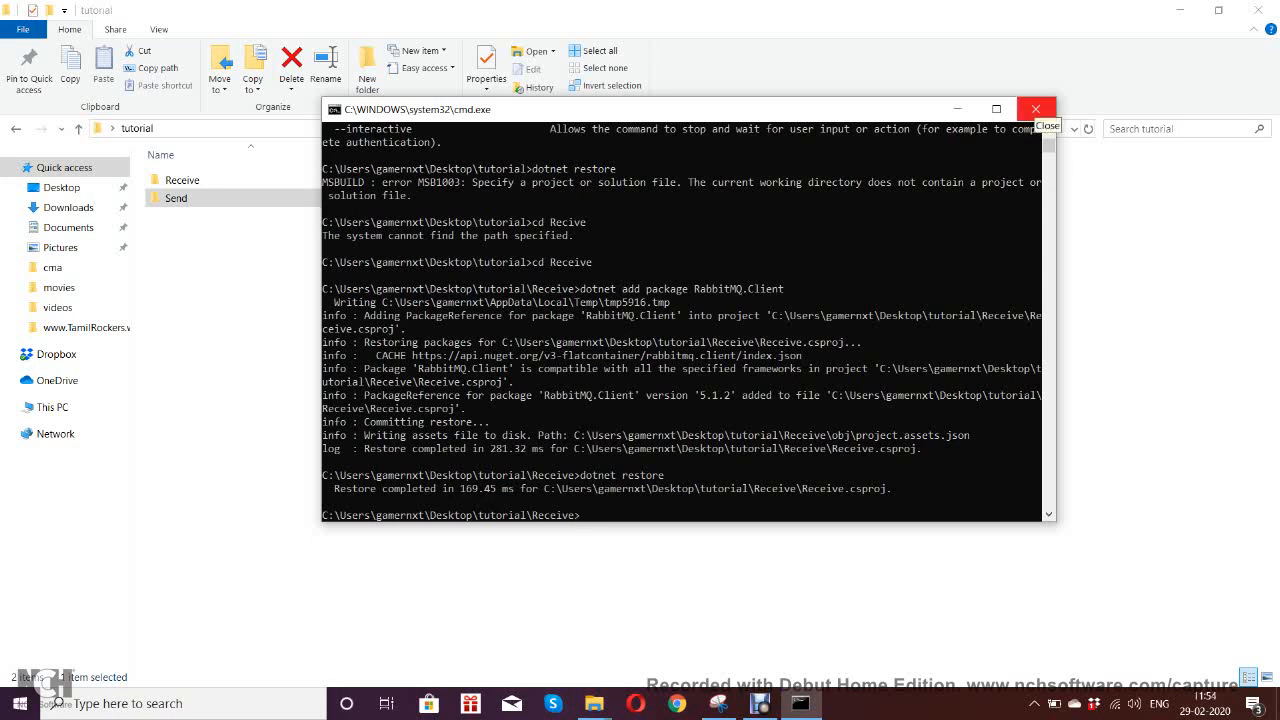
# Close cmd.exe and open Send's Program.cs in Visual Studio from File Explorer.
pyautogui.click(1035, 108)
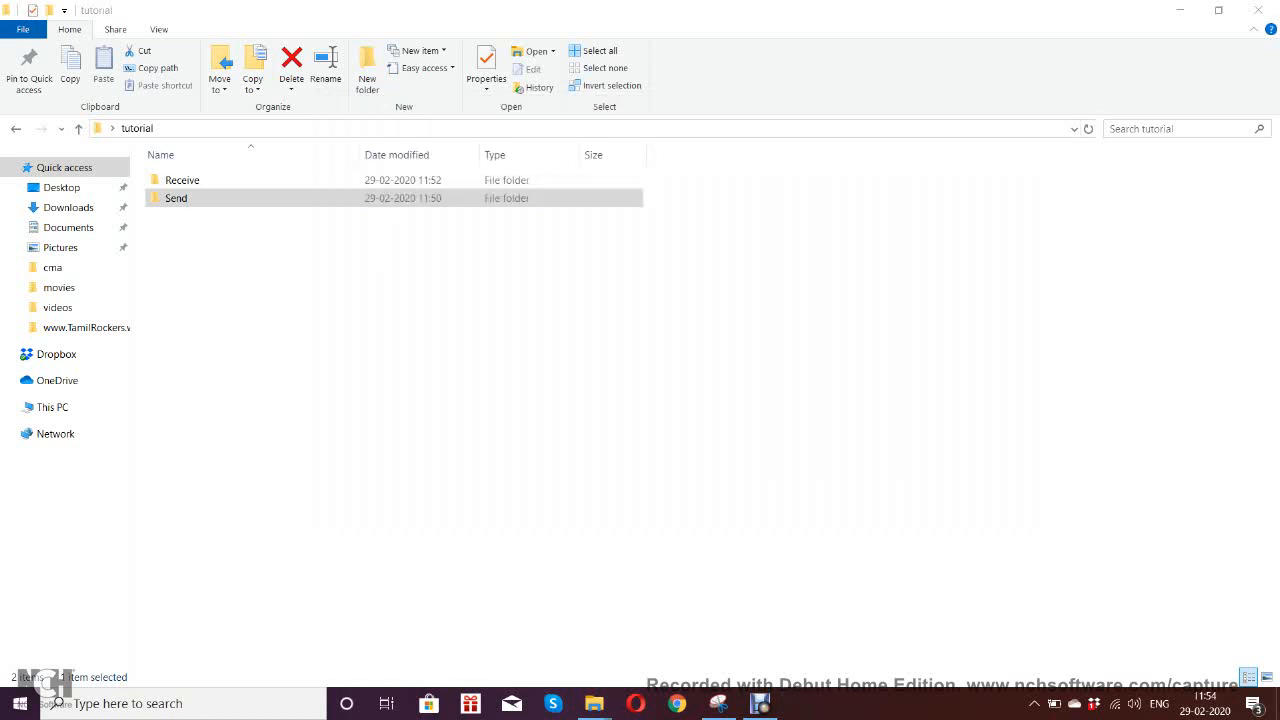
pyautogui.doubleClick(176, 198)
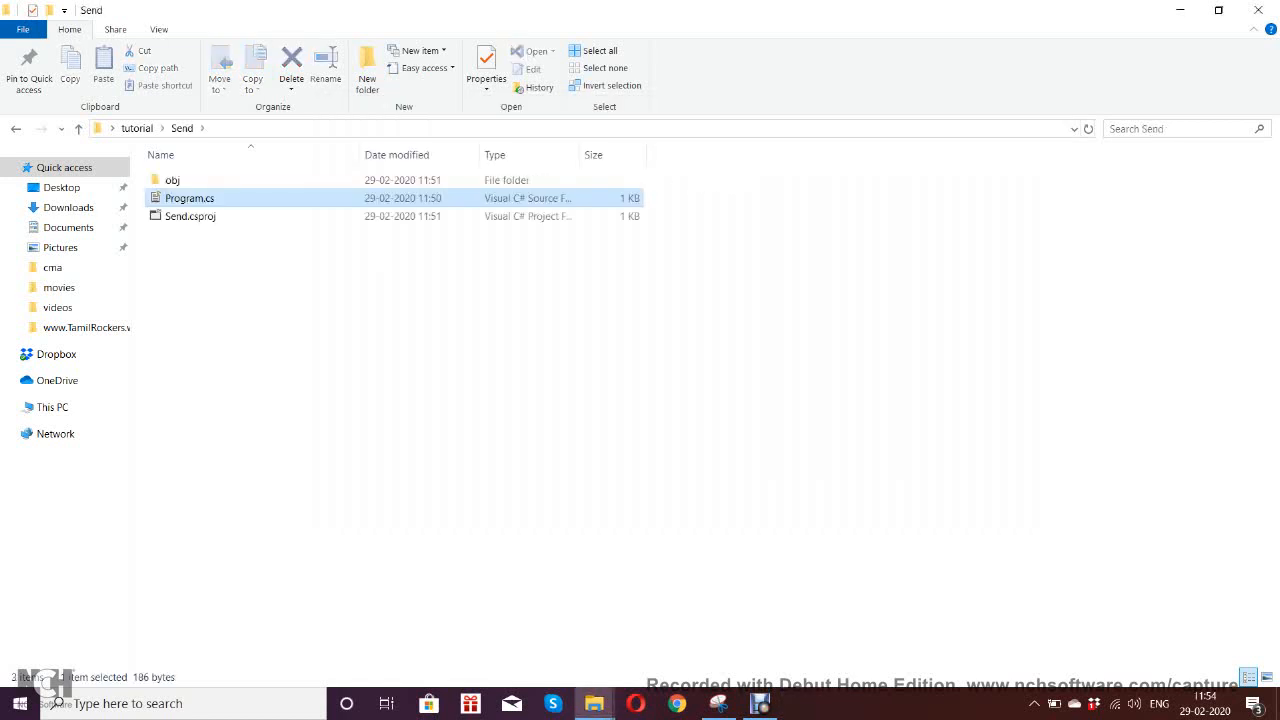
pyautogui.doubleClick(190, 216)
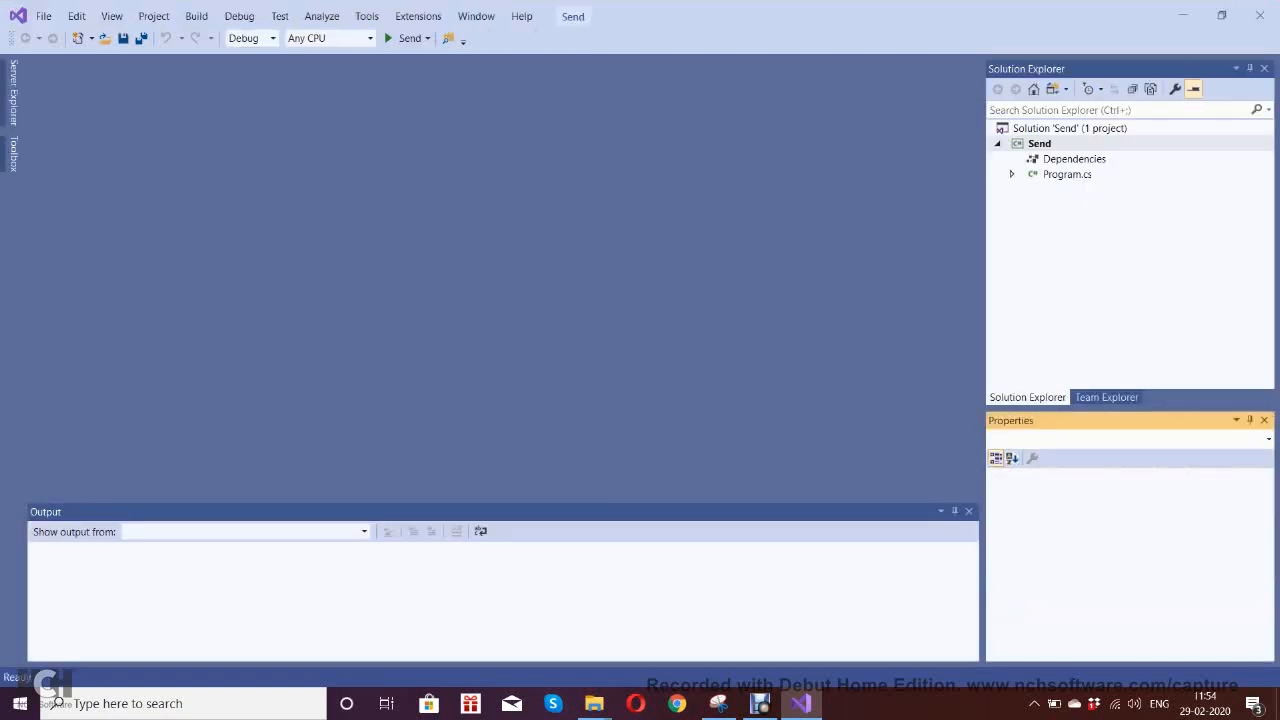
# Expand Dependencies > NuGet to confirm RabbitMQ.Client 5.1.2 is installed.
pyautogui.click(1039, 143)
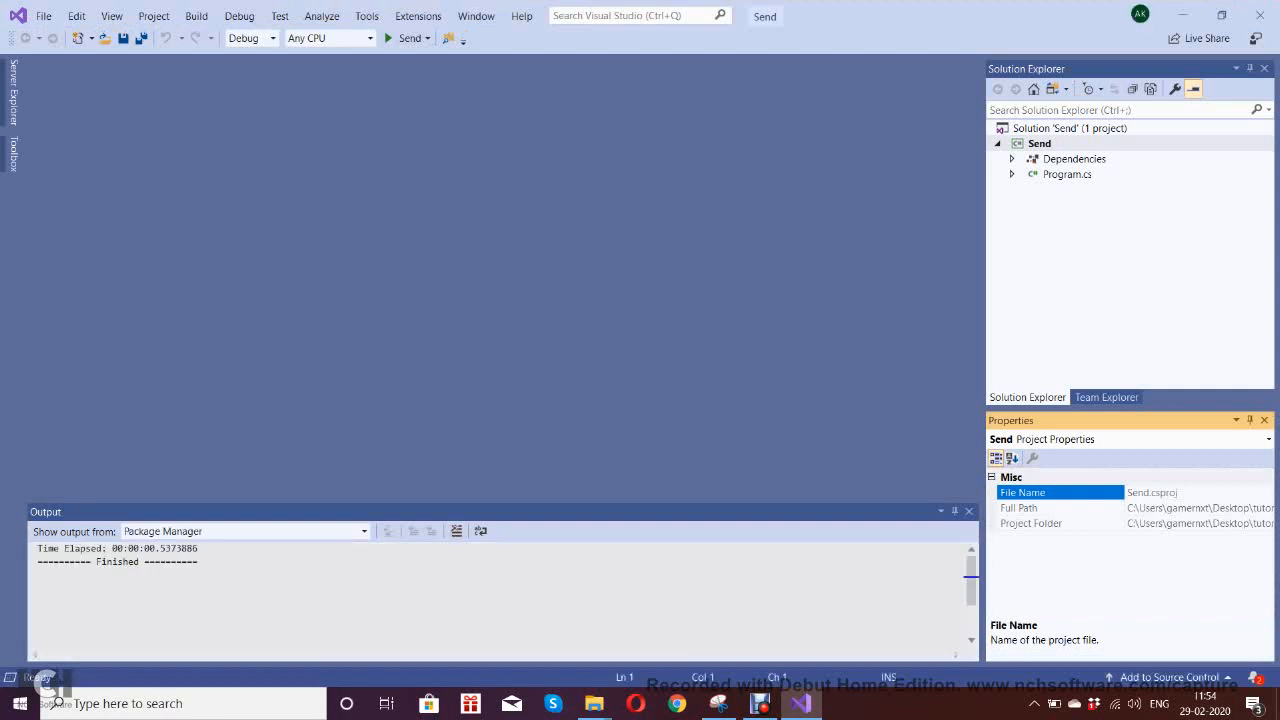
pyautogui.click(1011, 159)
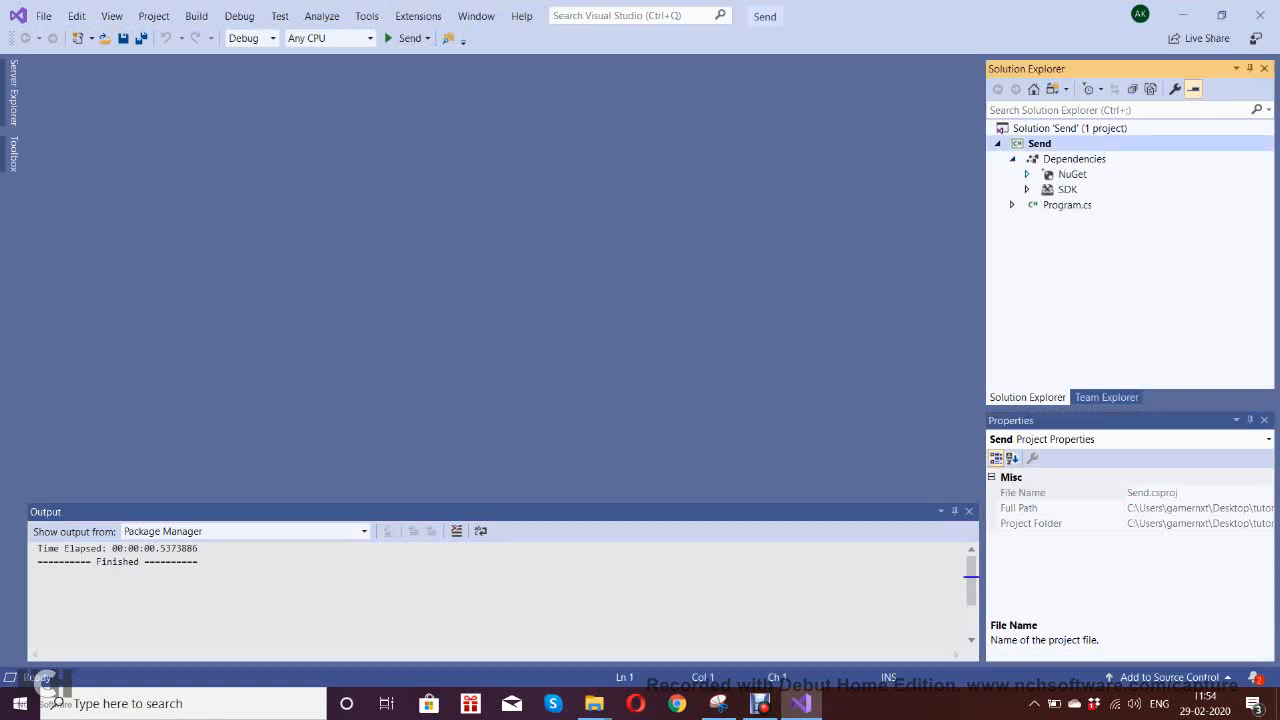
pyautogui.click(1027, 174)
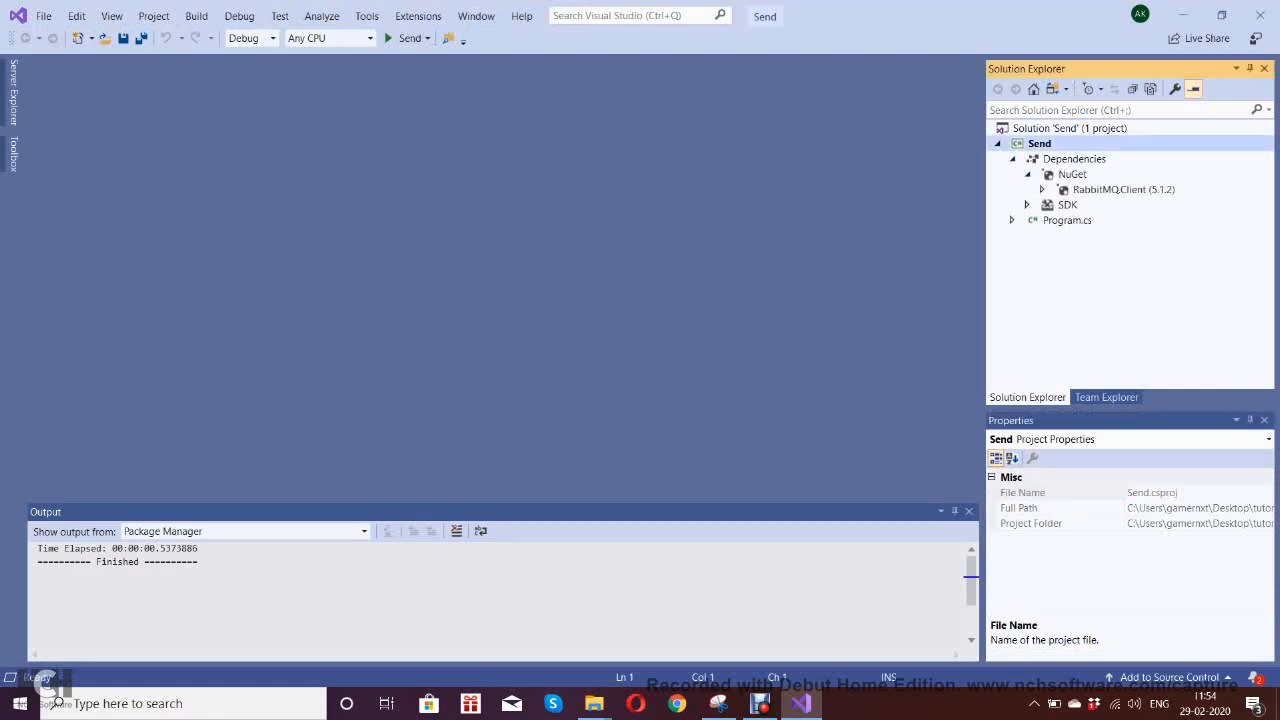
# Open Program.cs in the editor, leaving its name unchanged after starting Rename.
pyautogui.doubleClick(1066, 220)
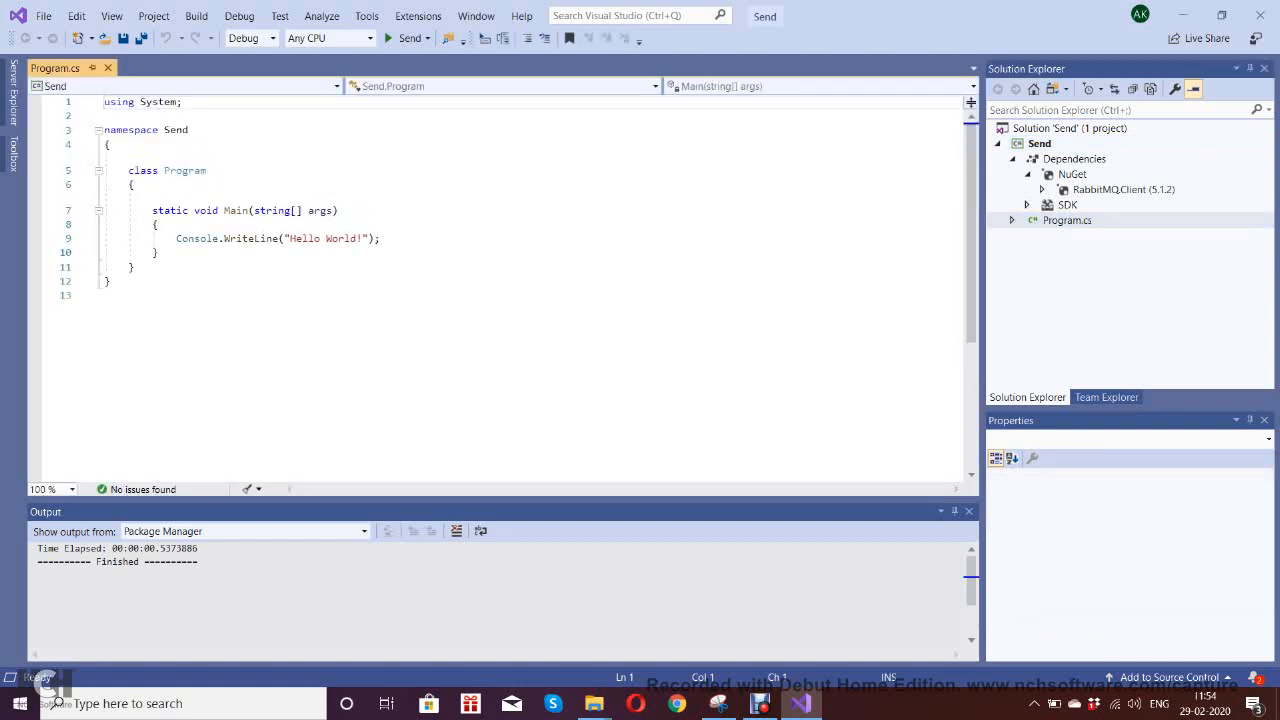
pyautogui.click(1067, 220)
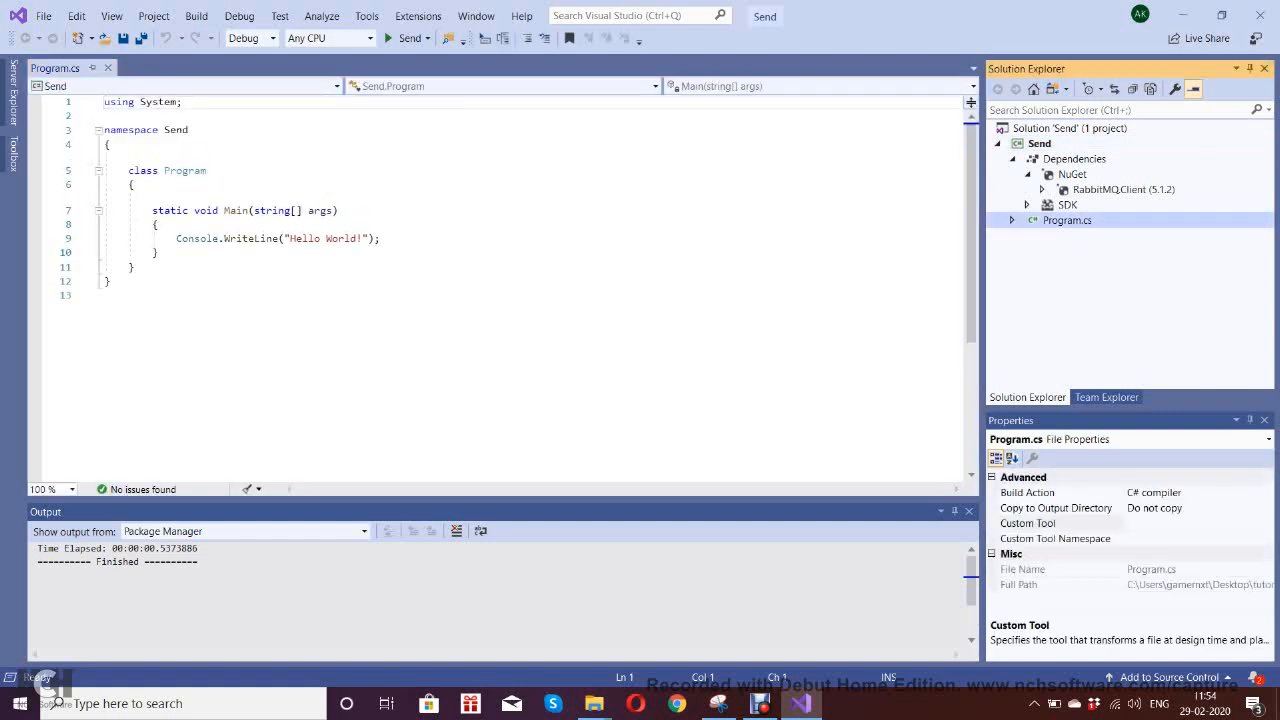
pyautogui.rightClick(1067, 219)
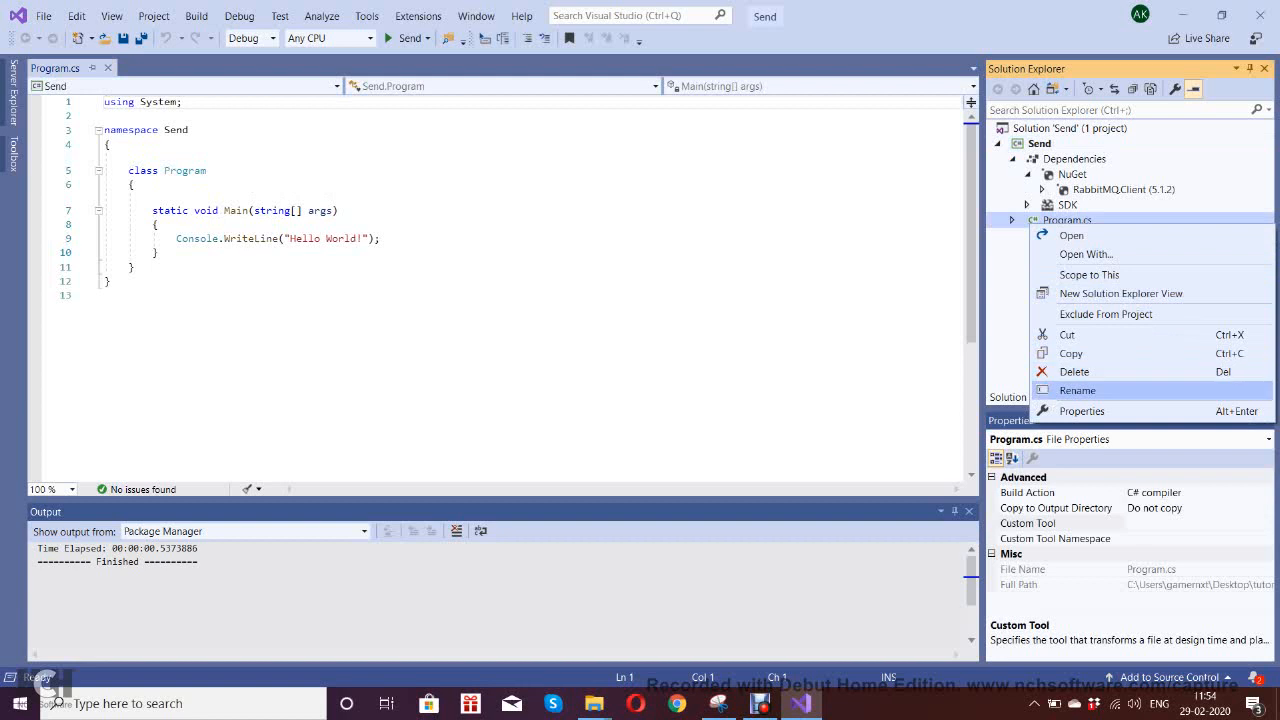
pyautogui.click(1078, 390)
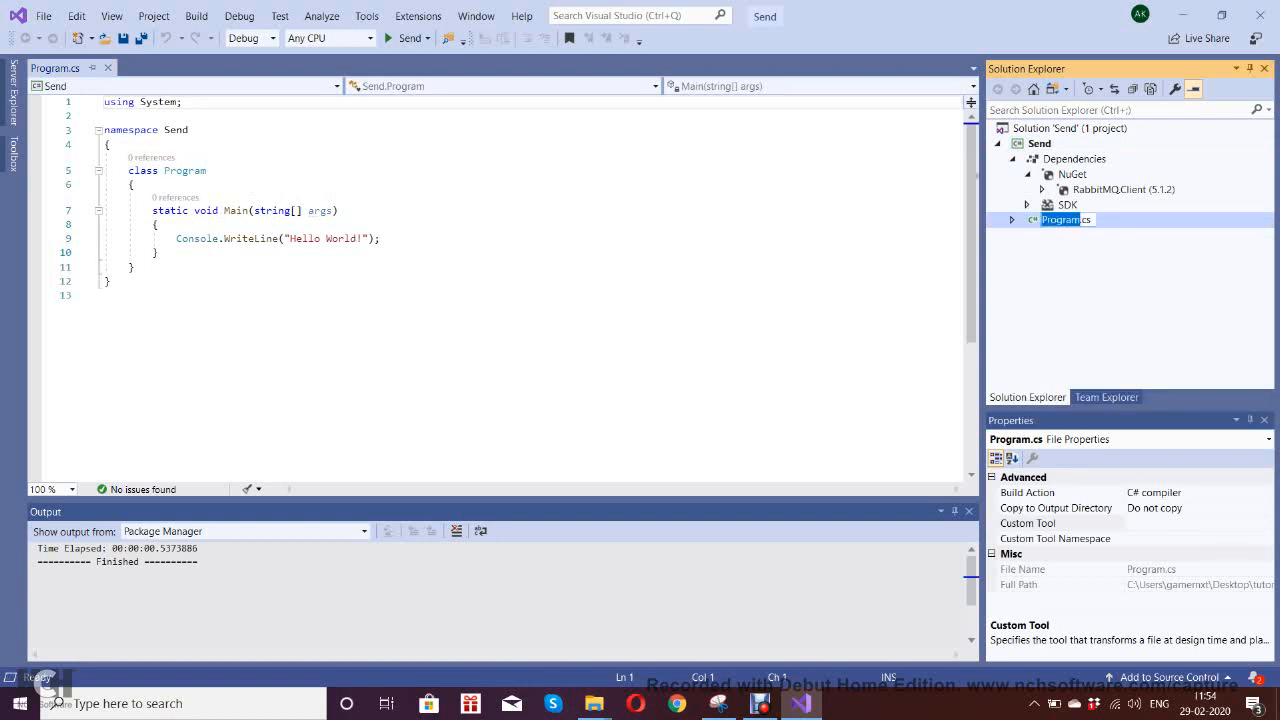
pyautogui.click(156, 252)
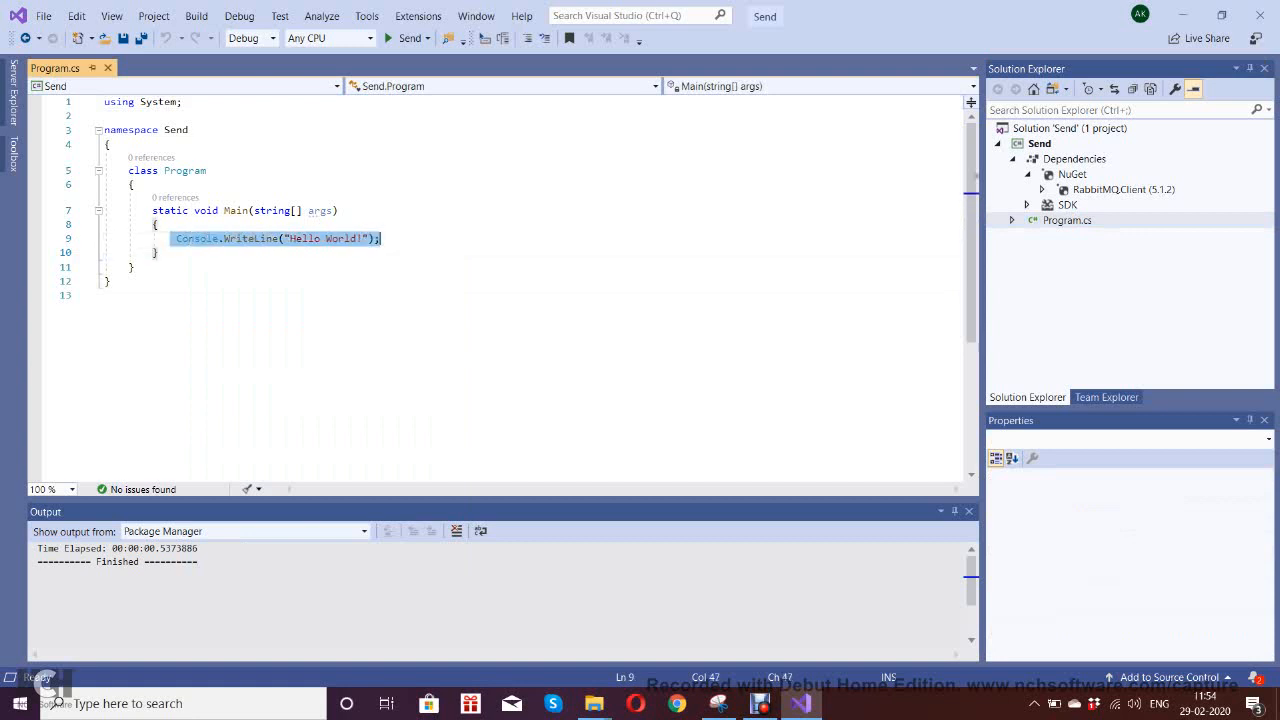
# Delete the Console.WriteLine line and add 'using RabbitMQ.Client;' under 'using System;'.
pyautogui.press('Delete')
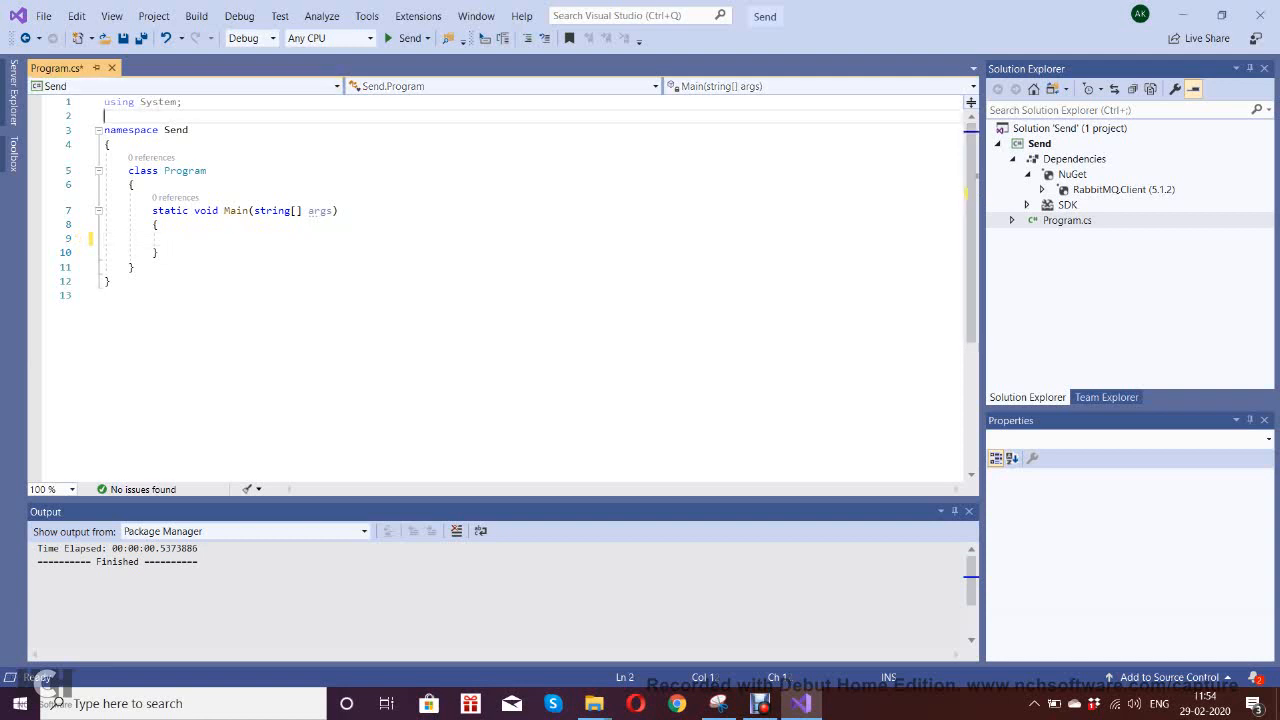
pyautogui.write('using')
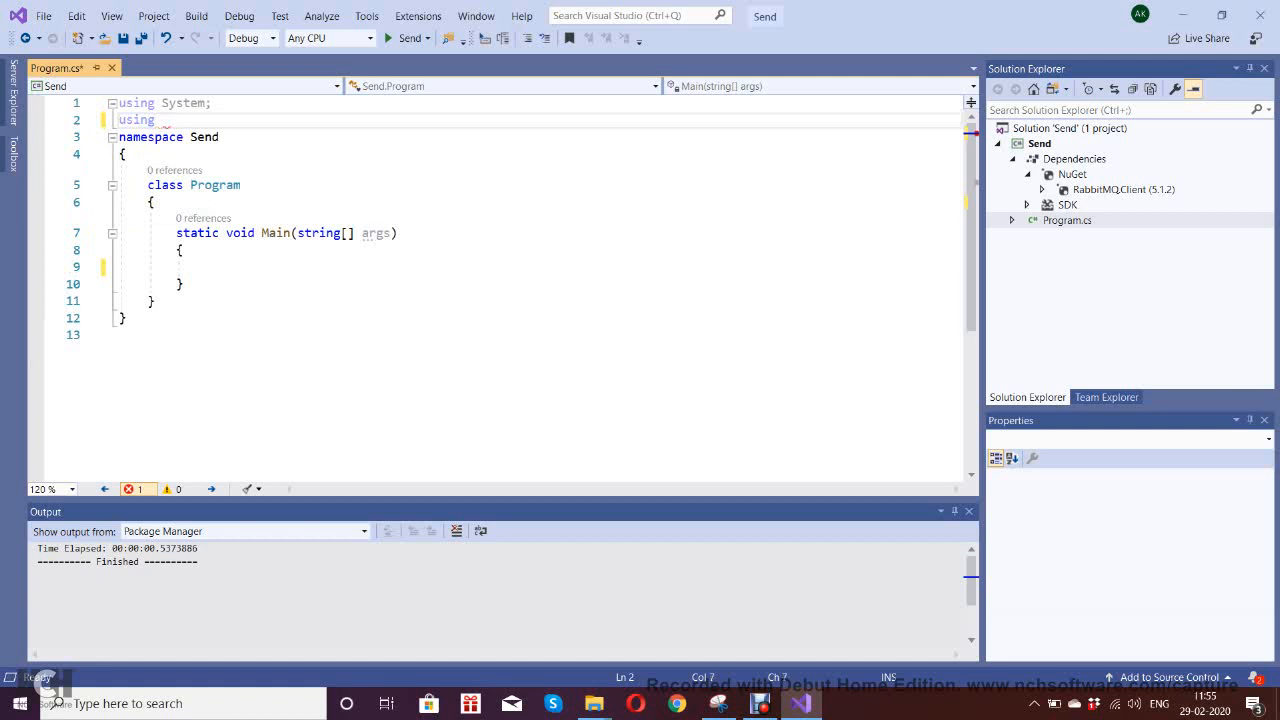
pyautogui.write('Ra')
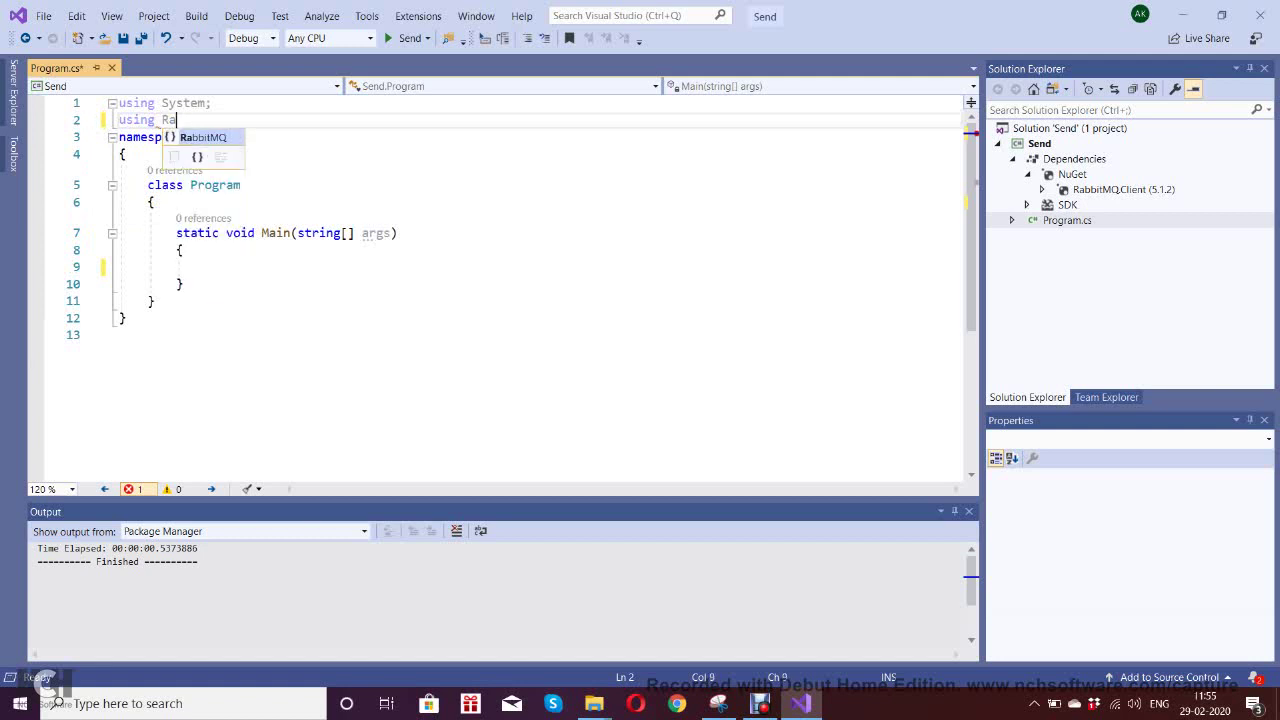
pyautogui.write('bbitMQ.')
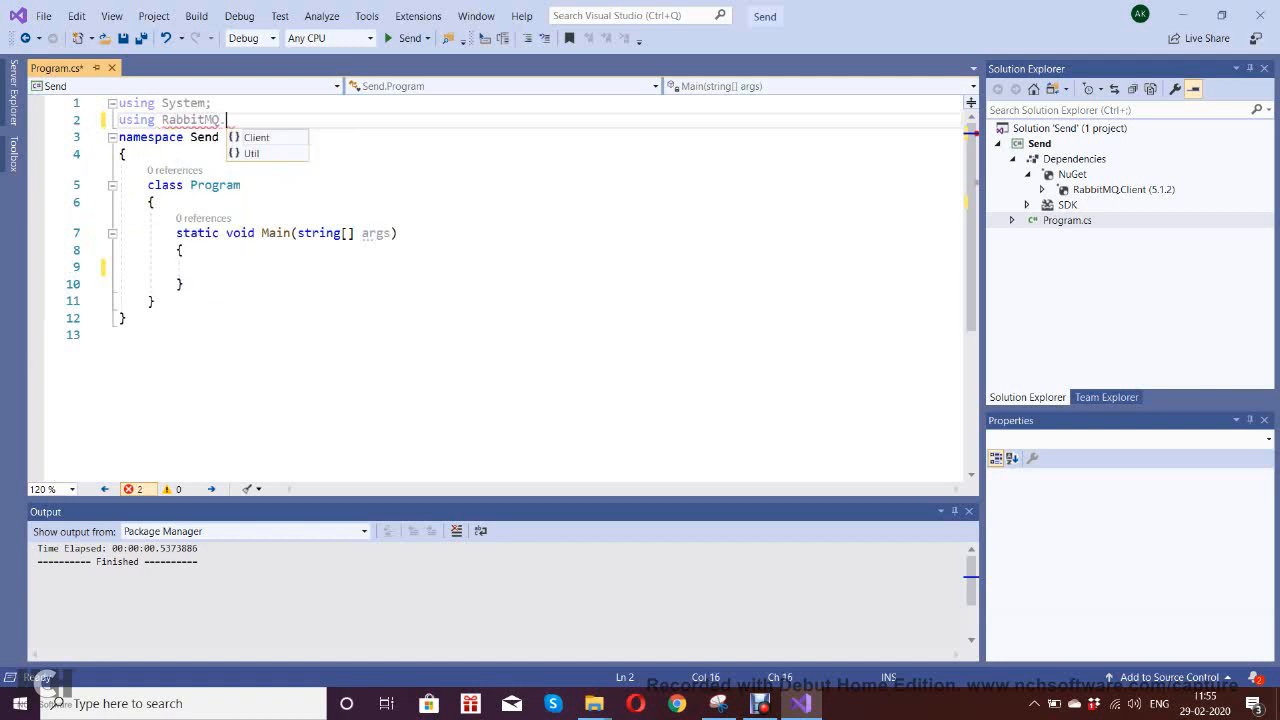
pyautogui.write('Client;')
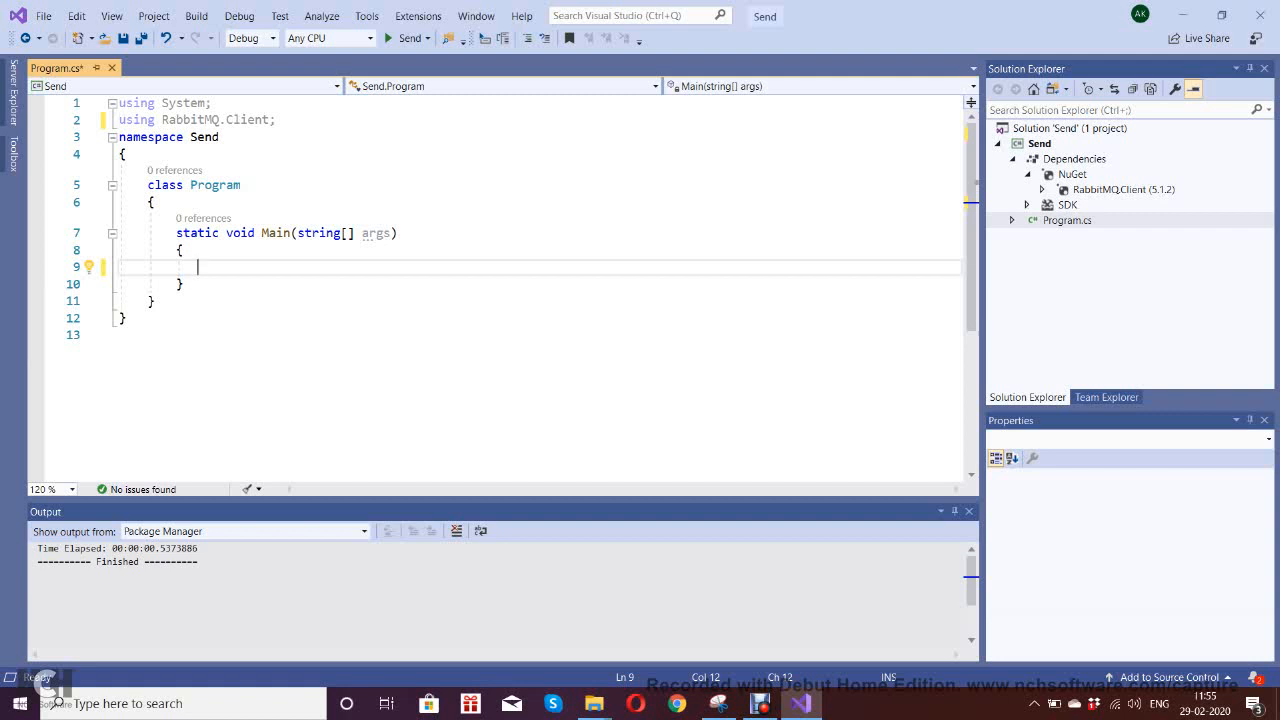
# Write 'var factory = new ConnectionFactory() { HostName = "localhost" };' in Main.
pyautogui.write('var')
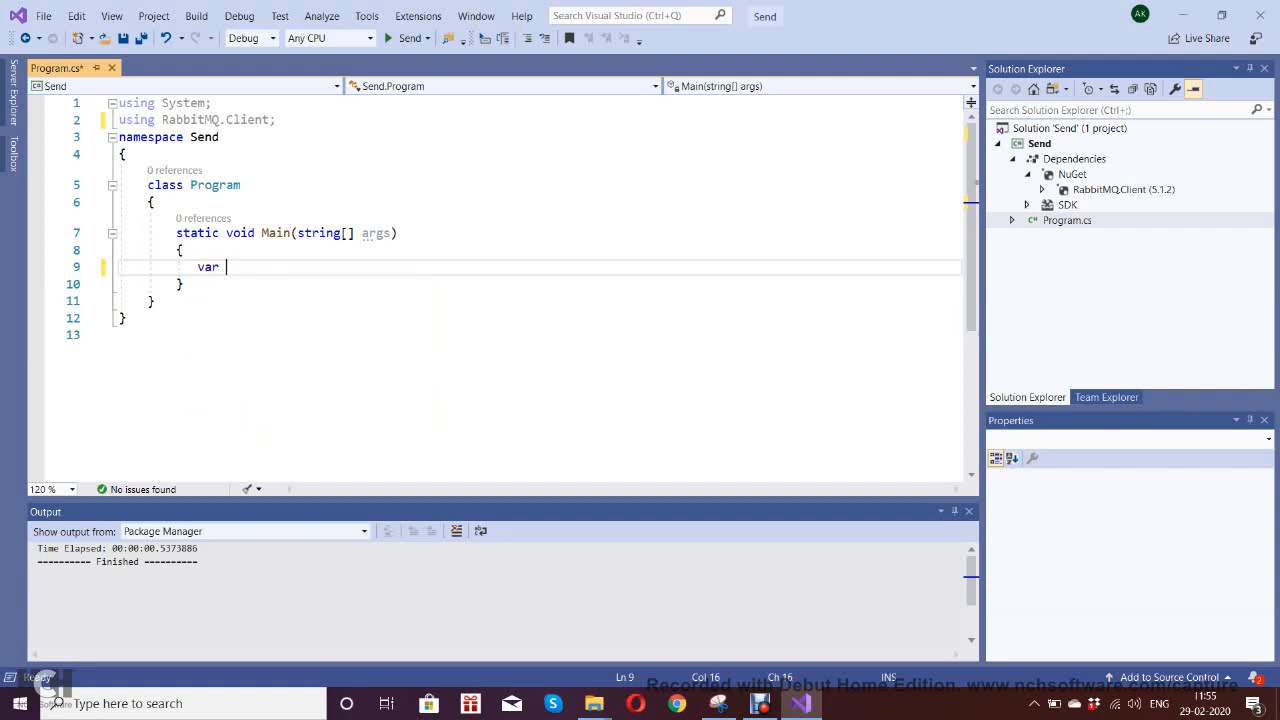
pyautogui.write('factory=')
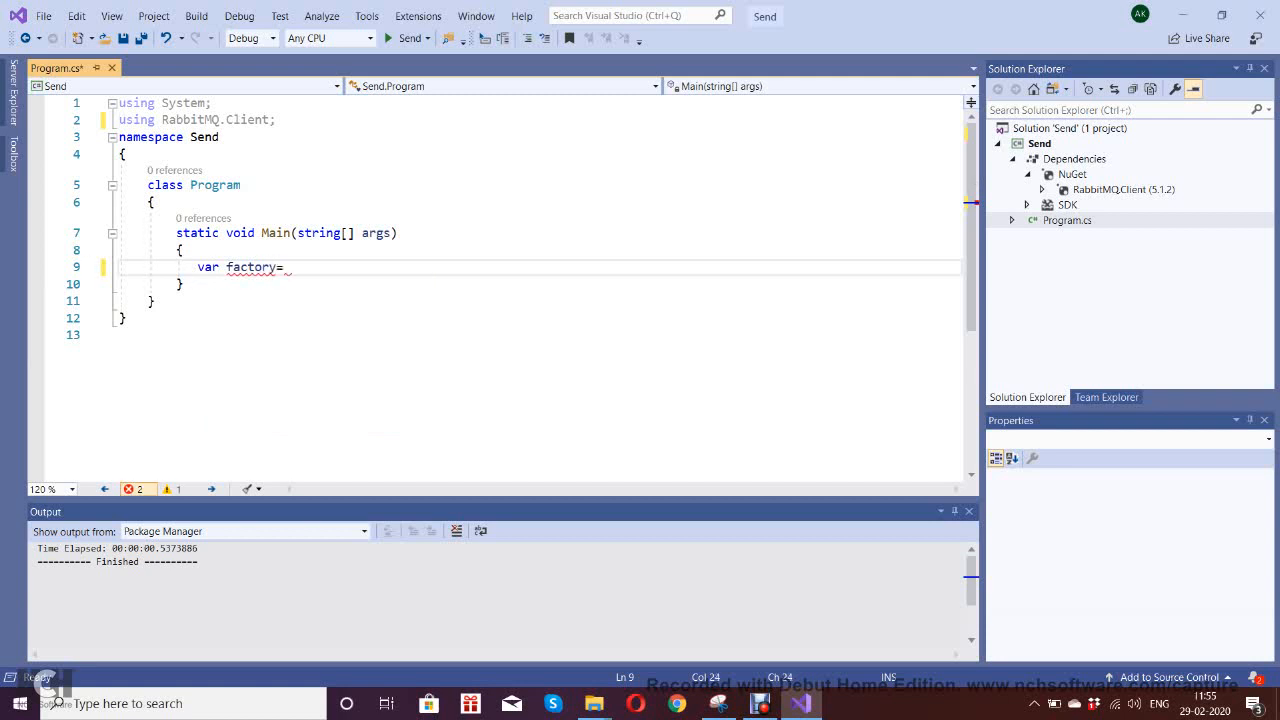
pyautogui.write('new')
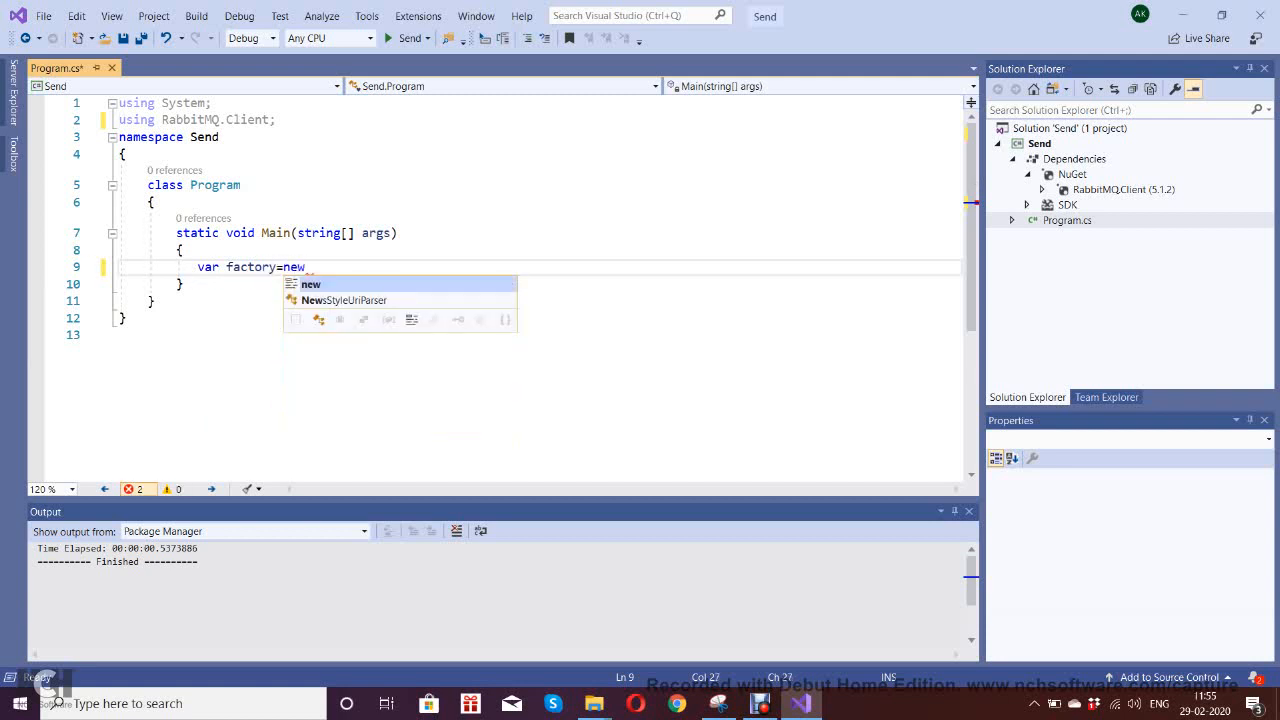
pyautogui.write('co')
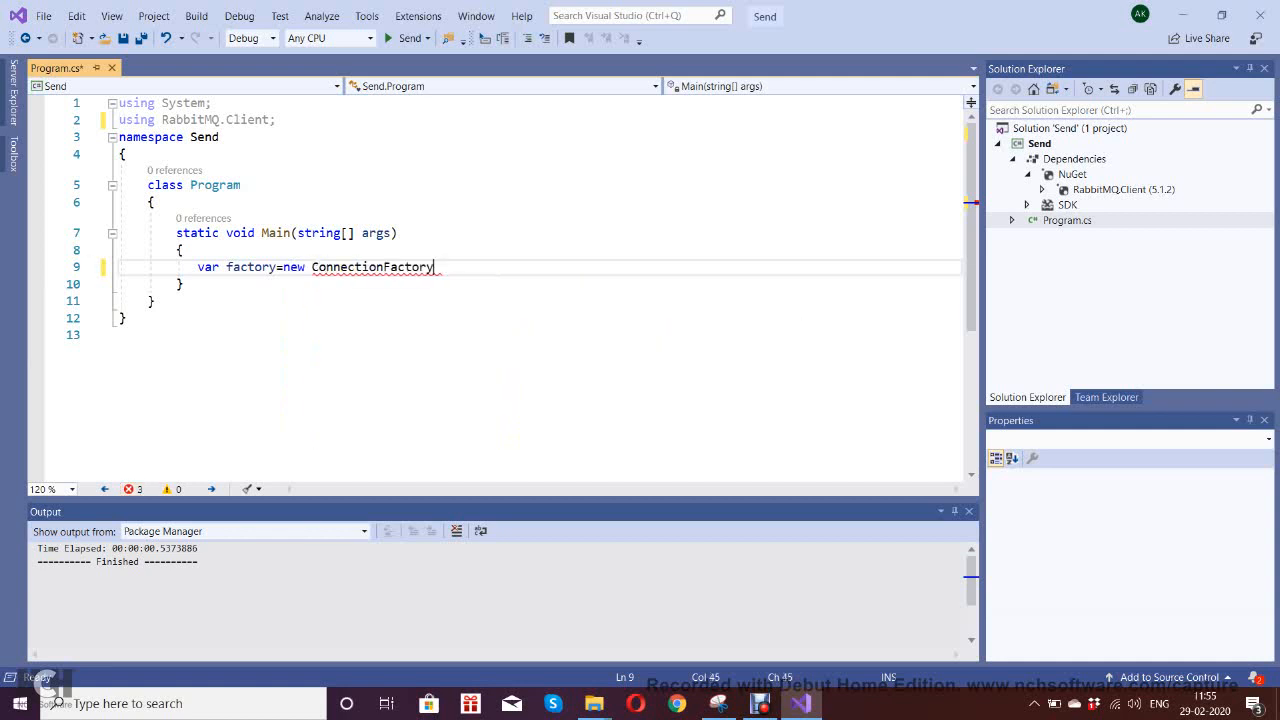
pyautogui.write('() {')
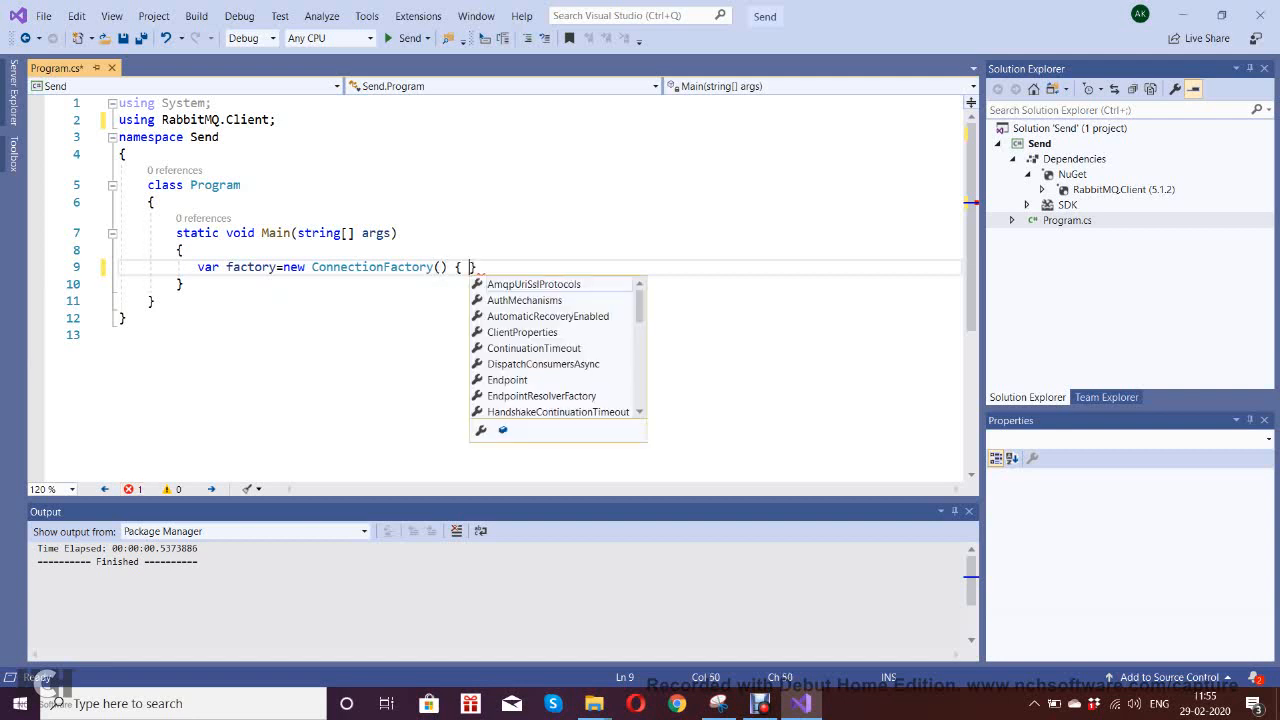
pyautogui.write('ho')
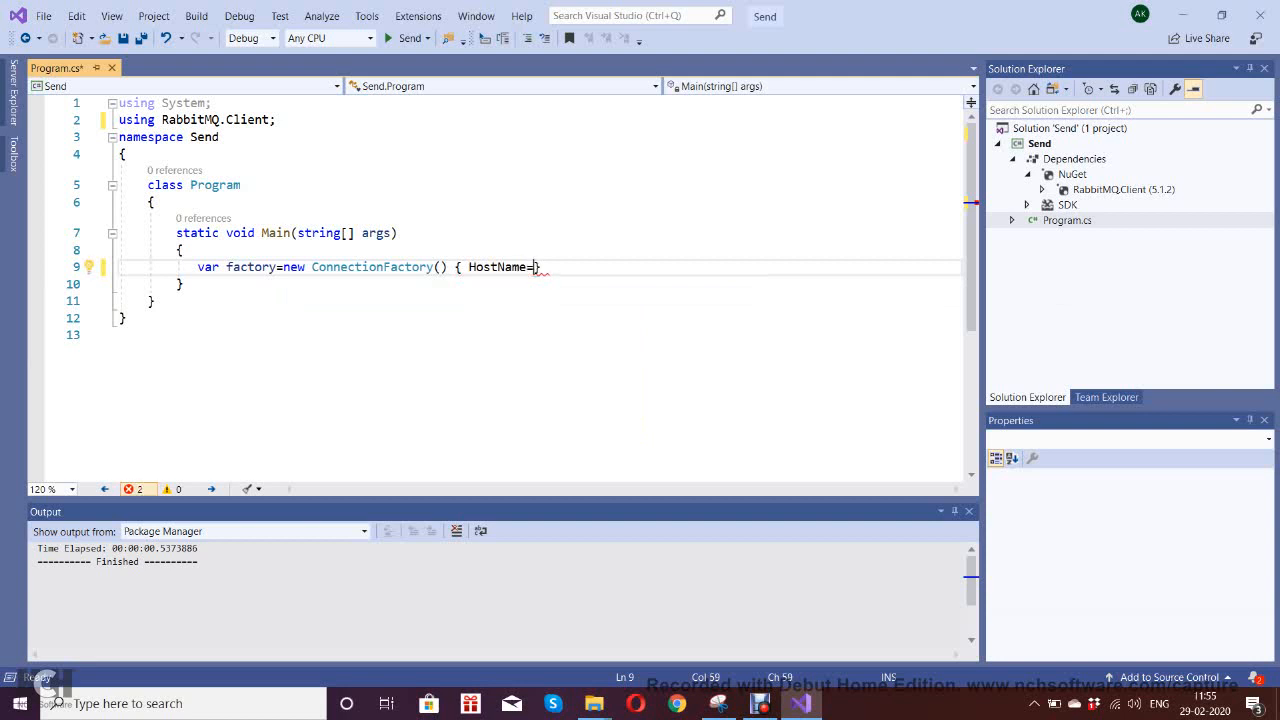
pyautogui.write('""')
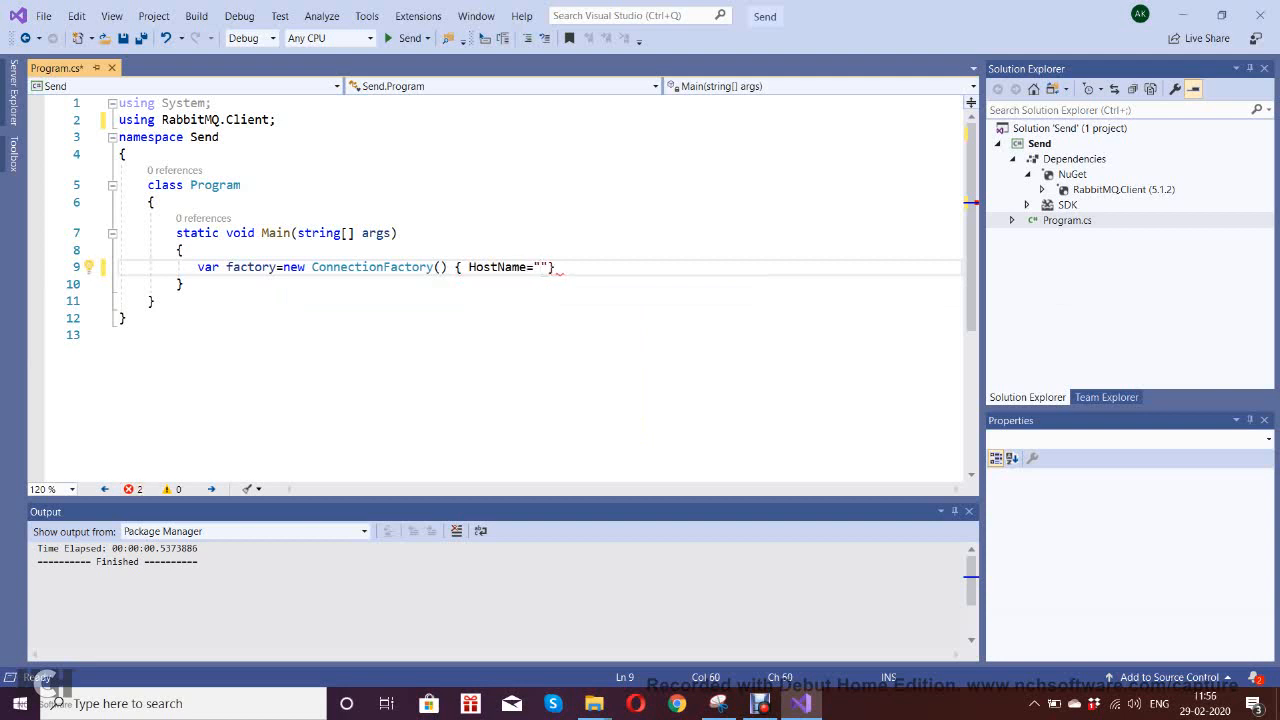
pyautogui.write('localhost')
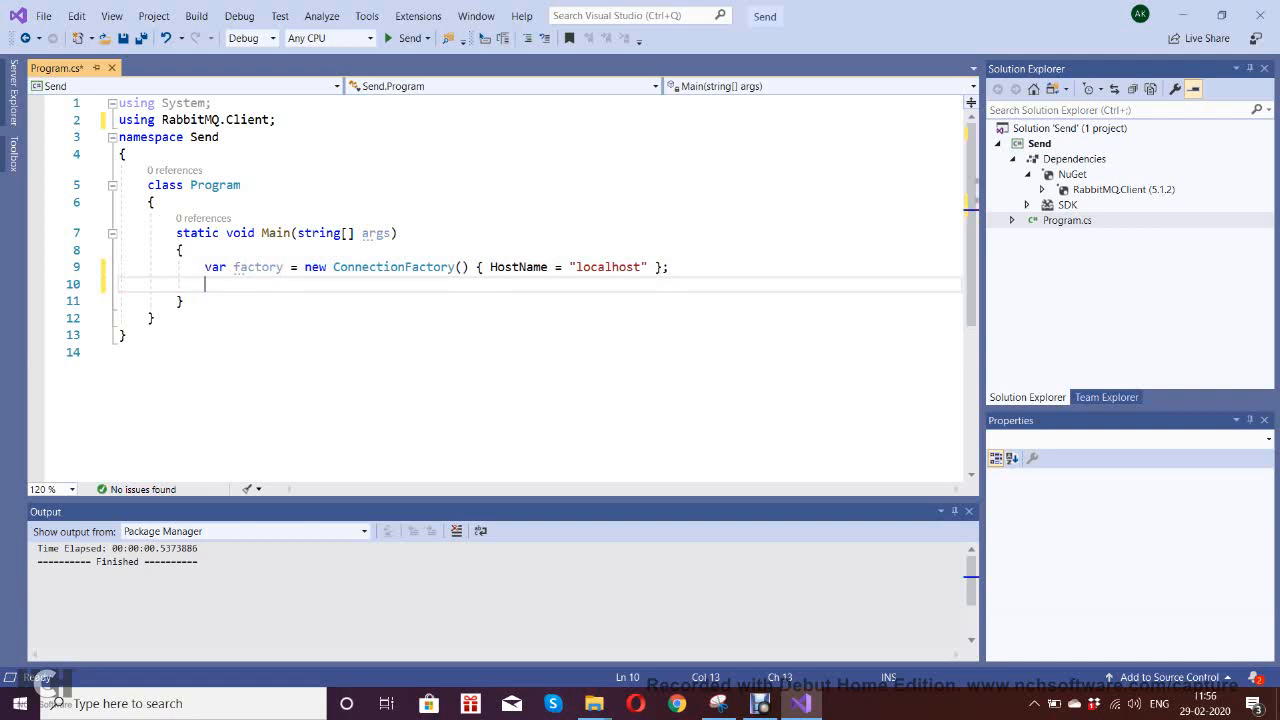
# Write 'using (var connection = factory.CreateConnection())' on line 10.
pyautogui.write('u')
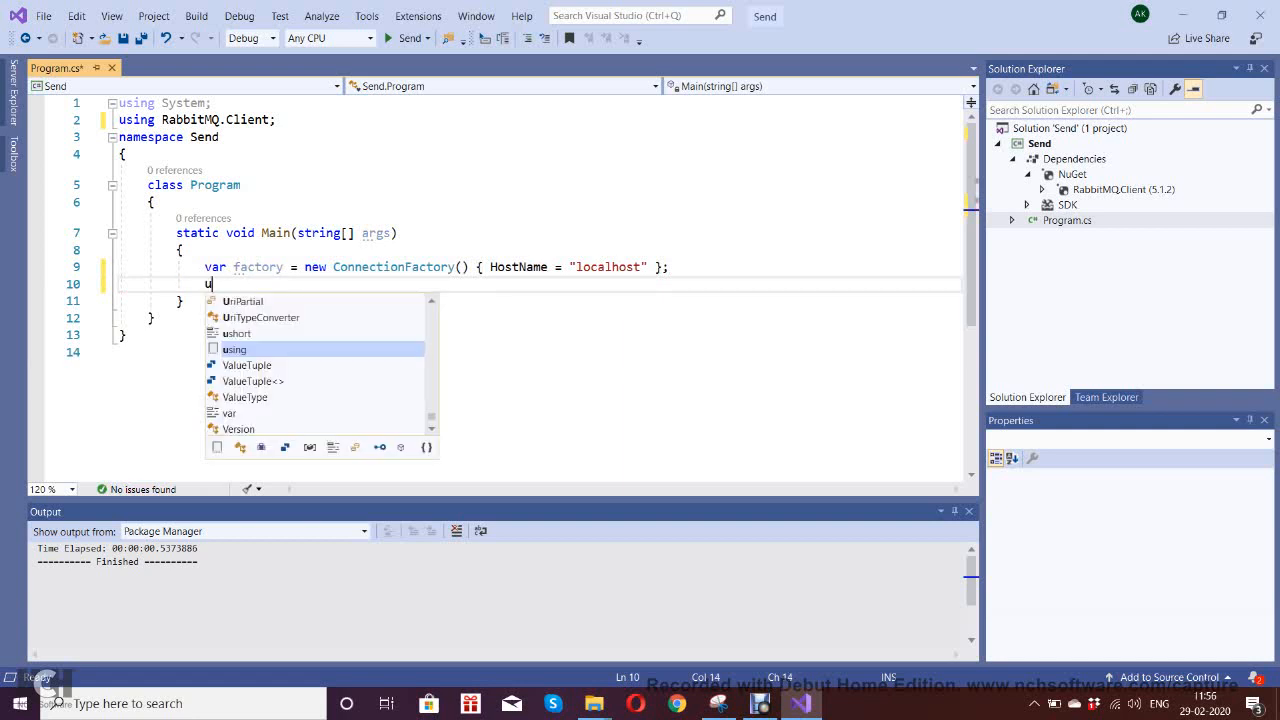
pyautogui.write('sing')
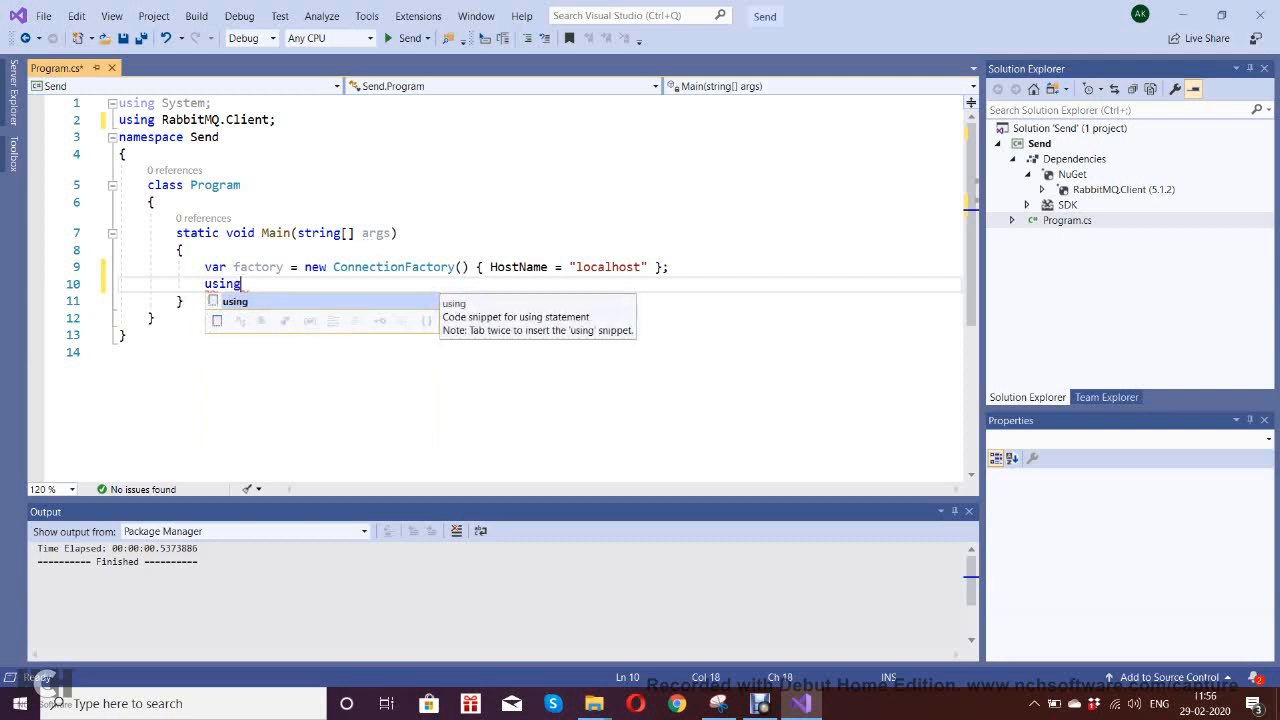
pyautogui.write('()')
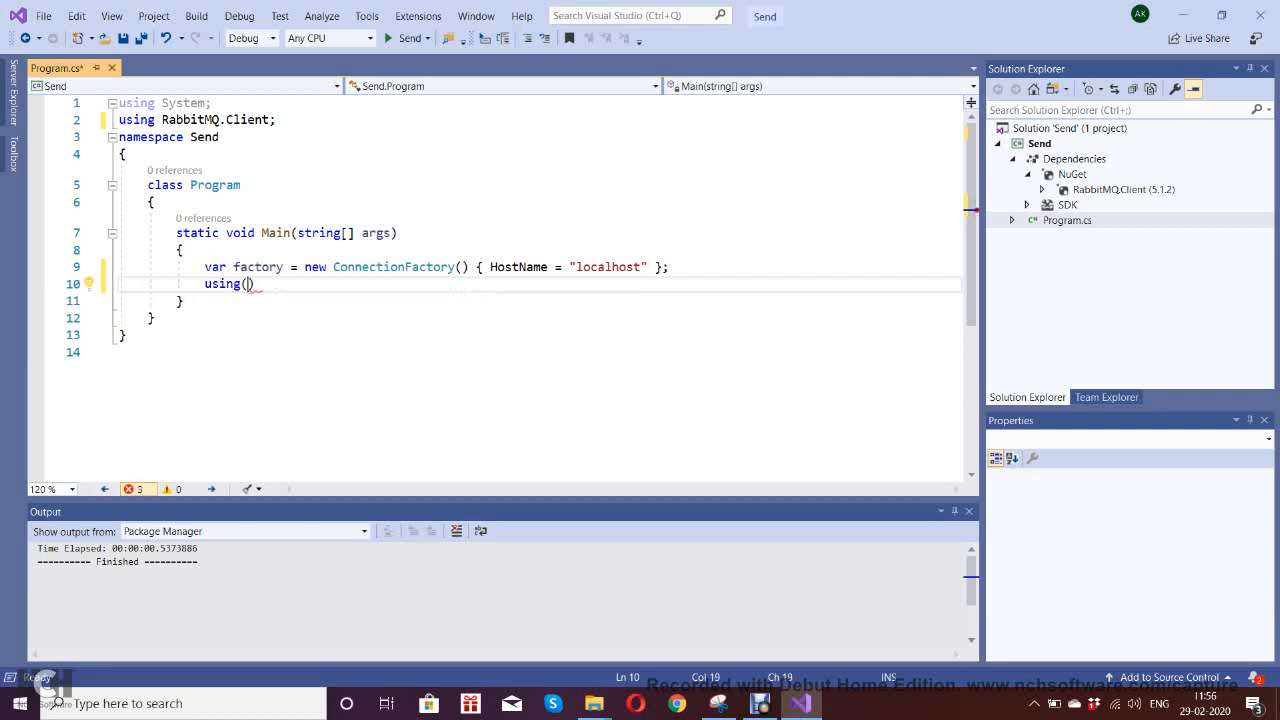
pyautogui.write('var conn')
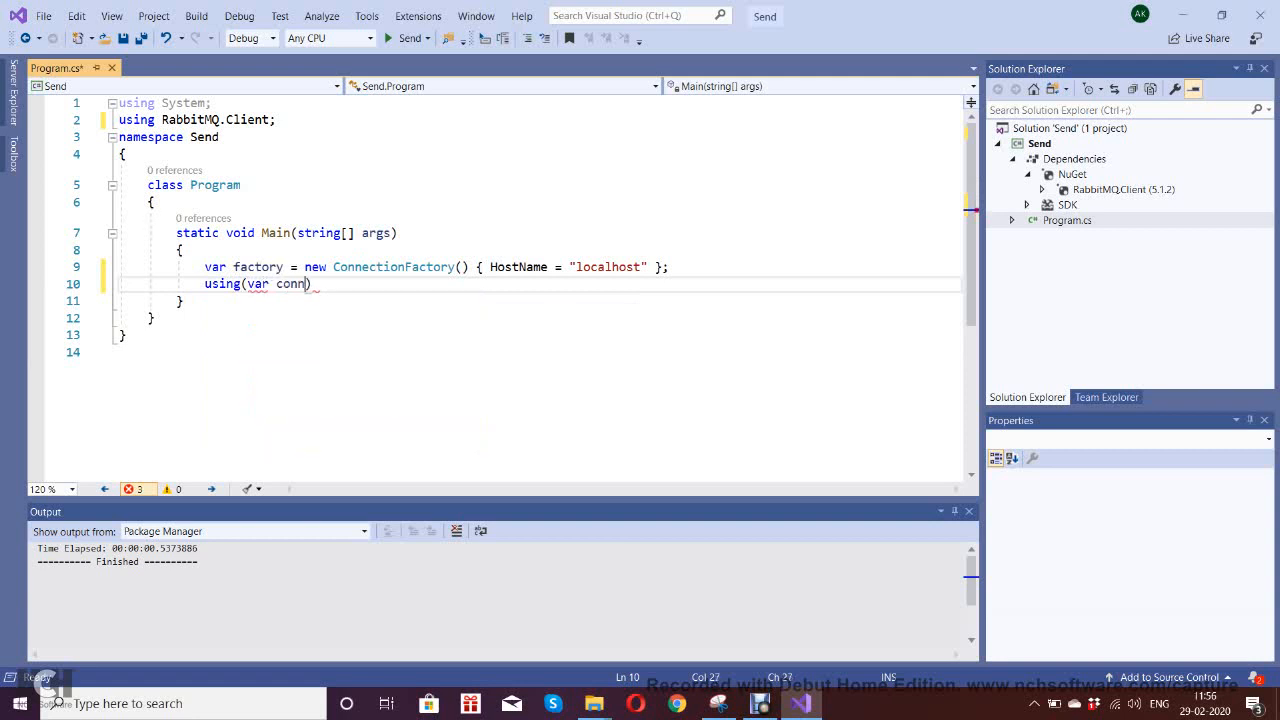
pyautogui.write('etion')
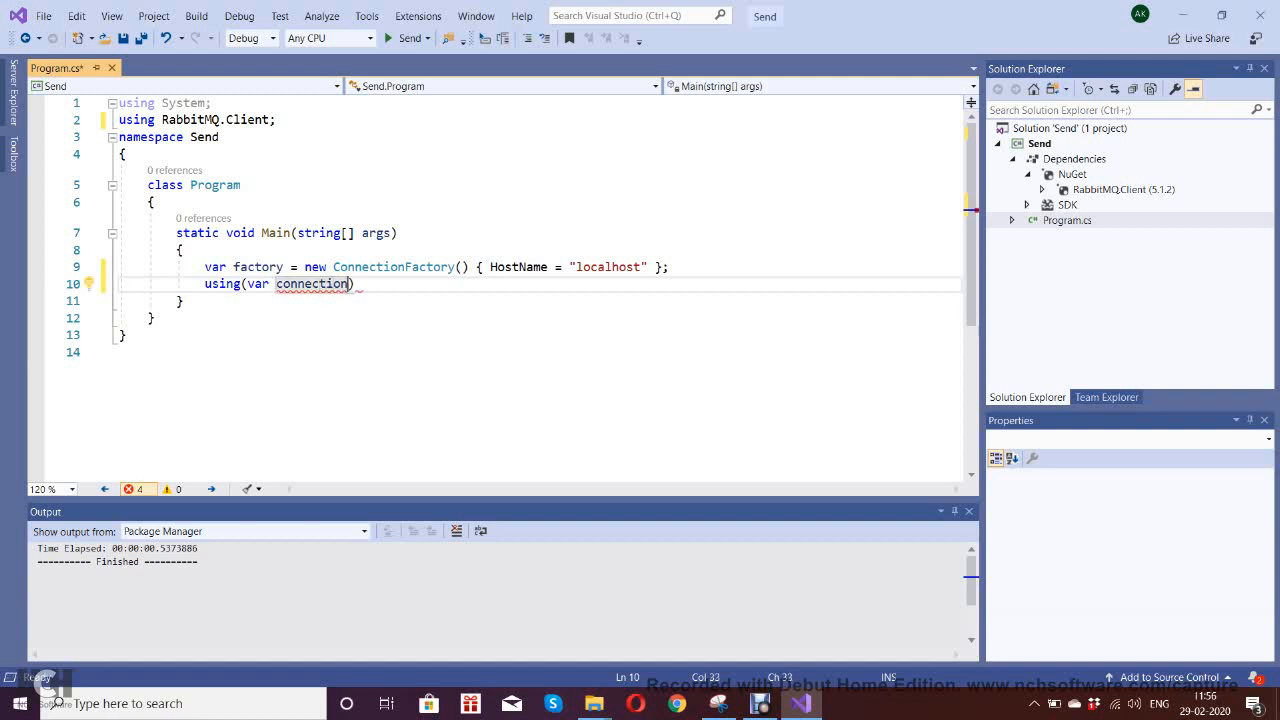
pyautogui.write('=factory.c')
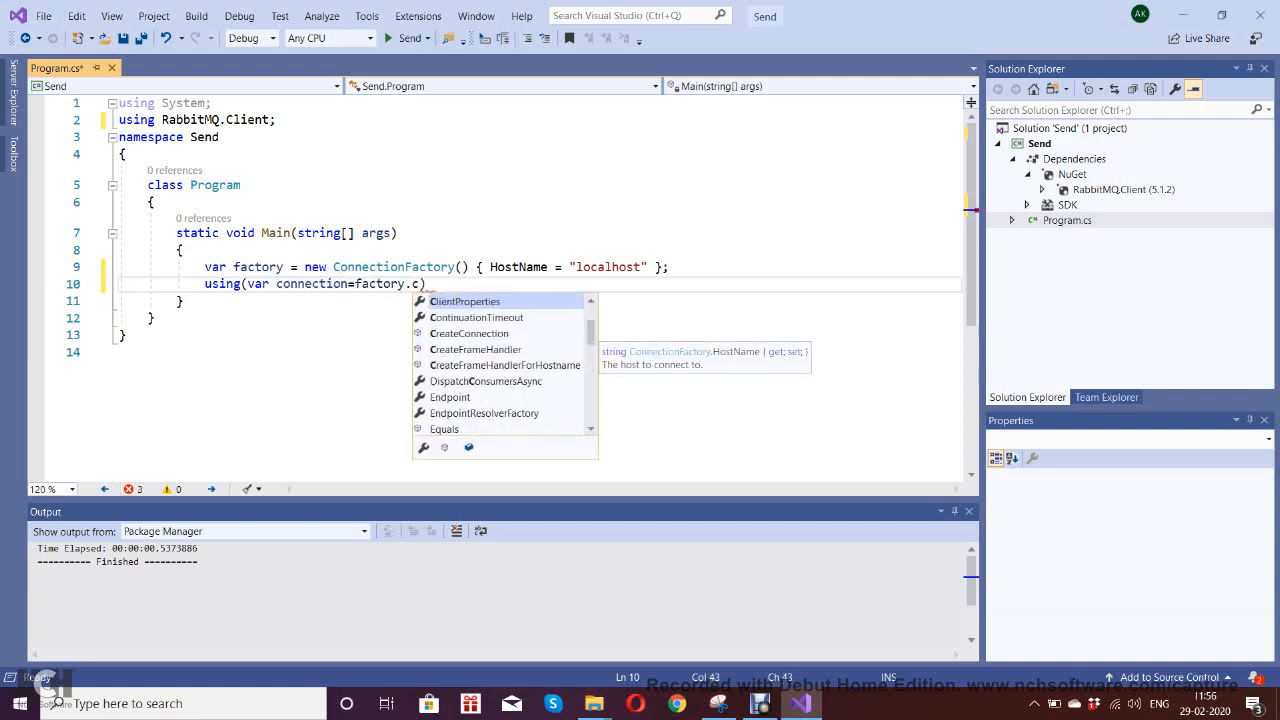
pyautogui.write('CreateConnection)')
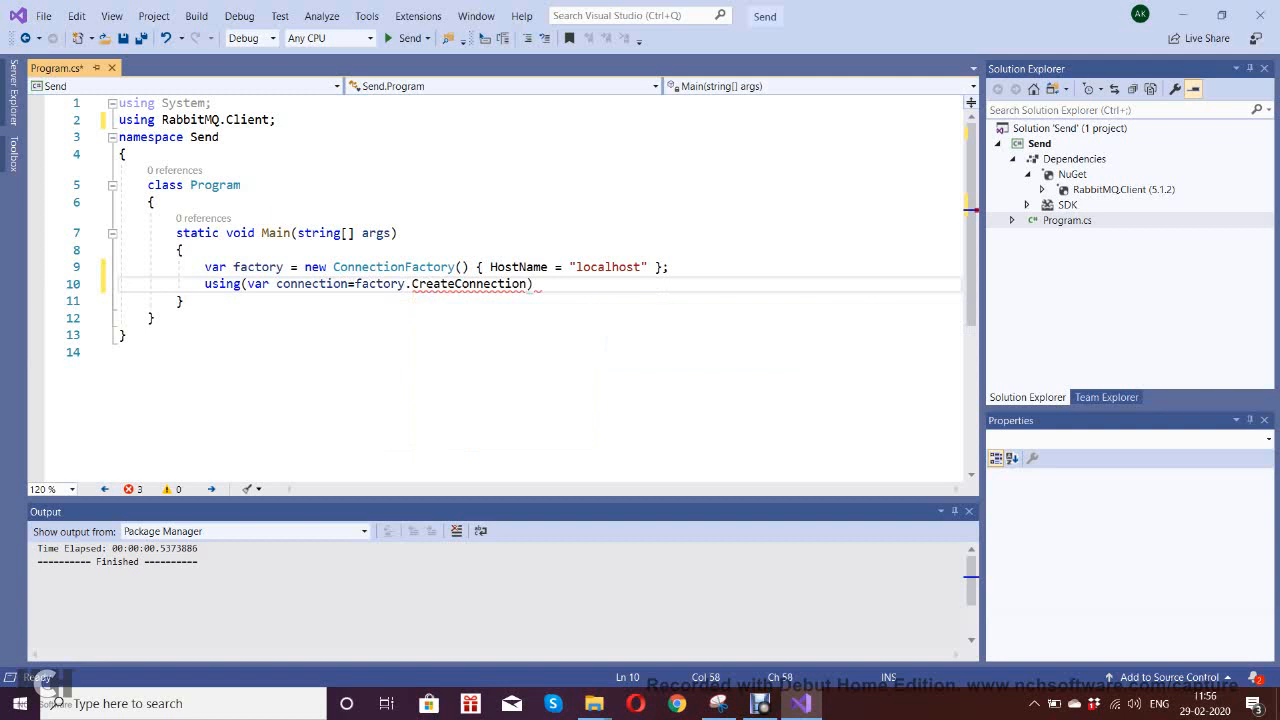
pyautogui.write('()')
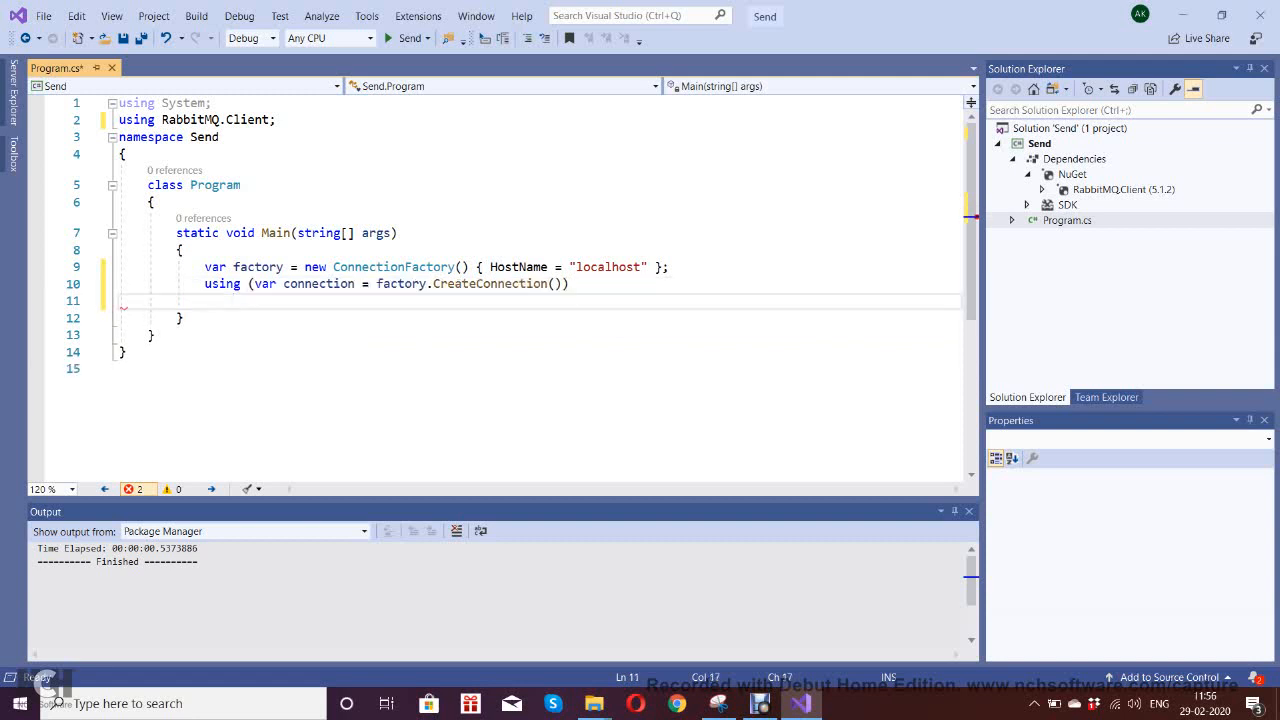
# Start typing the 'using' keyword on line 11, then erase the mistyped attempt.
pyautogui.write('un')
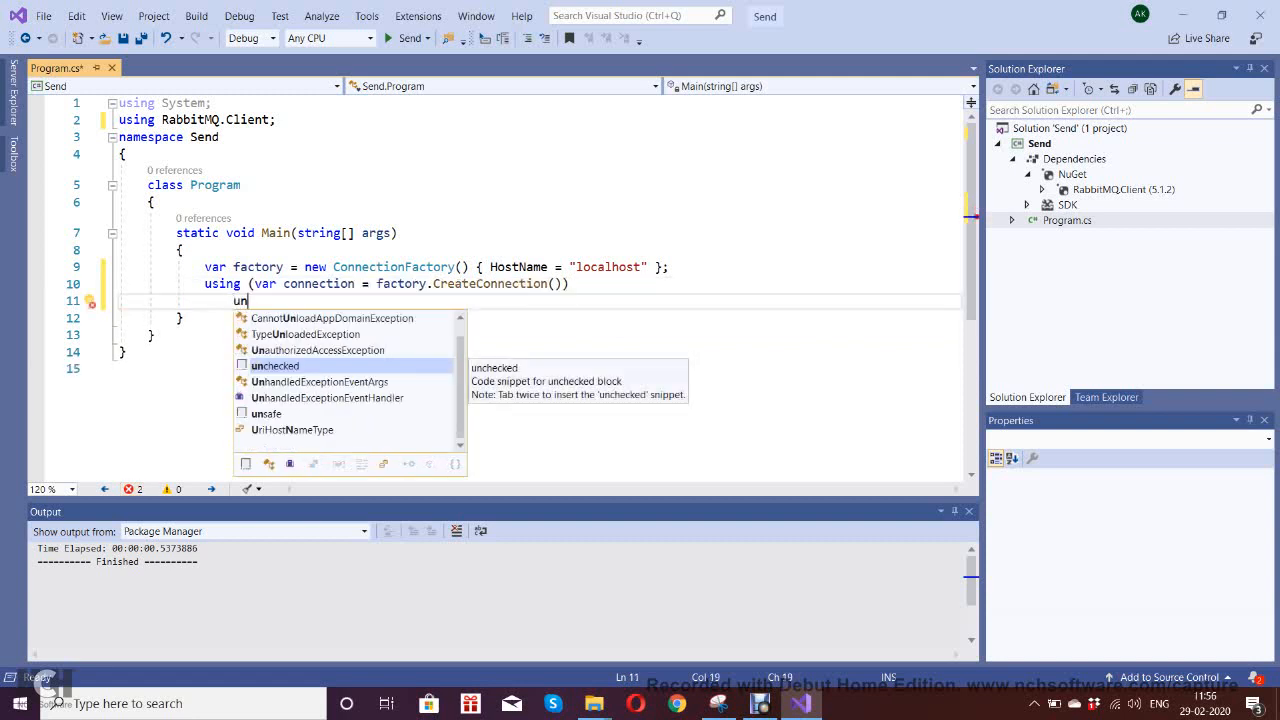
pyautogui.write('s')
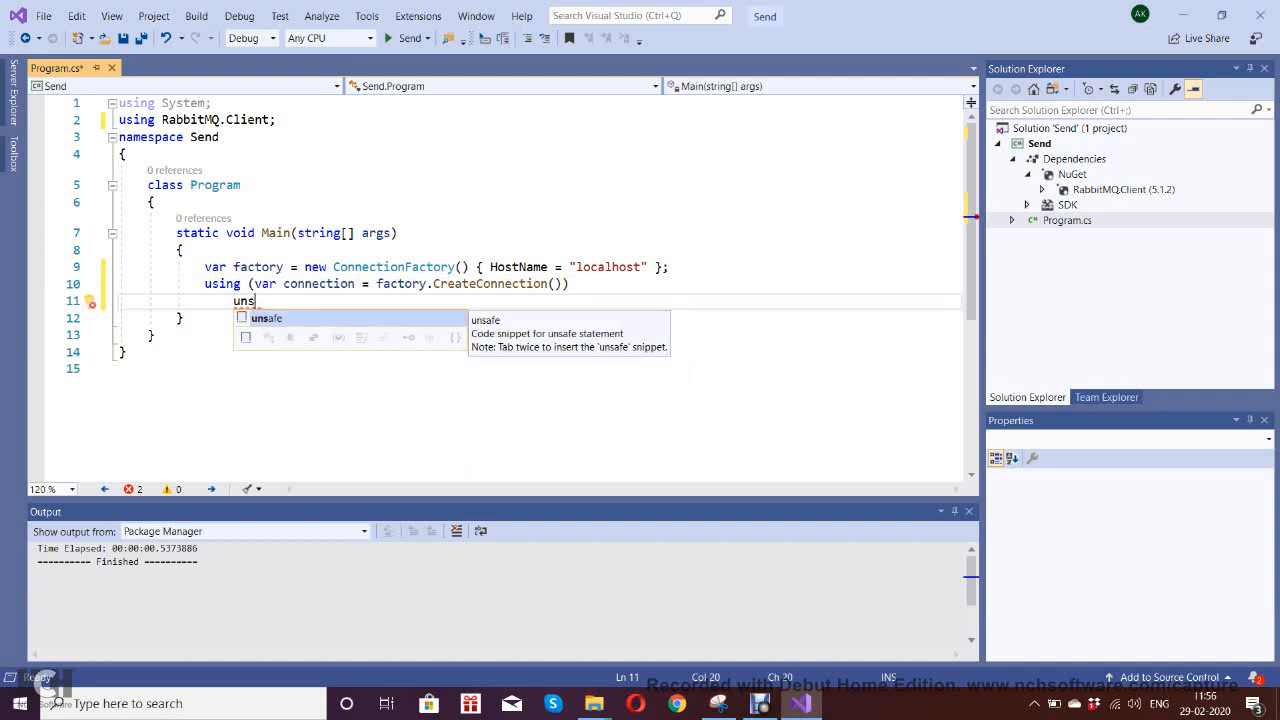
pyautogui.write('ing')
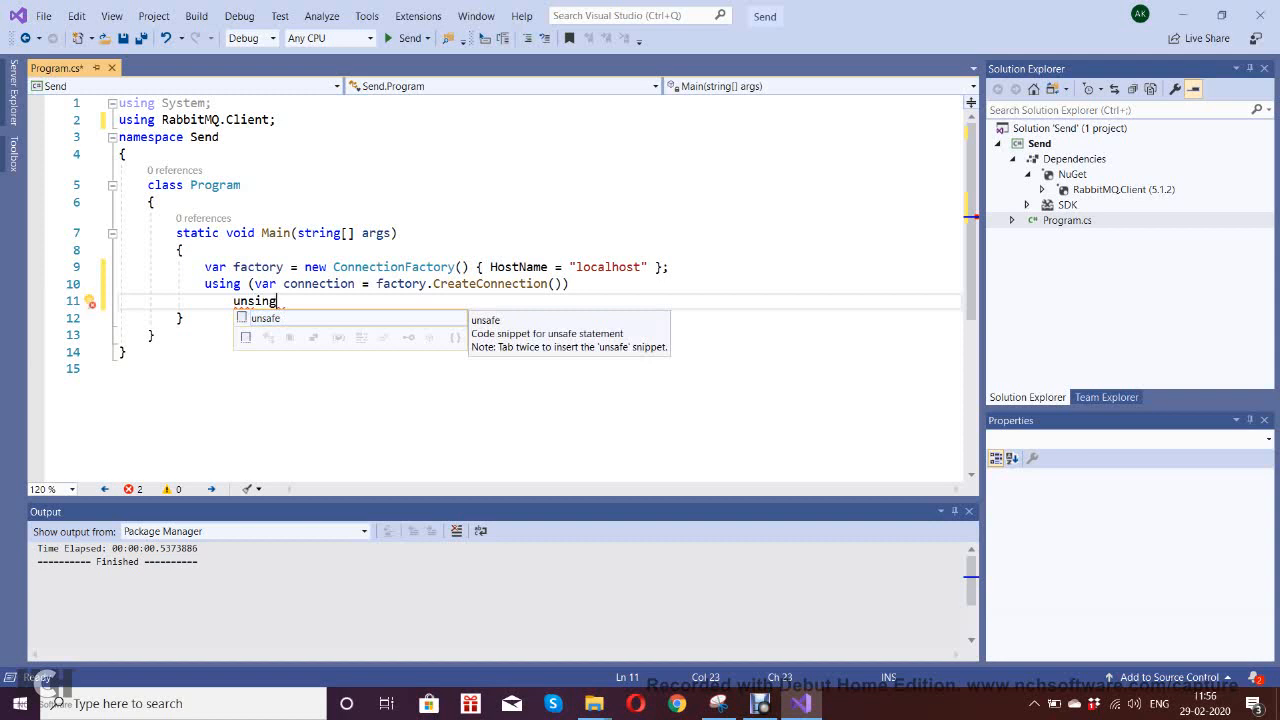
pyautogui.press('Backspace')
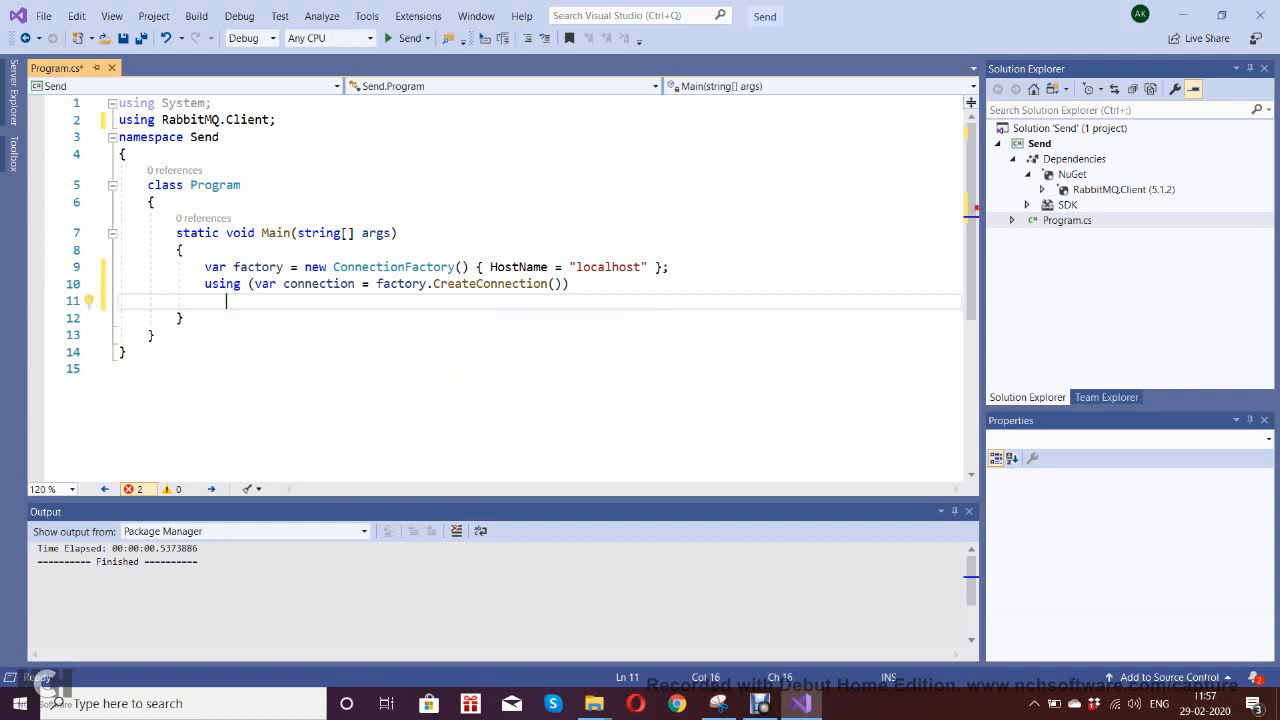
# Write the nested 'using (var channel = connection.CreateModel())' statement with IntelliSense.
pyautogui.write('usin')
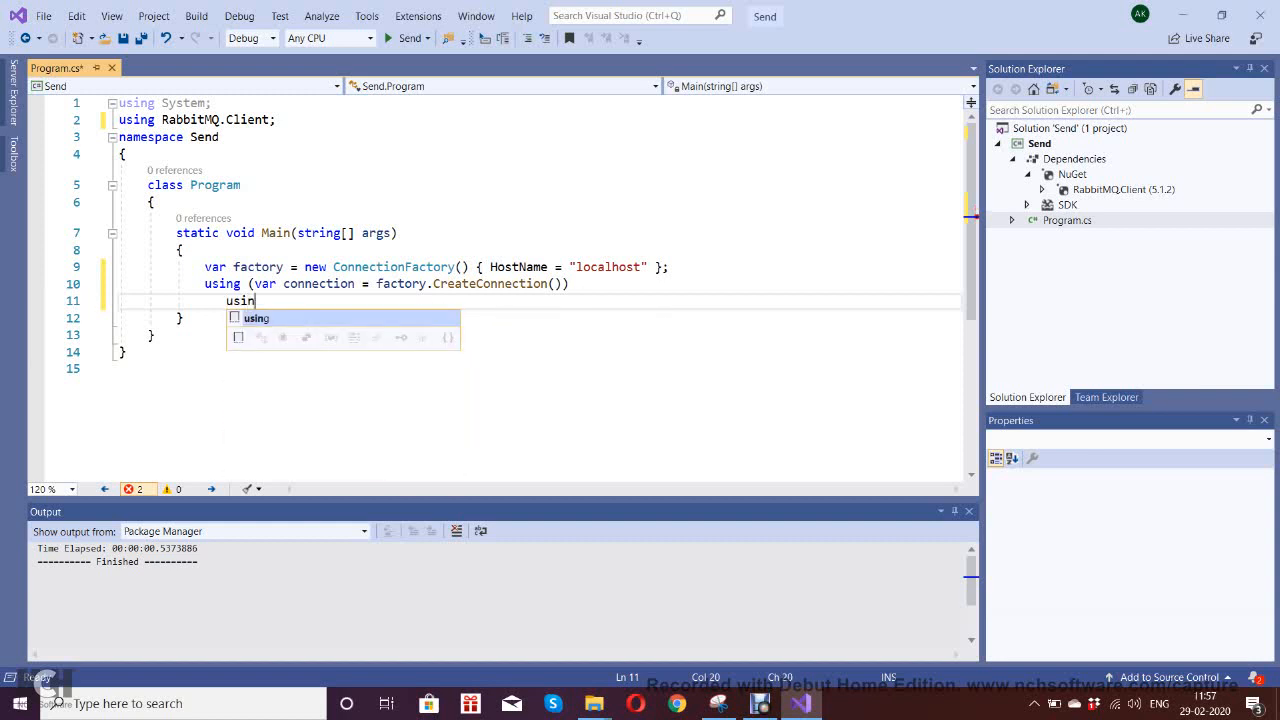
pyautogui.write('g')
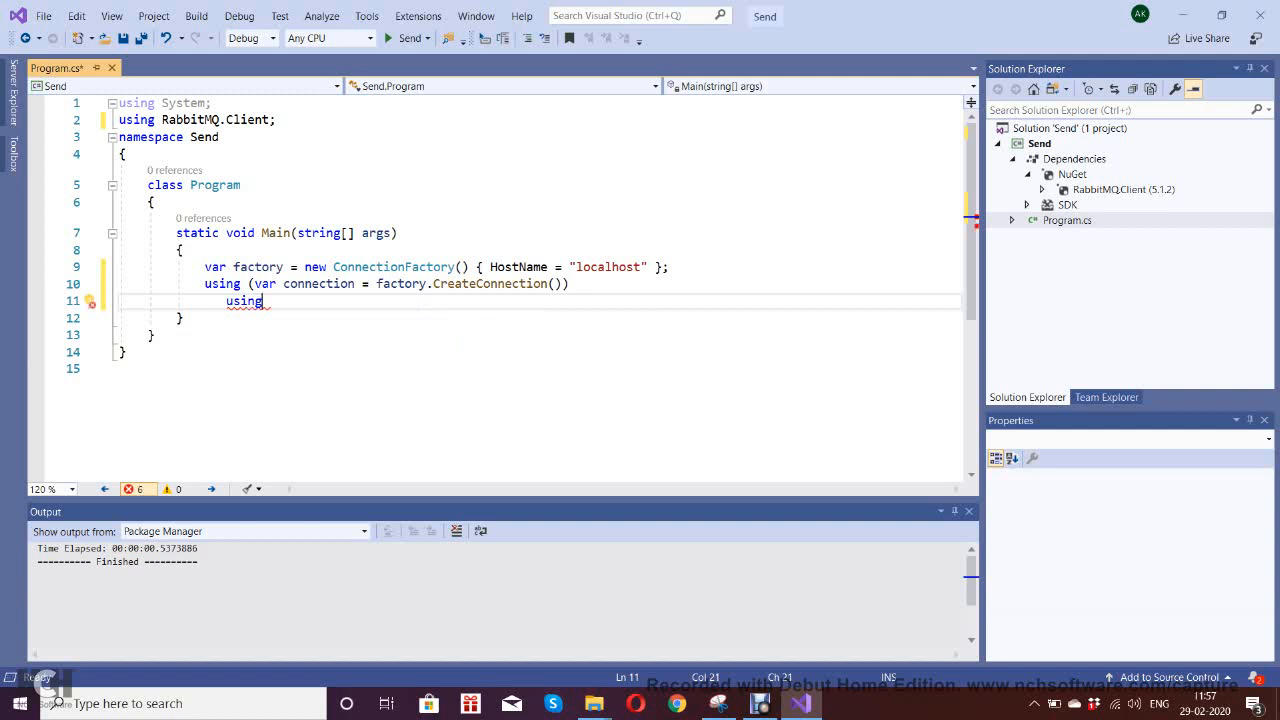
pyautogui.write('()')
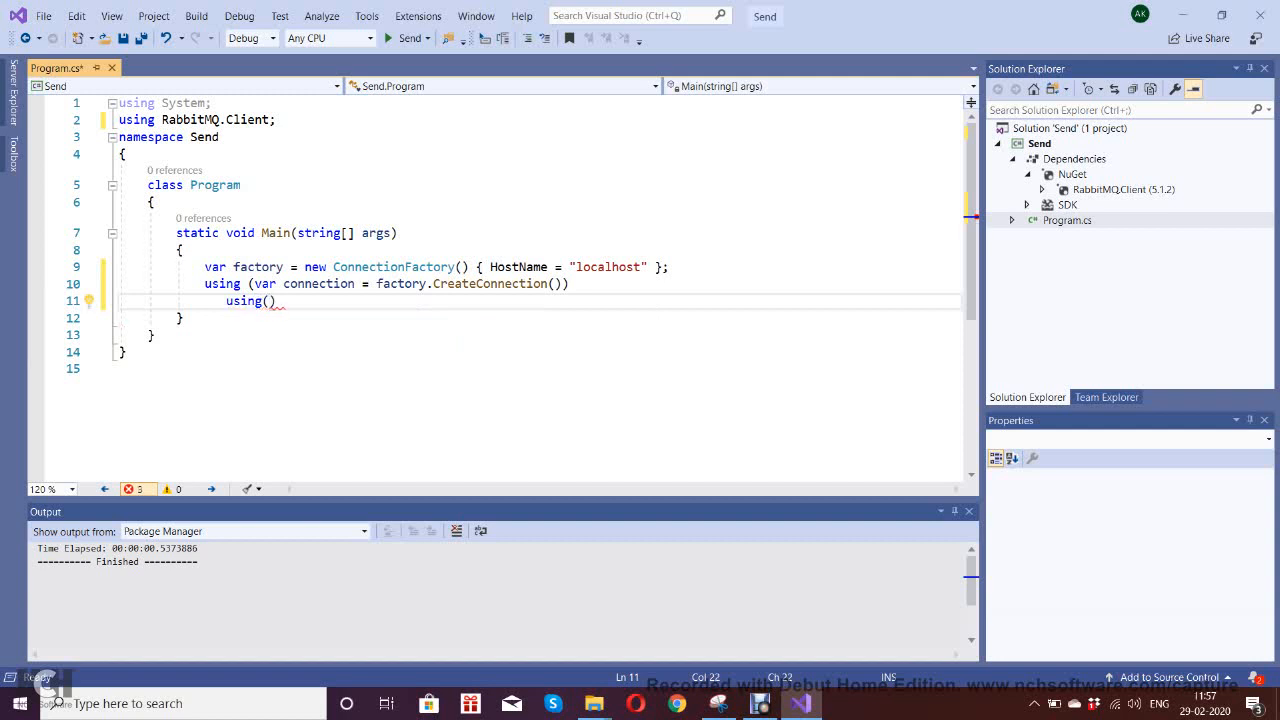
pyautogui.write('car')
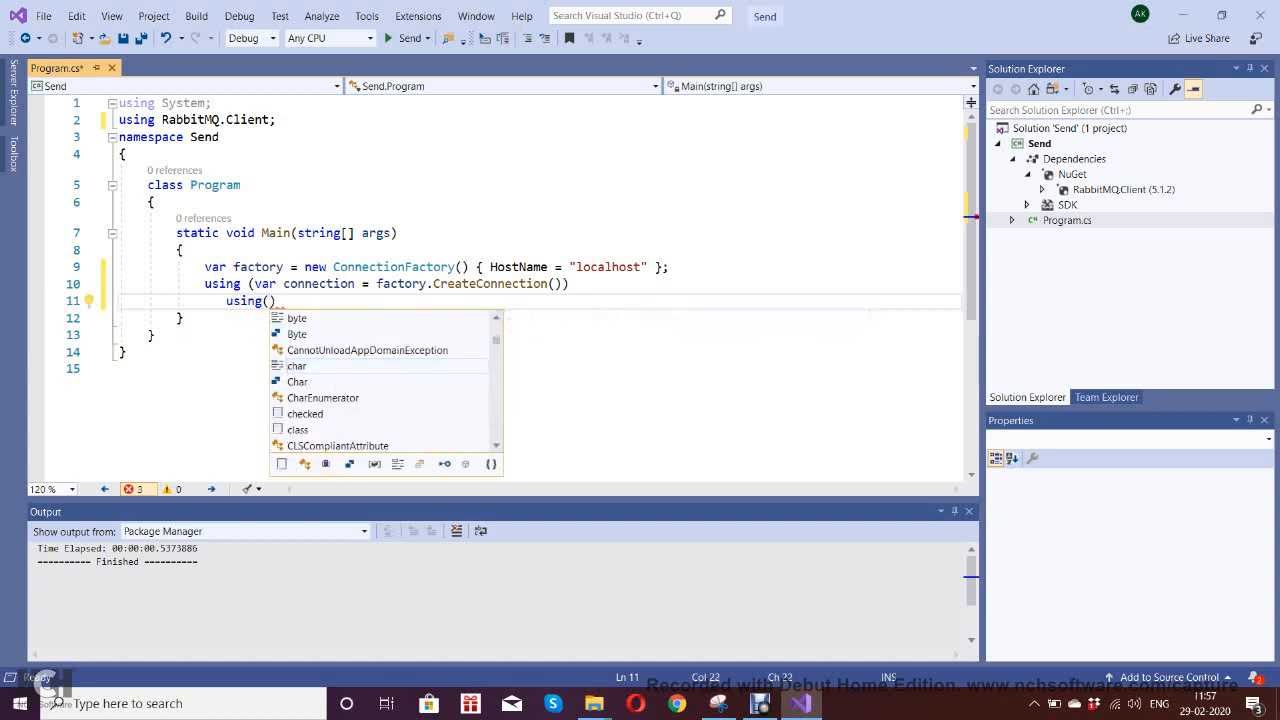
pyautogui.write('var channel=')
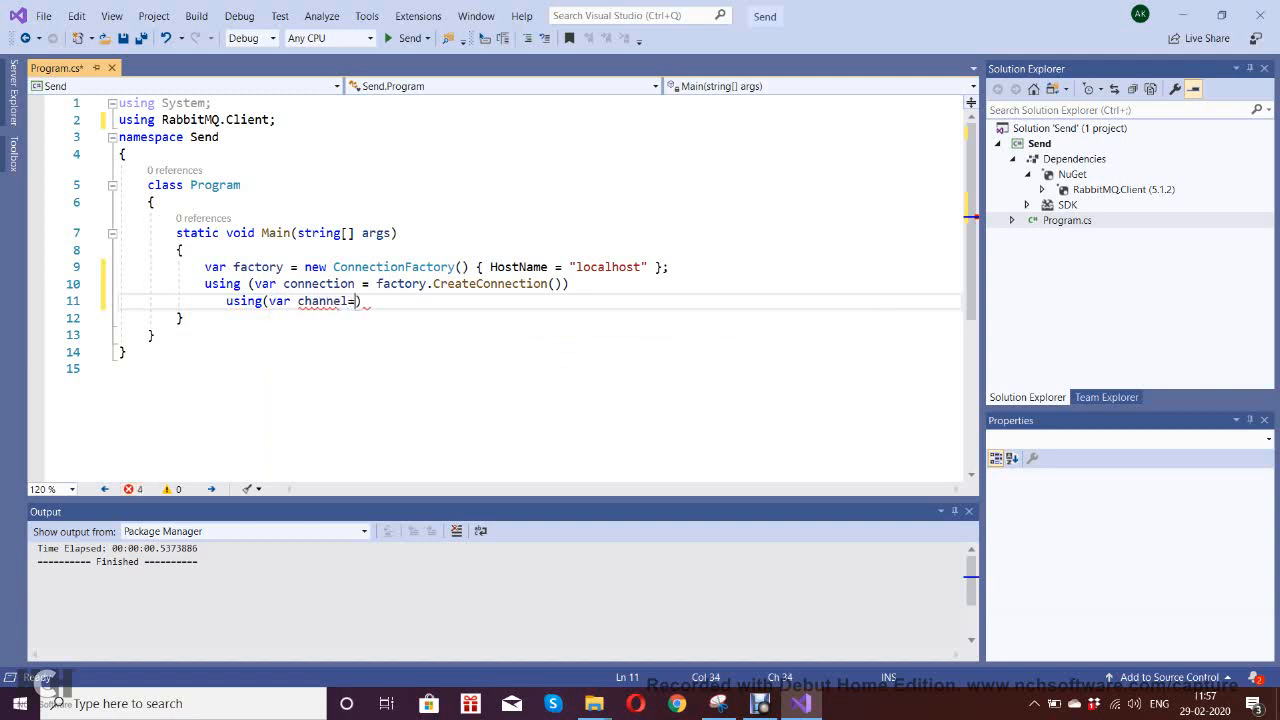
pyautogui.write('c')
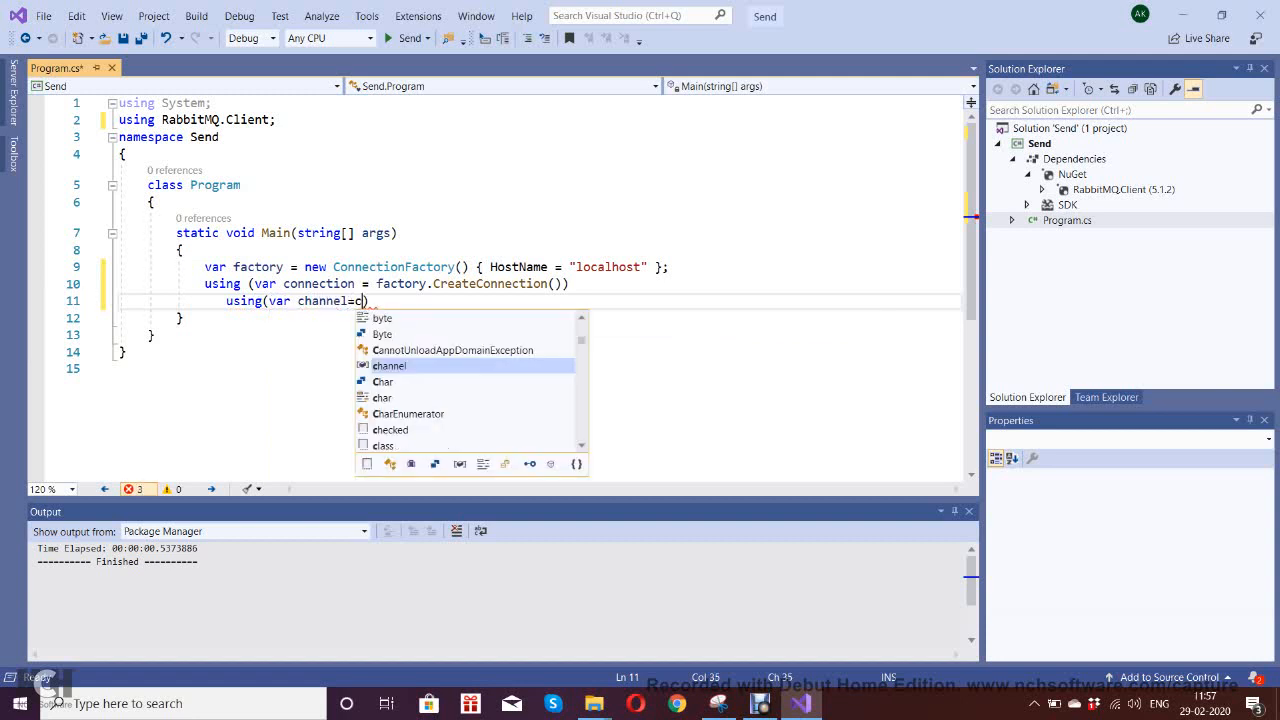
pyautogui.write('onnection.')
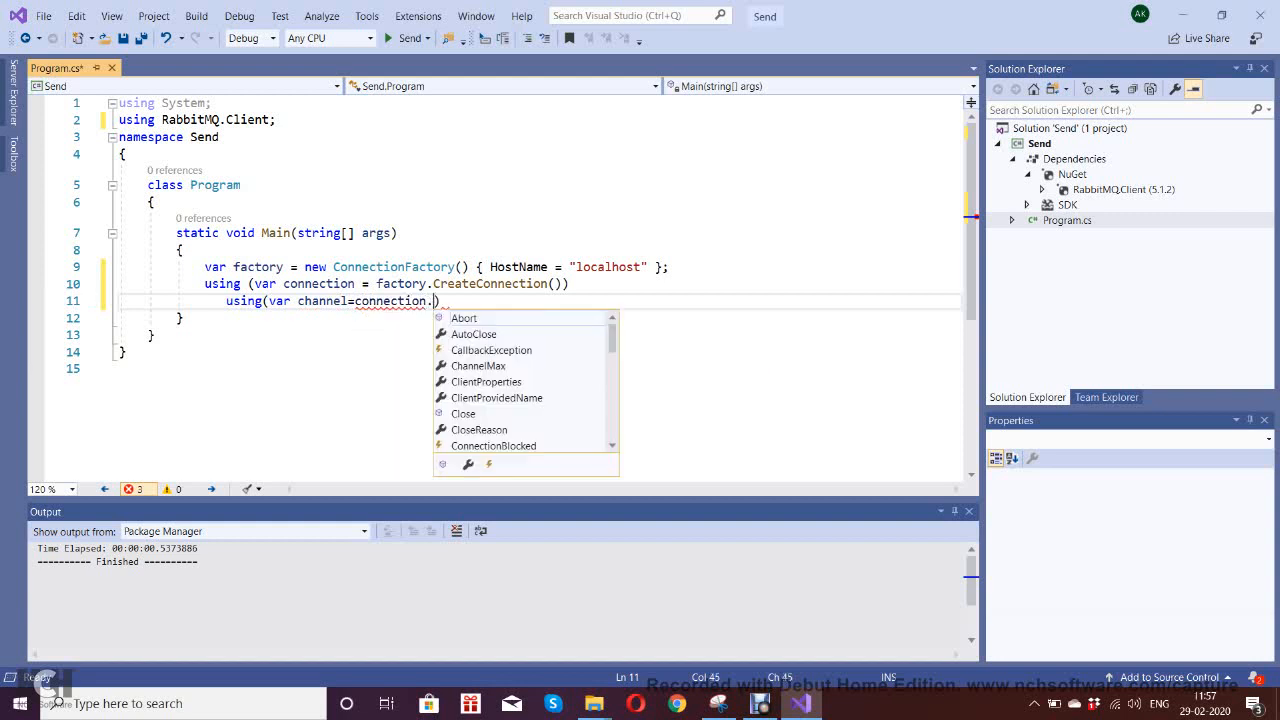
pyautogui.write('CreateModel)')
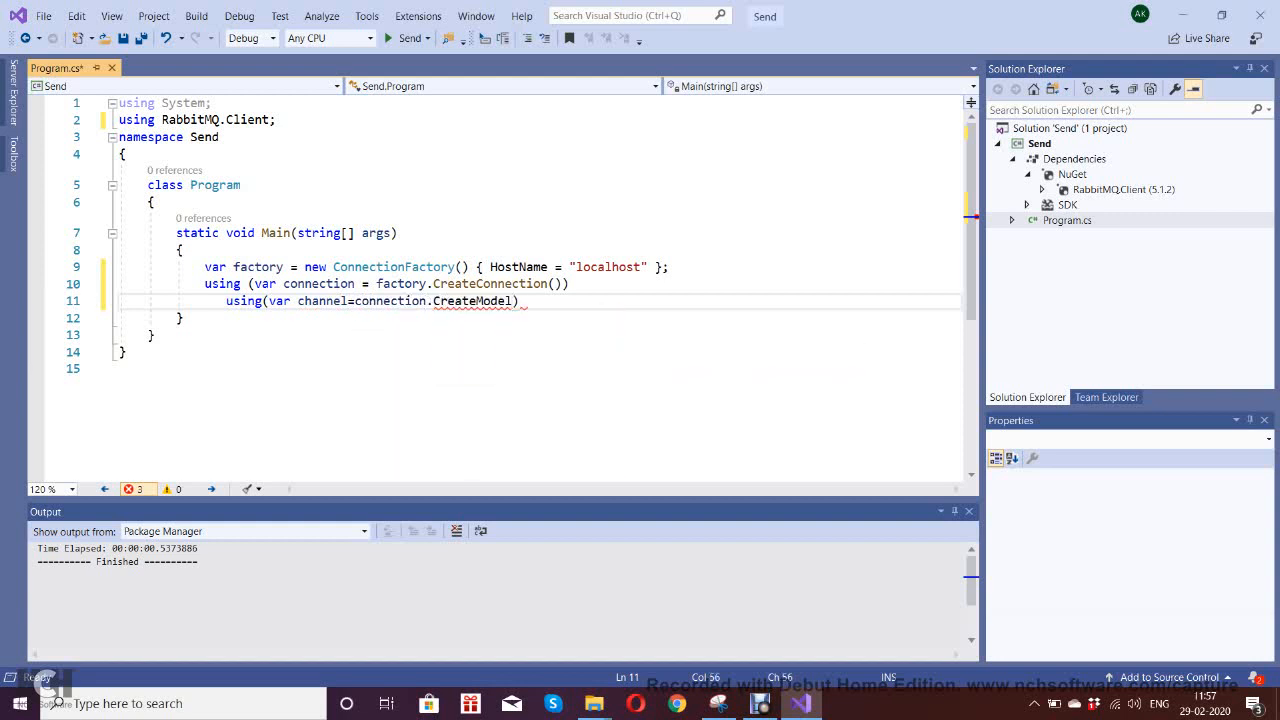
pyautogui.write('()')
pyautogui.write('{ }')
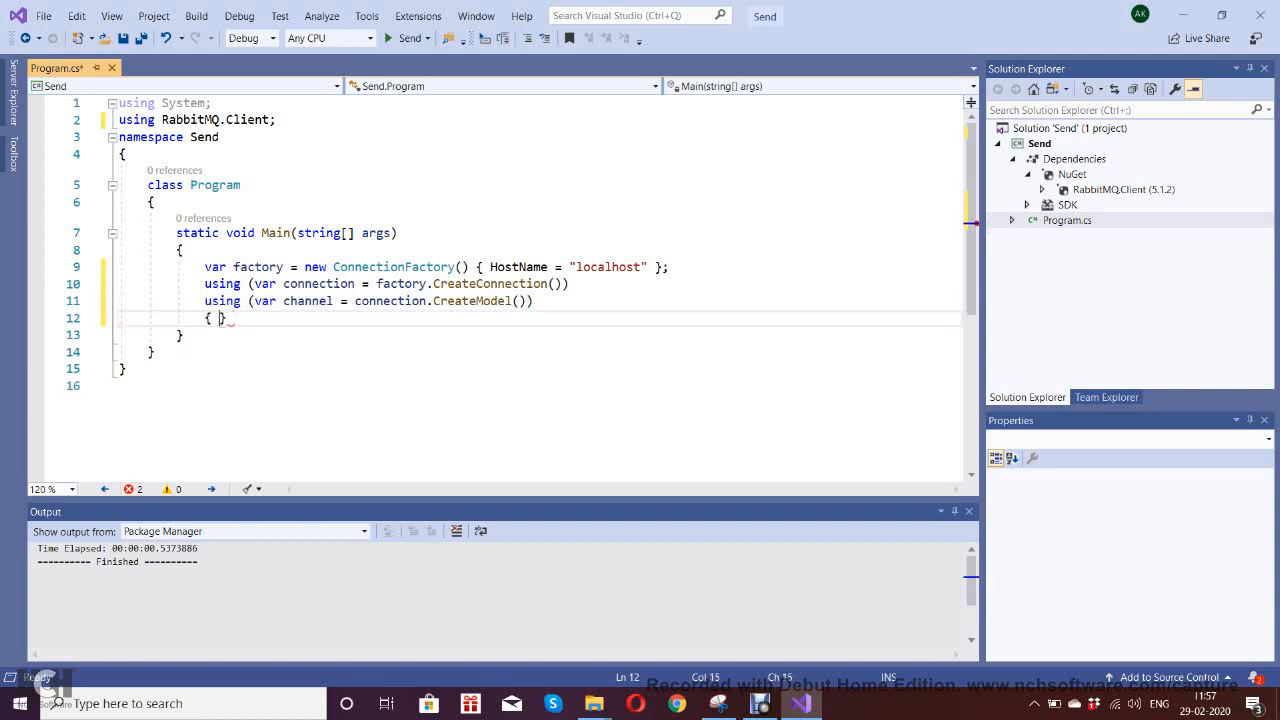
# On a new line inside the channel block, start a channel.QueueDeclare call.
pyautogui.press('Enter')
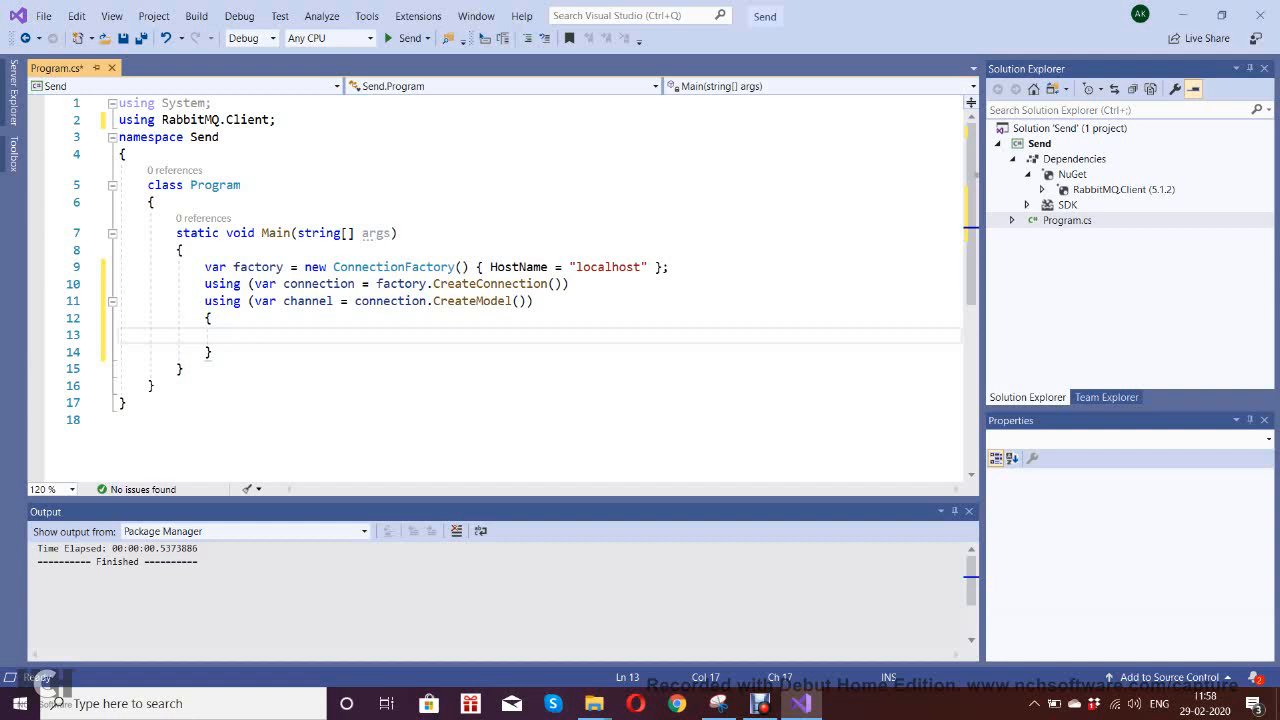
pyautogui.write('channel')
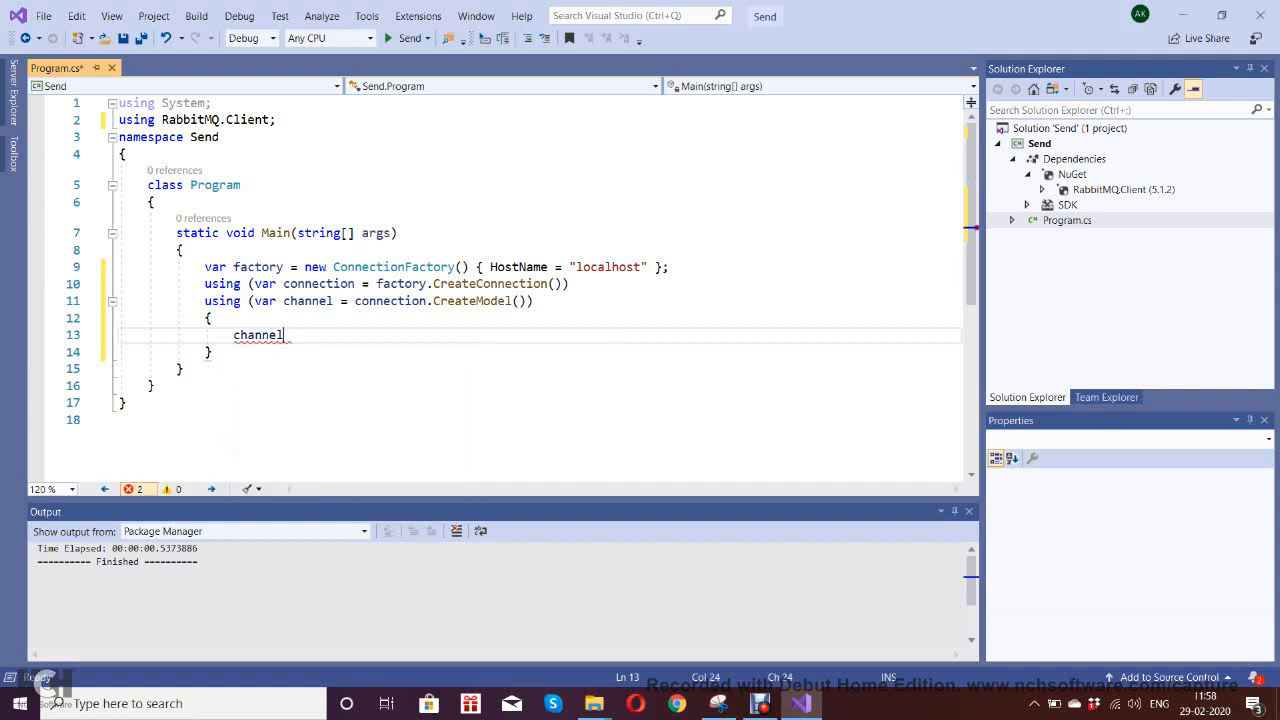
pyautogui.write('.')
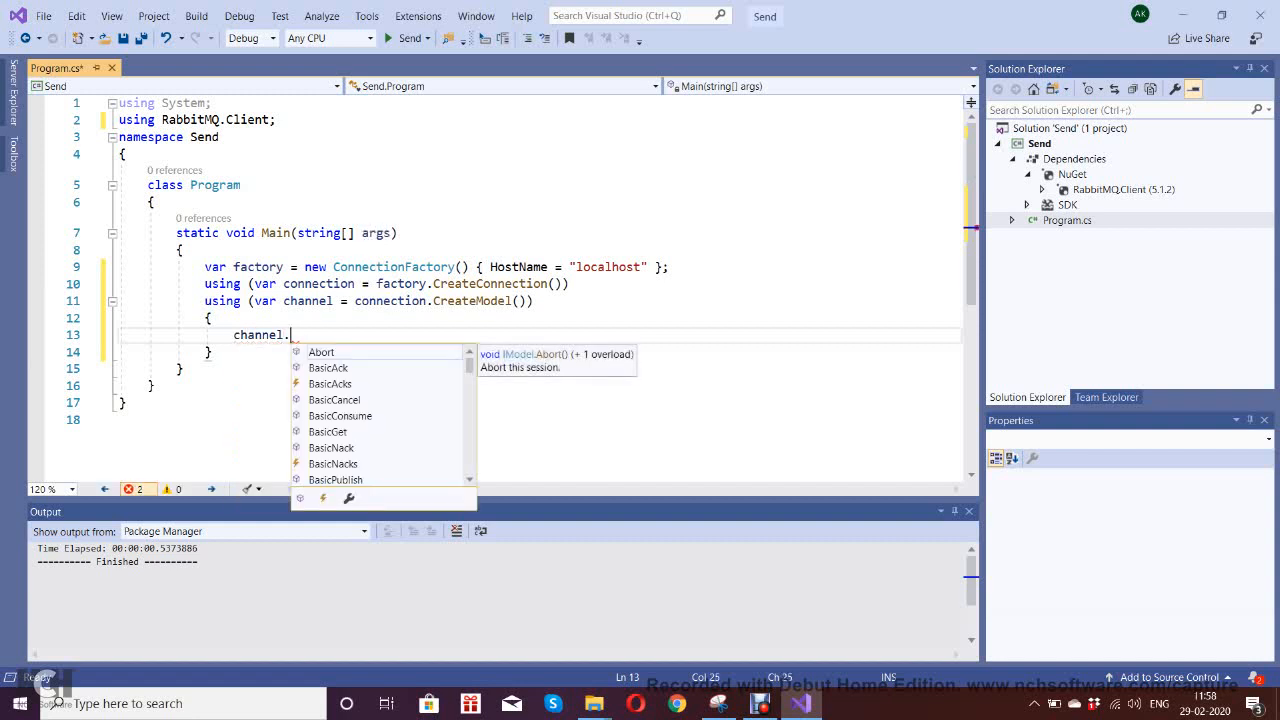
pyautogui.write('QueueDeclare(')
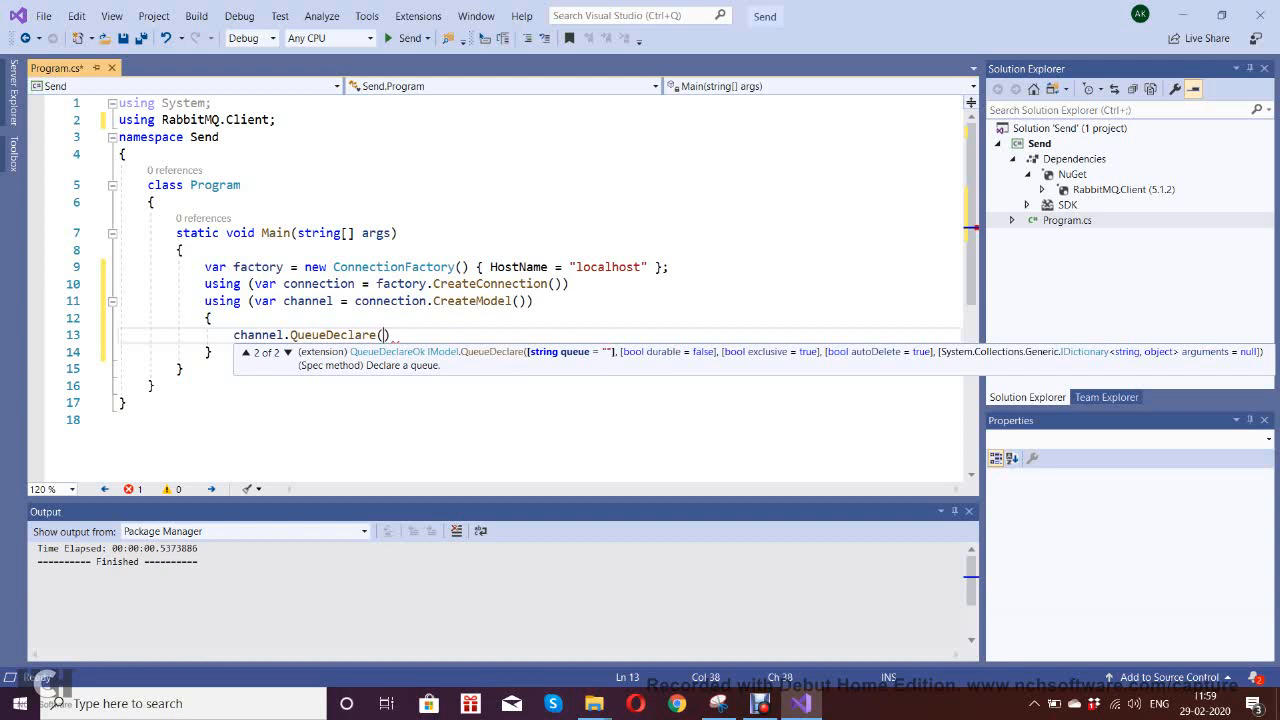
# Pass queue:"gofreelancer" and durable:false to QueueDeclare, and begin the exclusive: argument.
pyautogui.write('queue:')
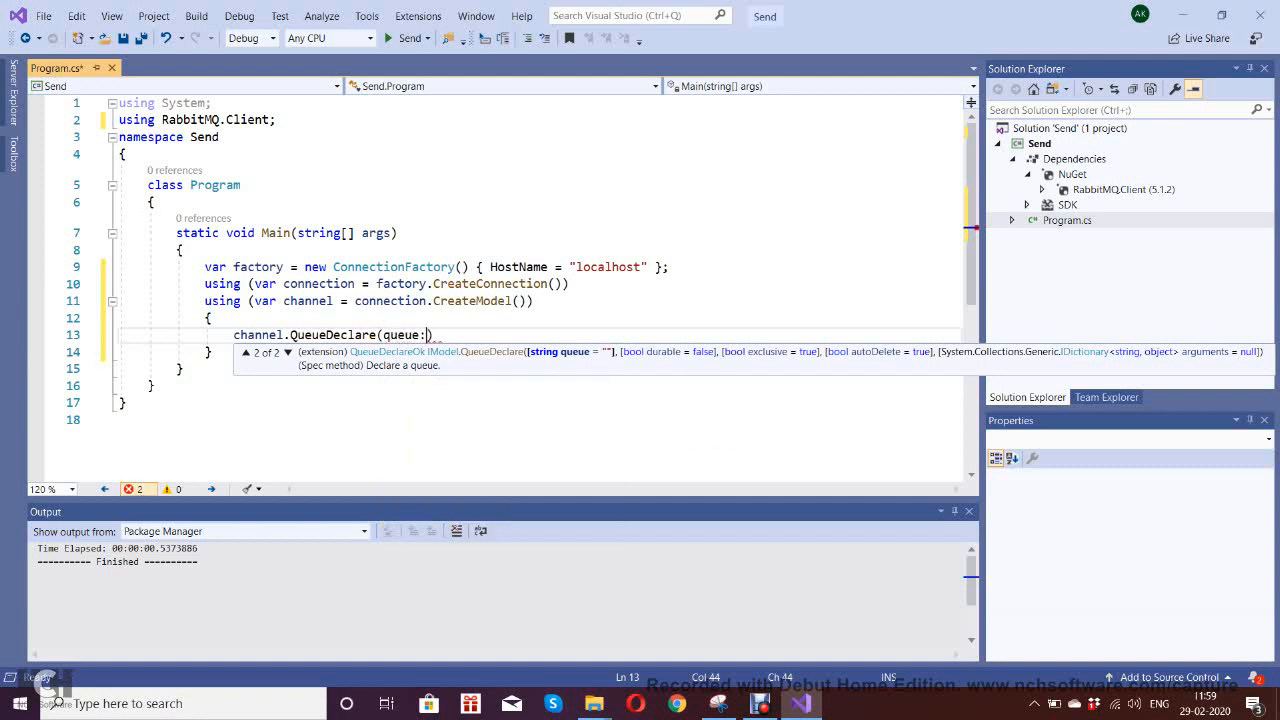
pyautogui.write('""')
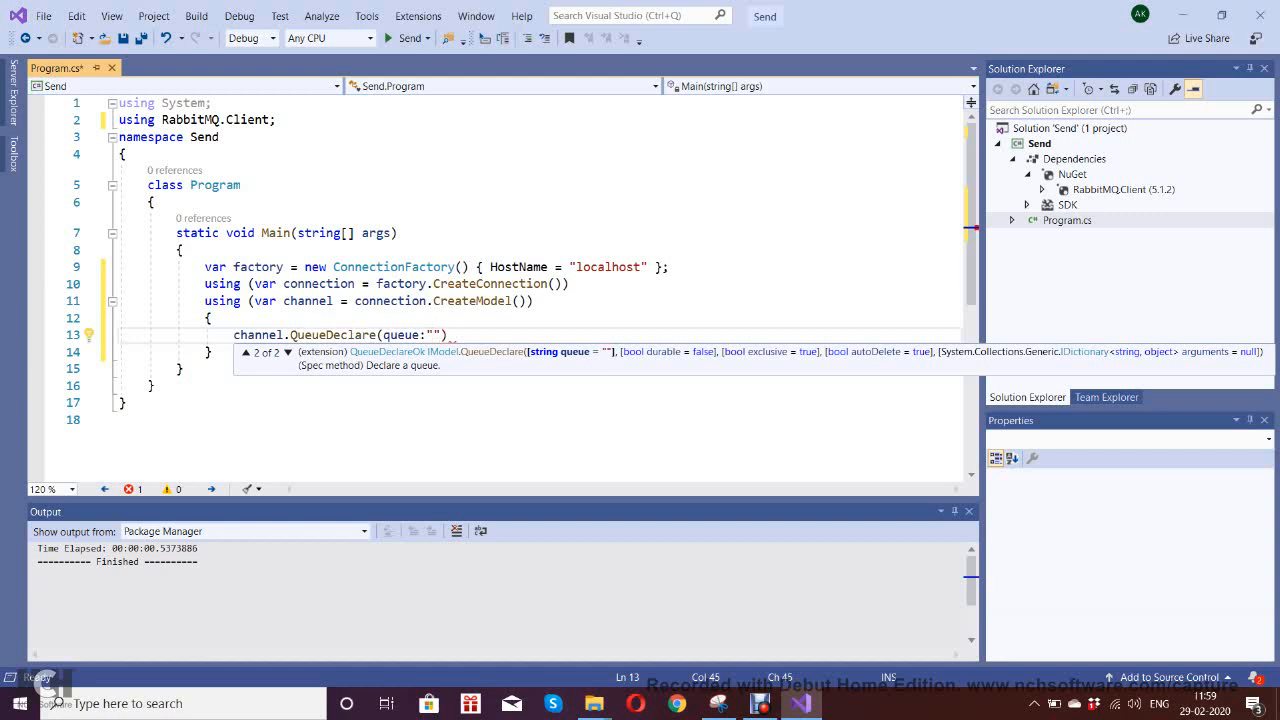
pyautogui.write('gofreela')
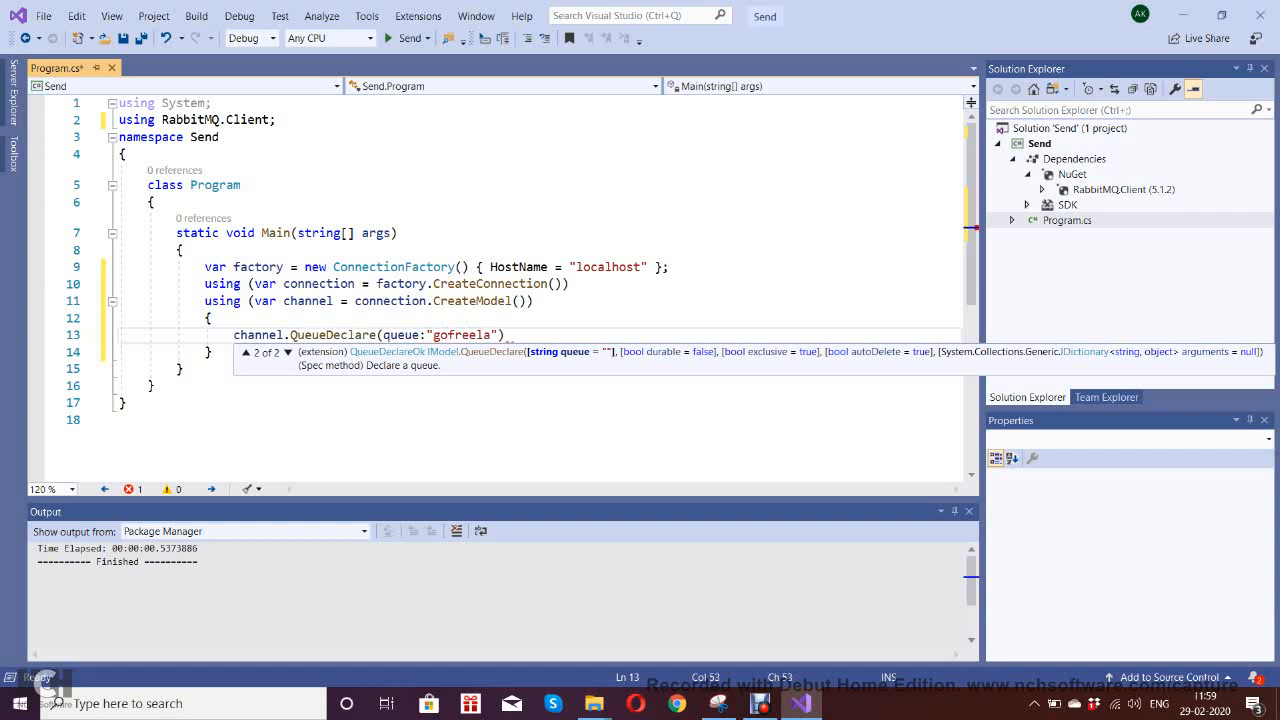
pyautogui.write('ncer')
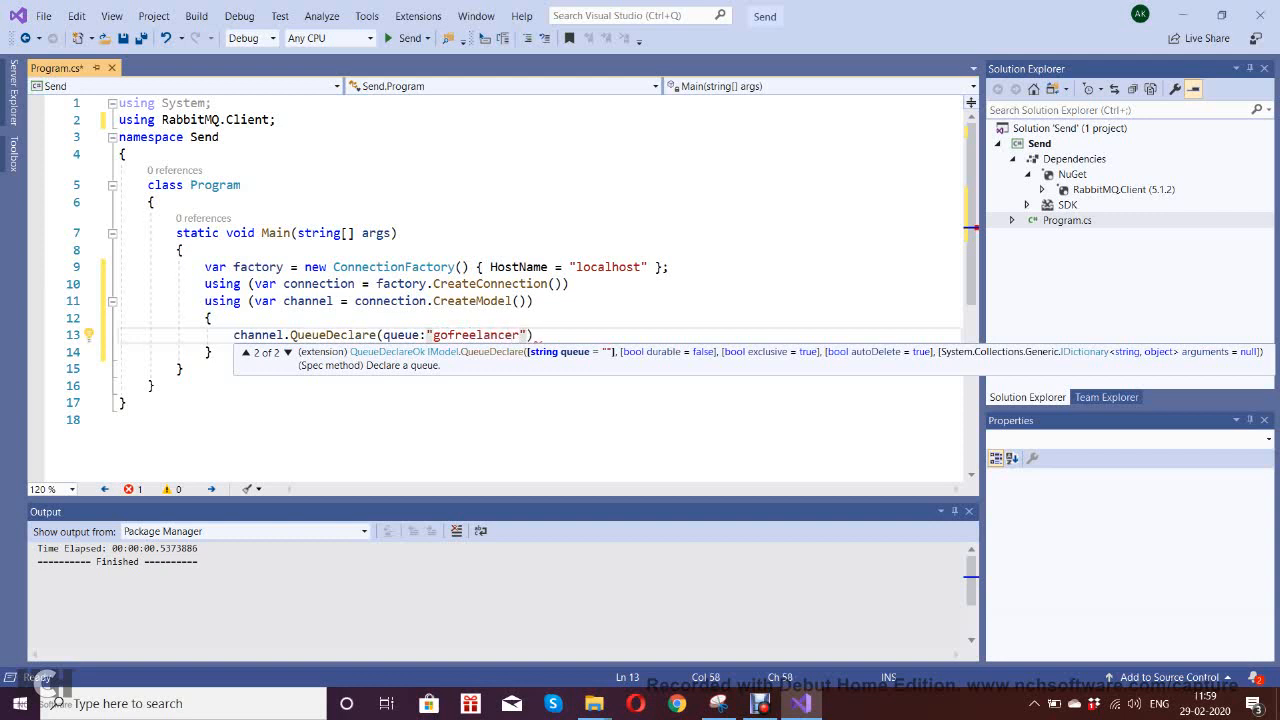
pyautogui.write(',durable:')
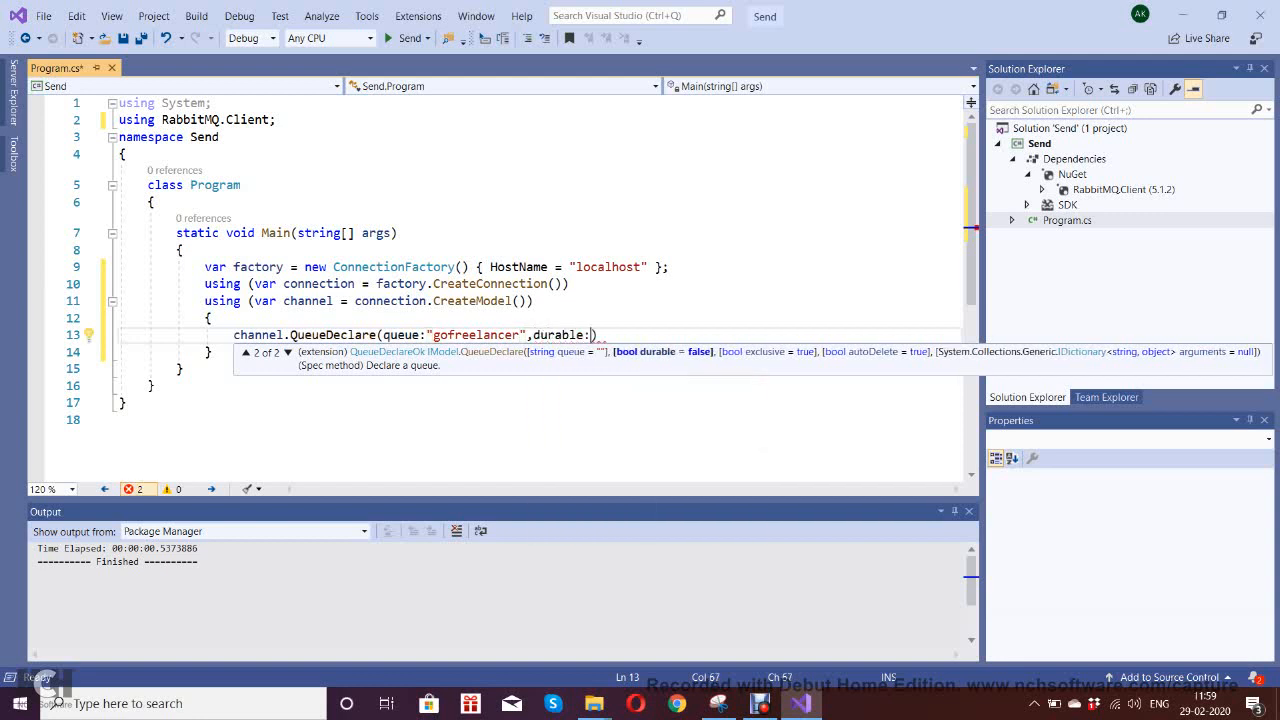
pyautogui.write('false,')
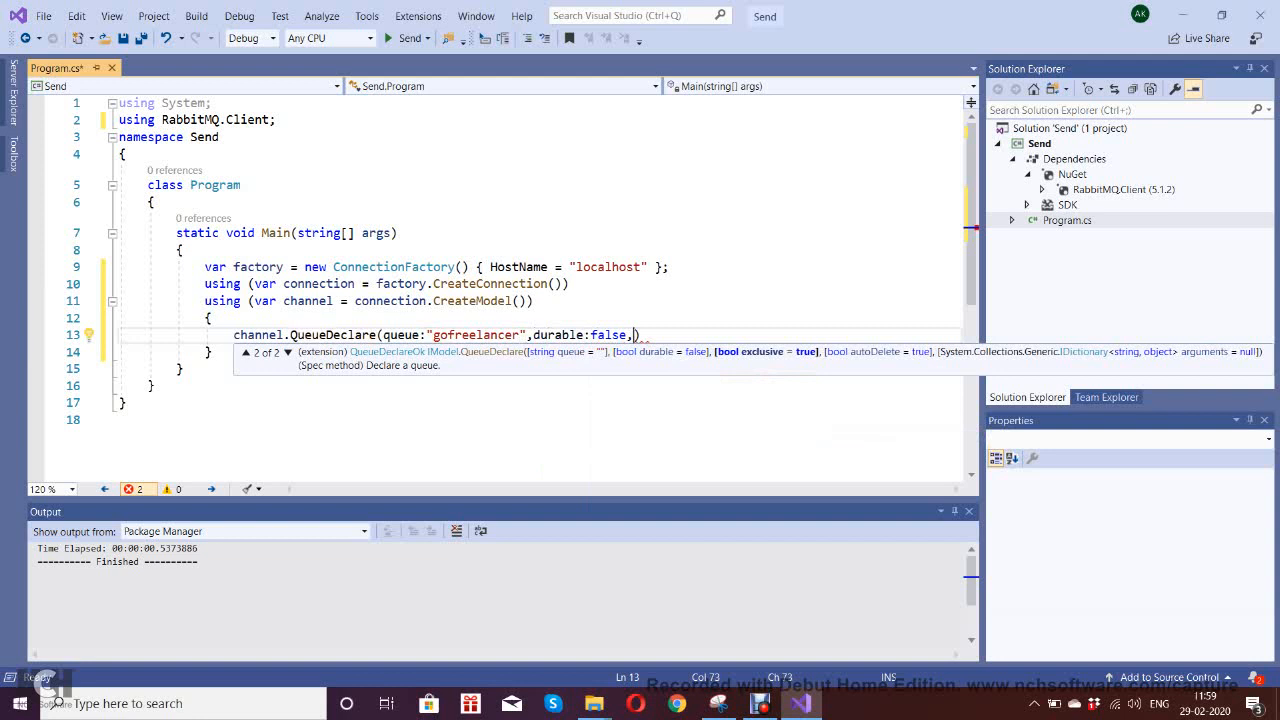
pyautogui.write('exclusive:')
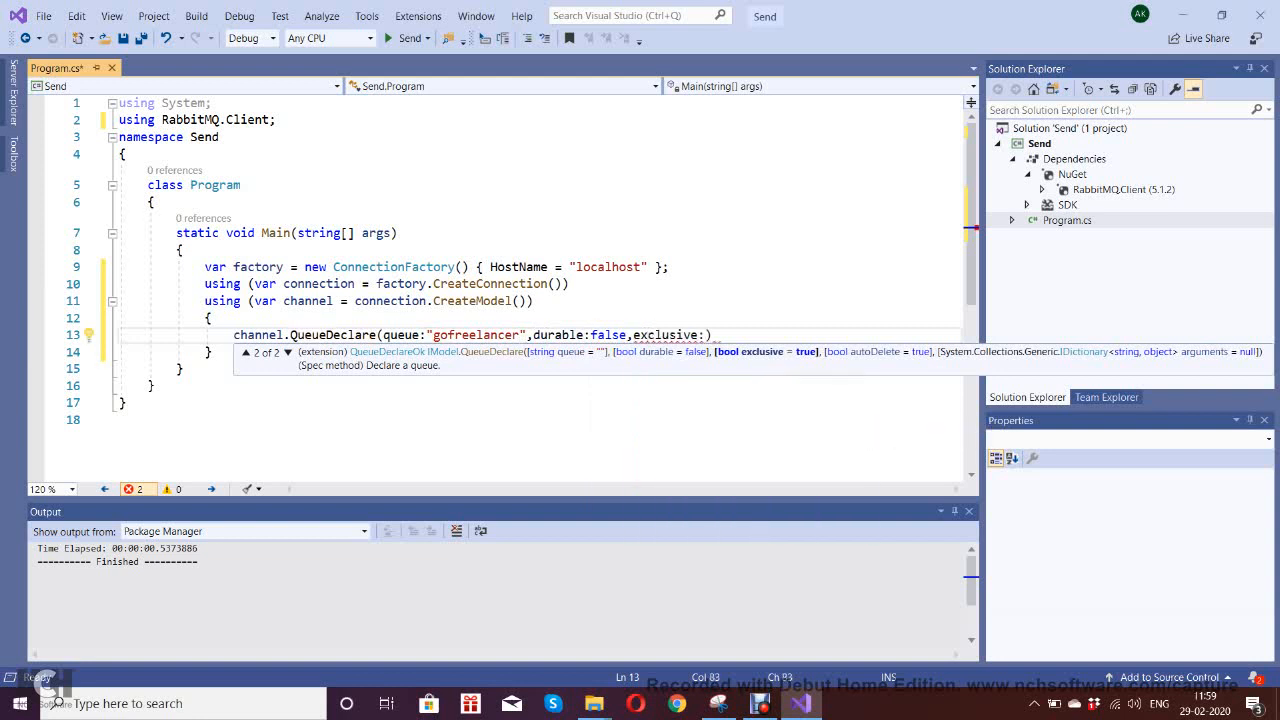